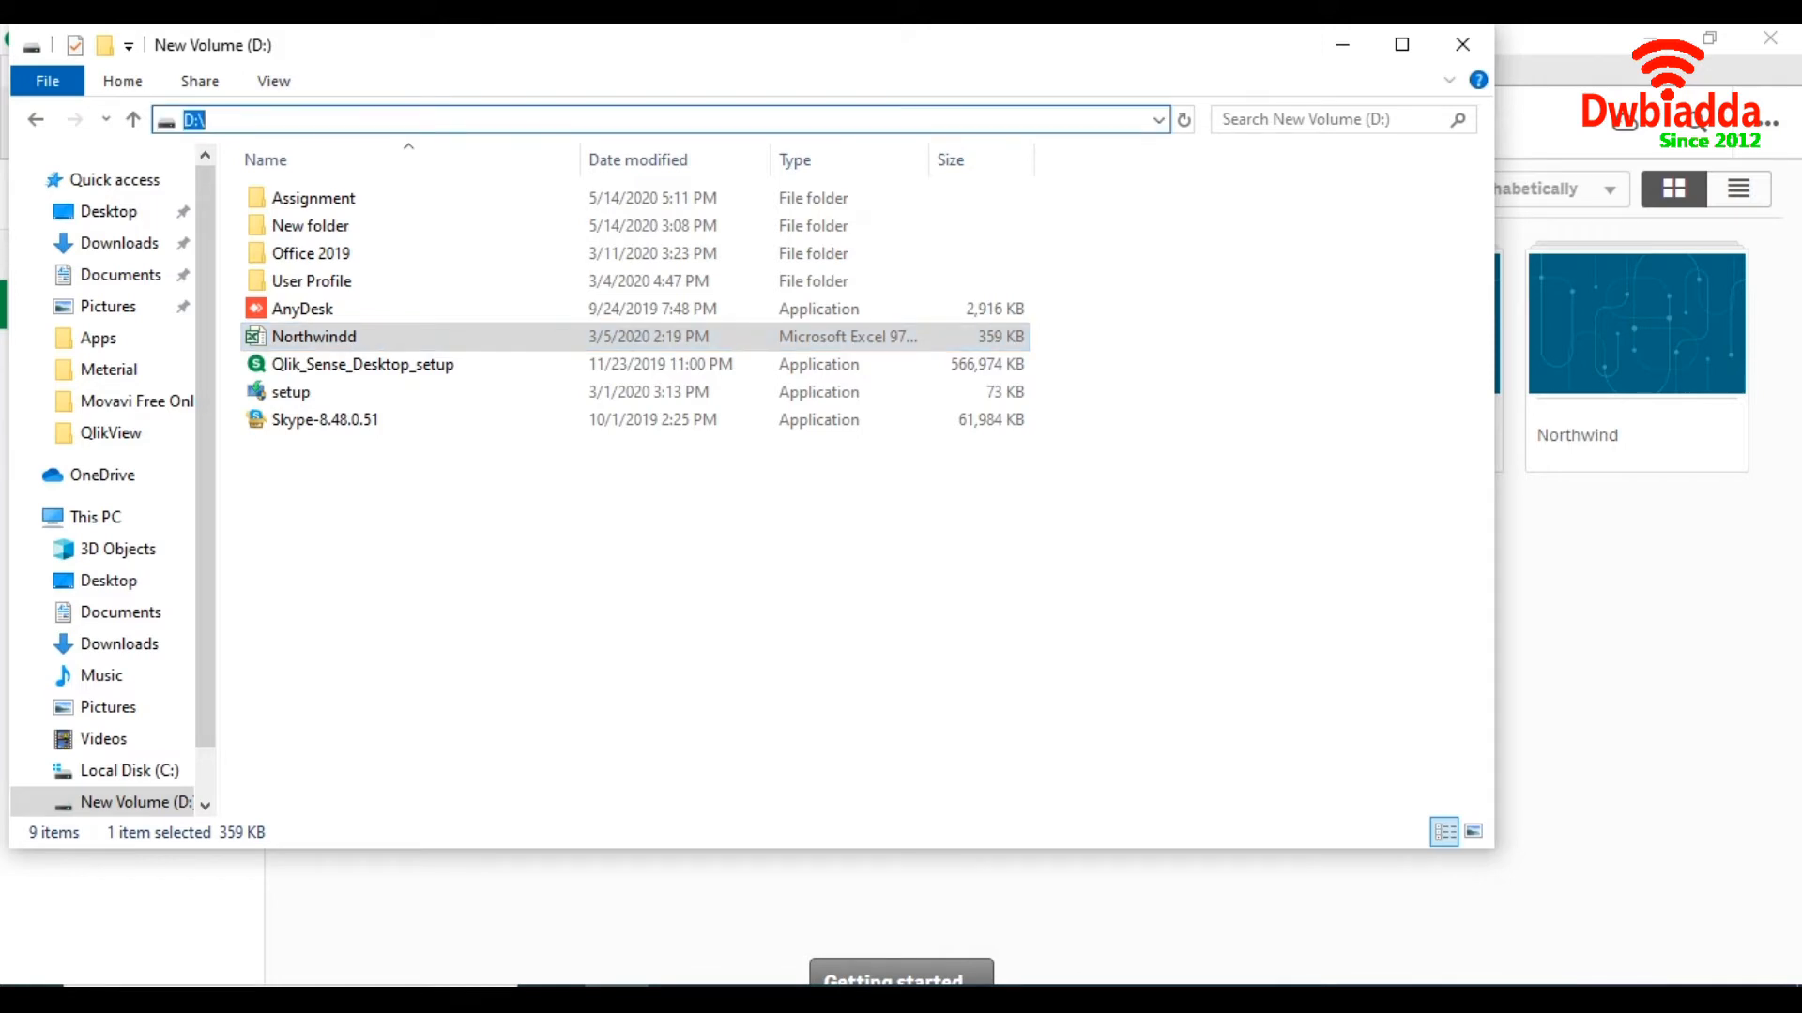
{"action": "mouse_move", "coordinate": [1340, 43]}
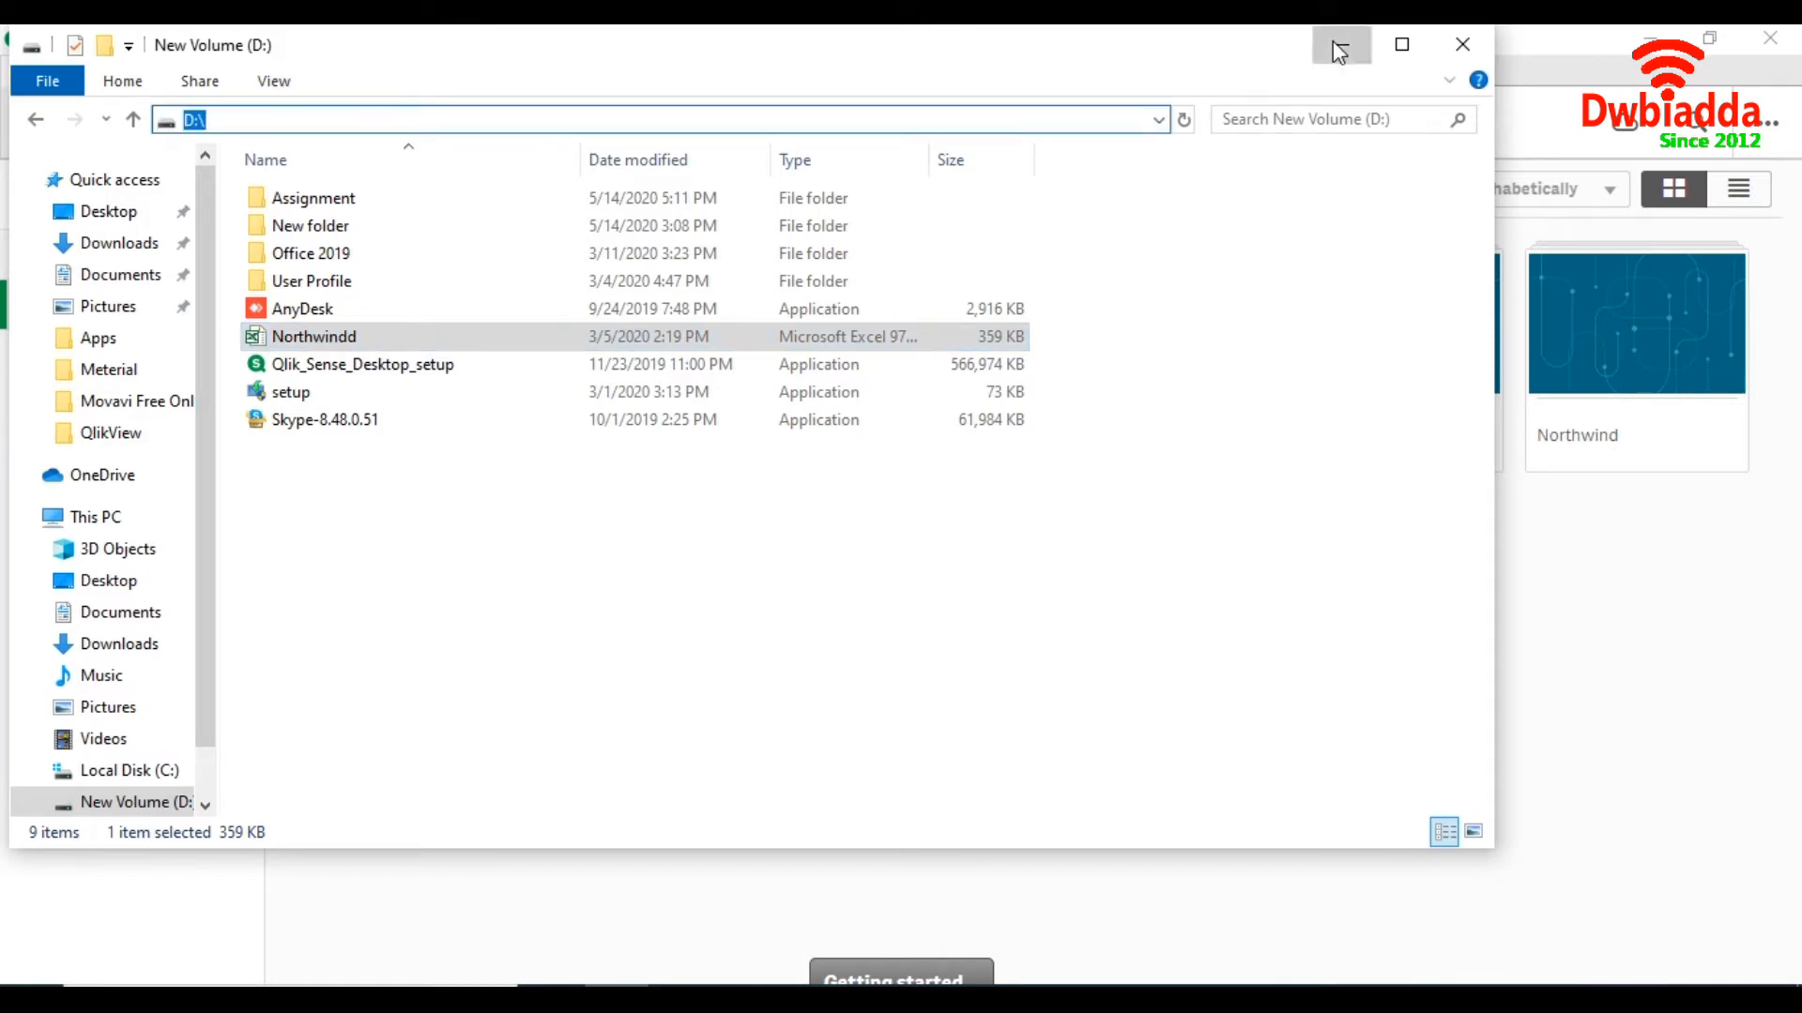
Step: Minimize the drive D File Explorer window to reveal the Qlik Sense Desktop hub
{"action": "left_click", "coordinate": [1340, 43]}
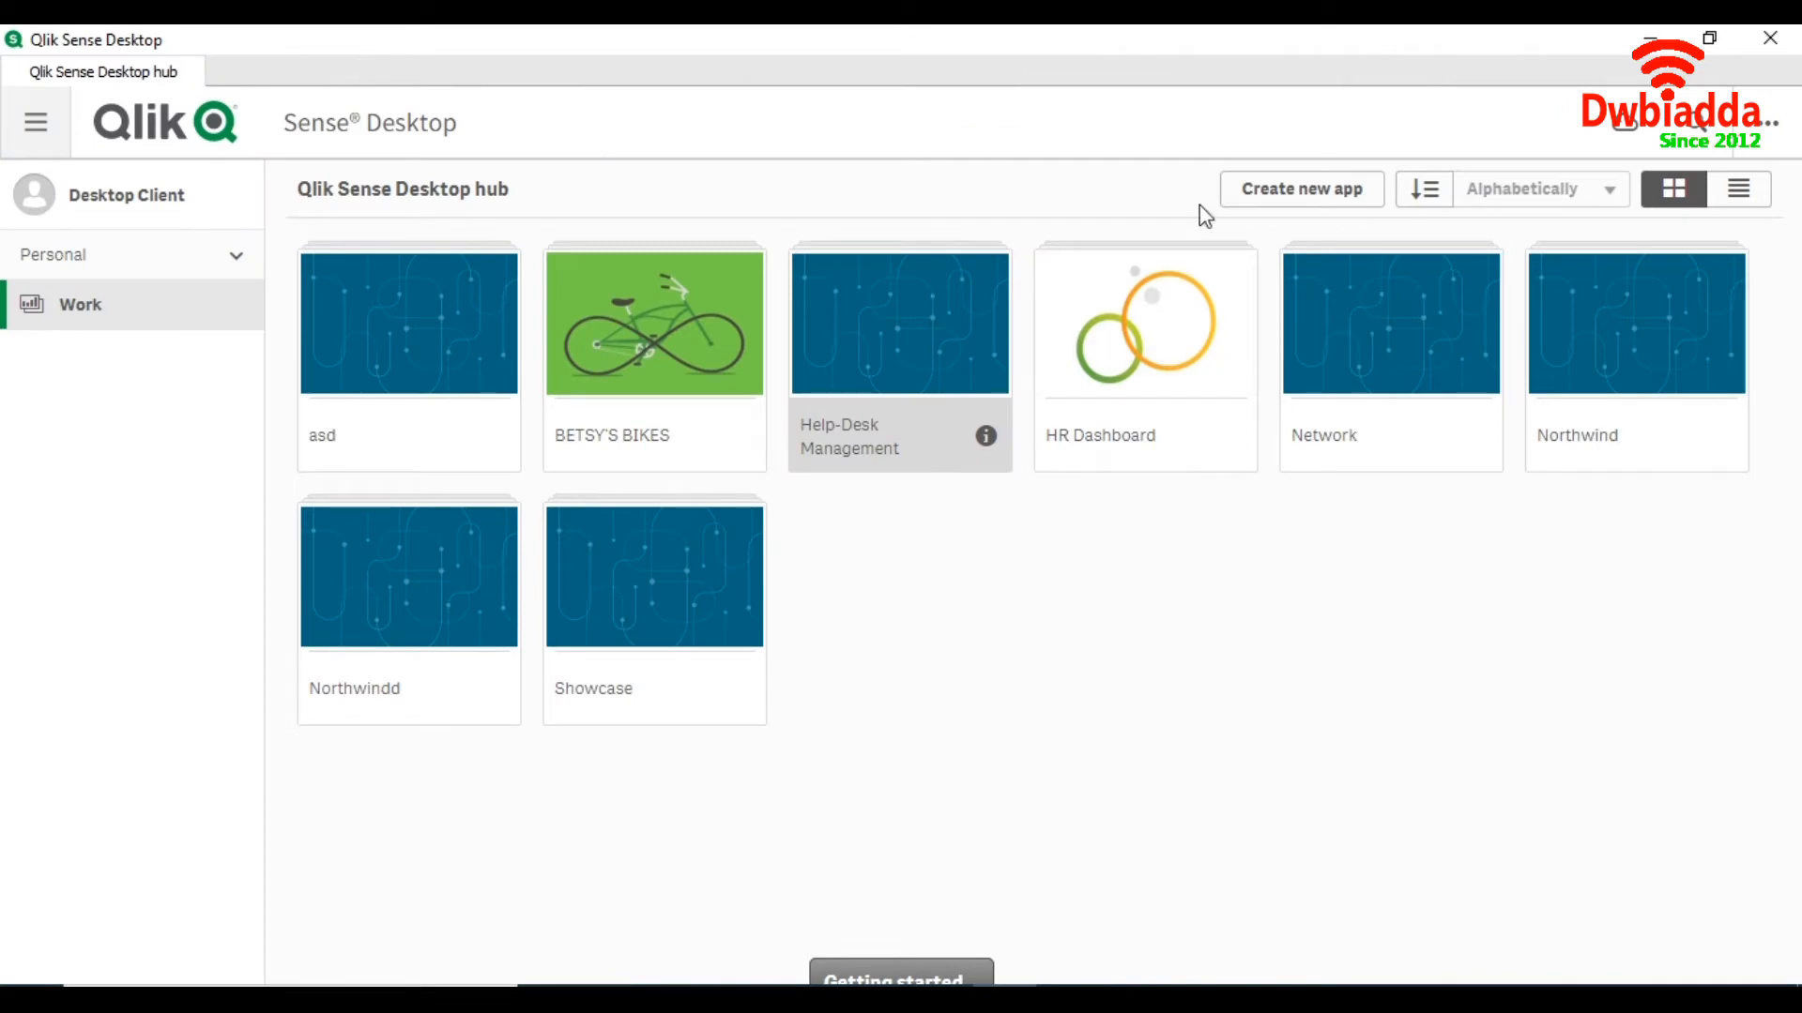
Step: Create a new app named 'How to load Excel file' and open it
{"action": "left_click", "coordinate": [1299, 188]}
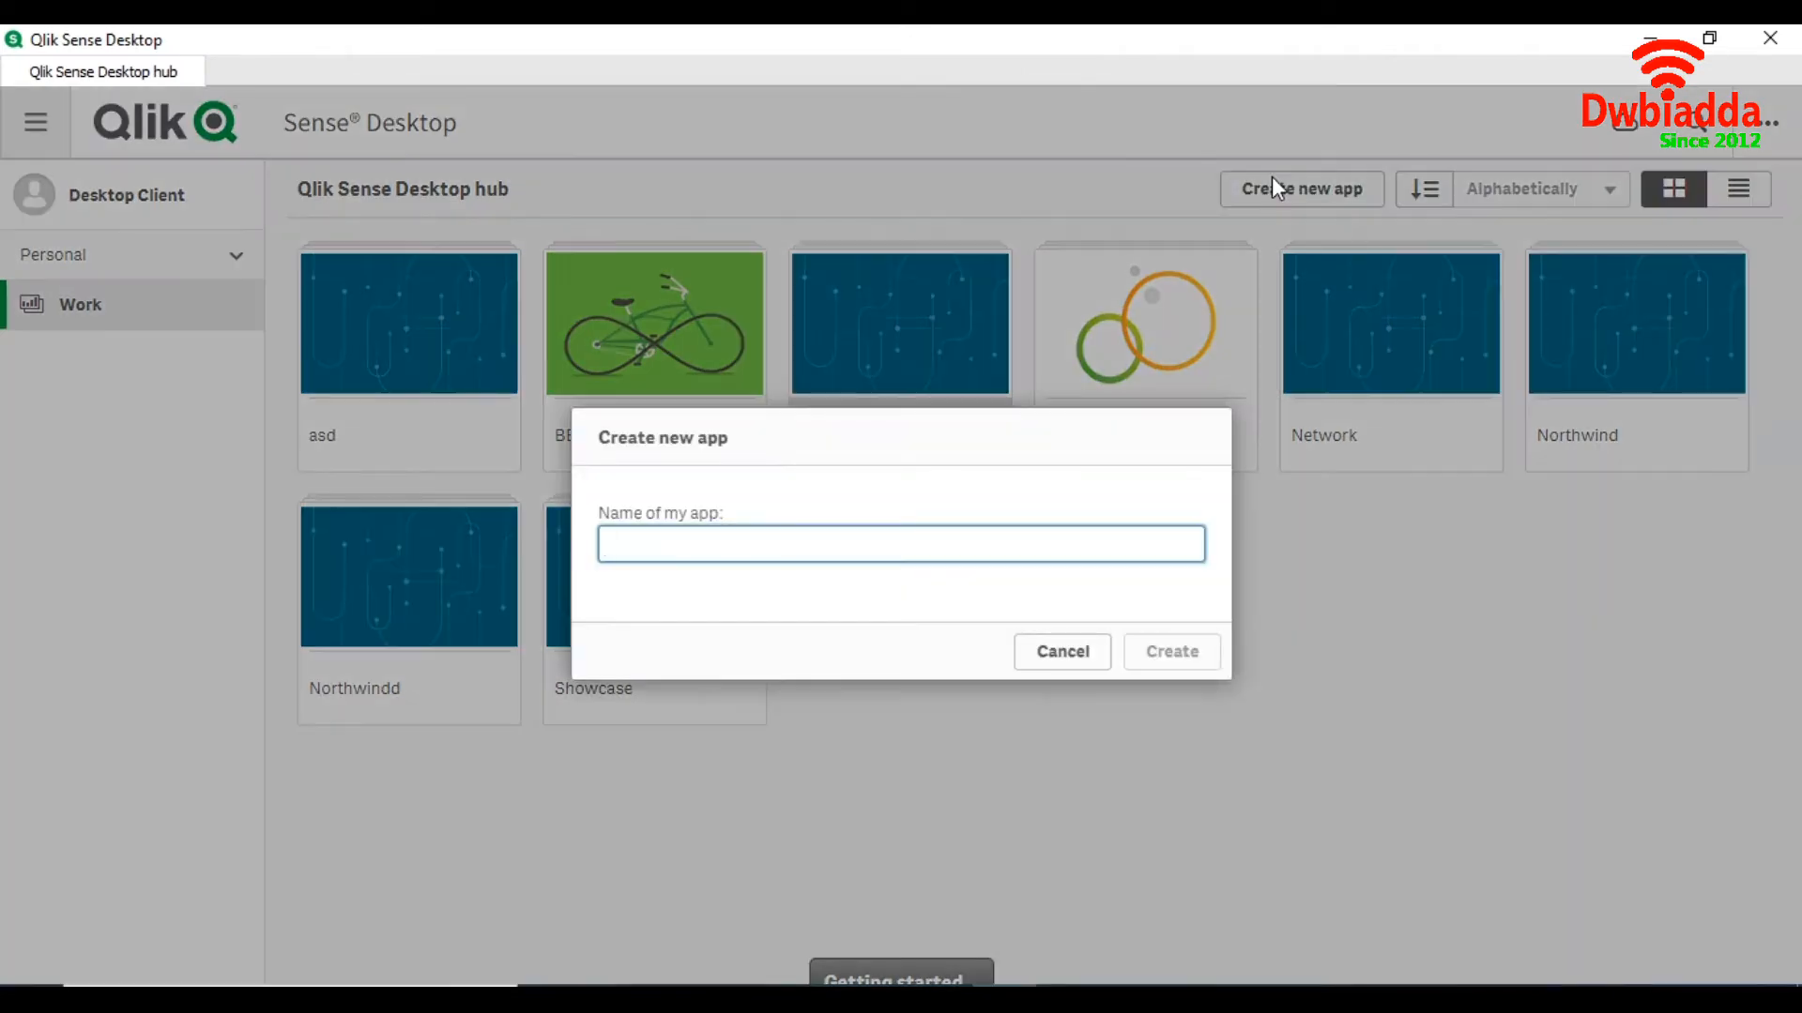
{"action": "type", "text": "H"}
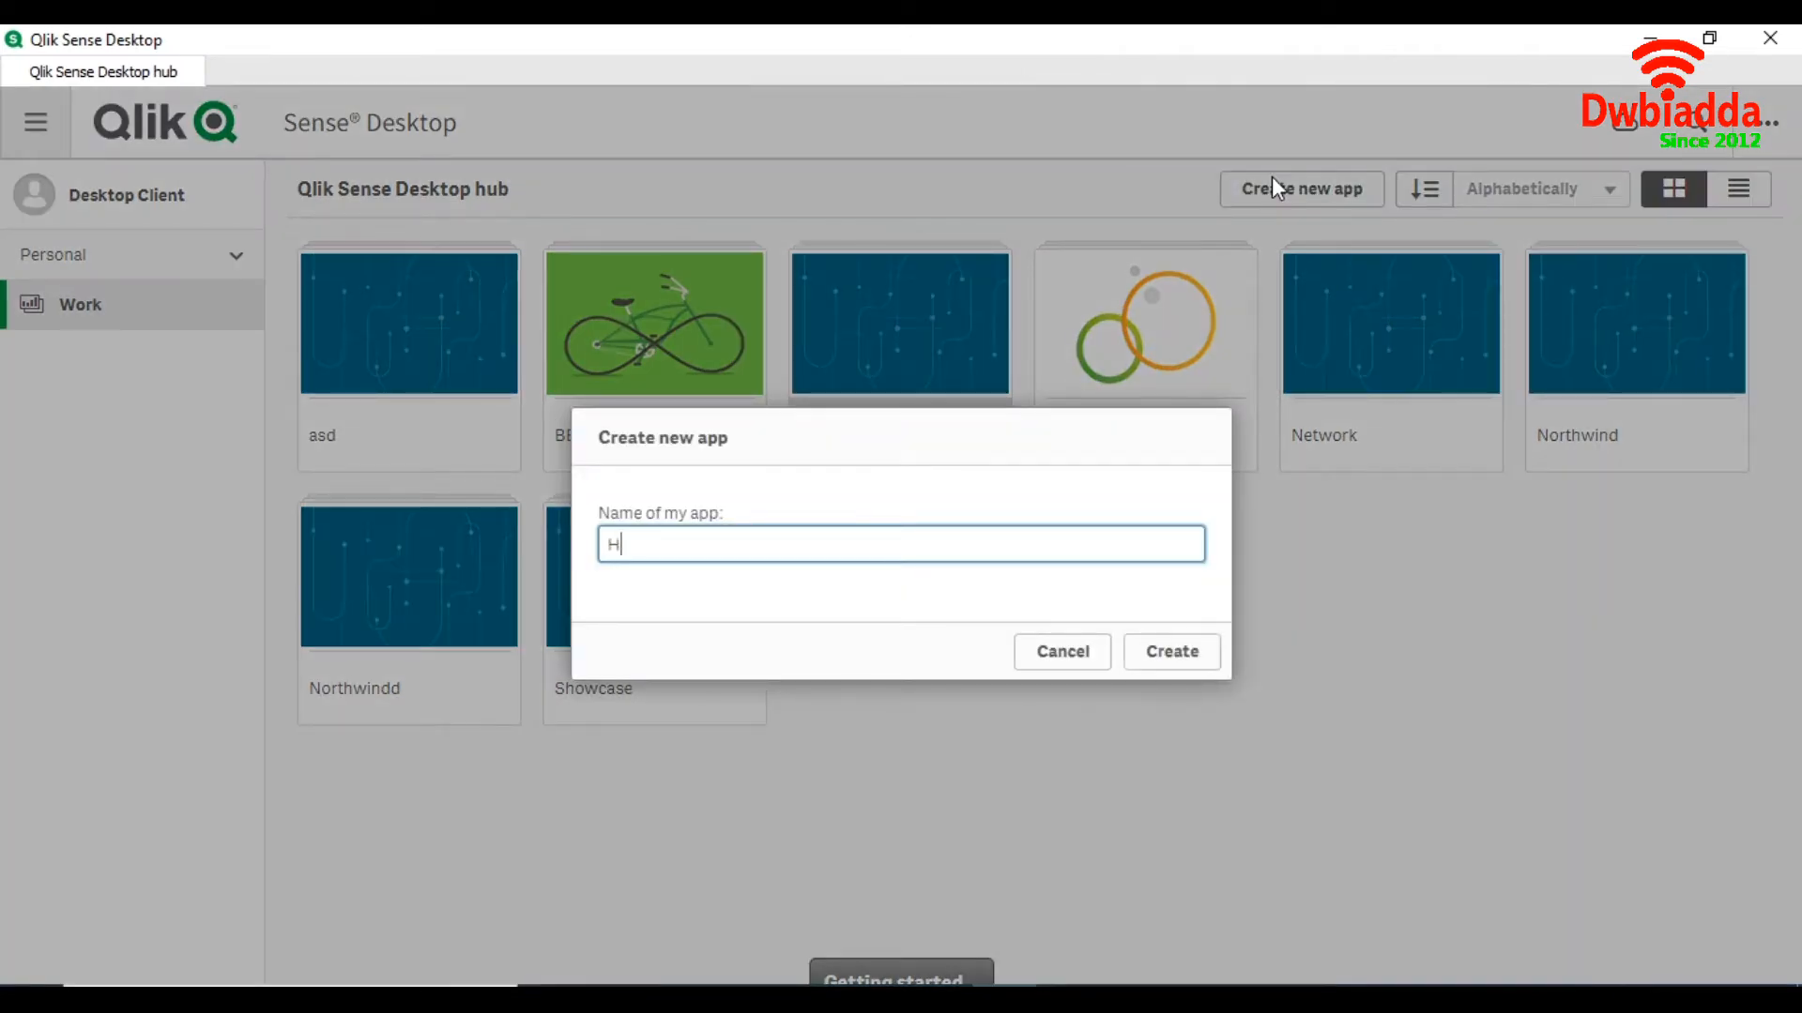
{"action": "type", "text": "ow to lo"}
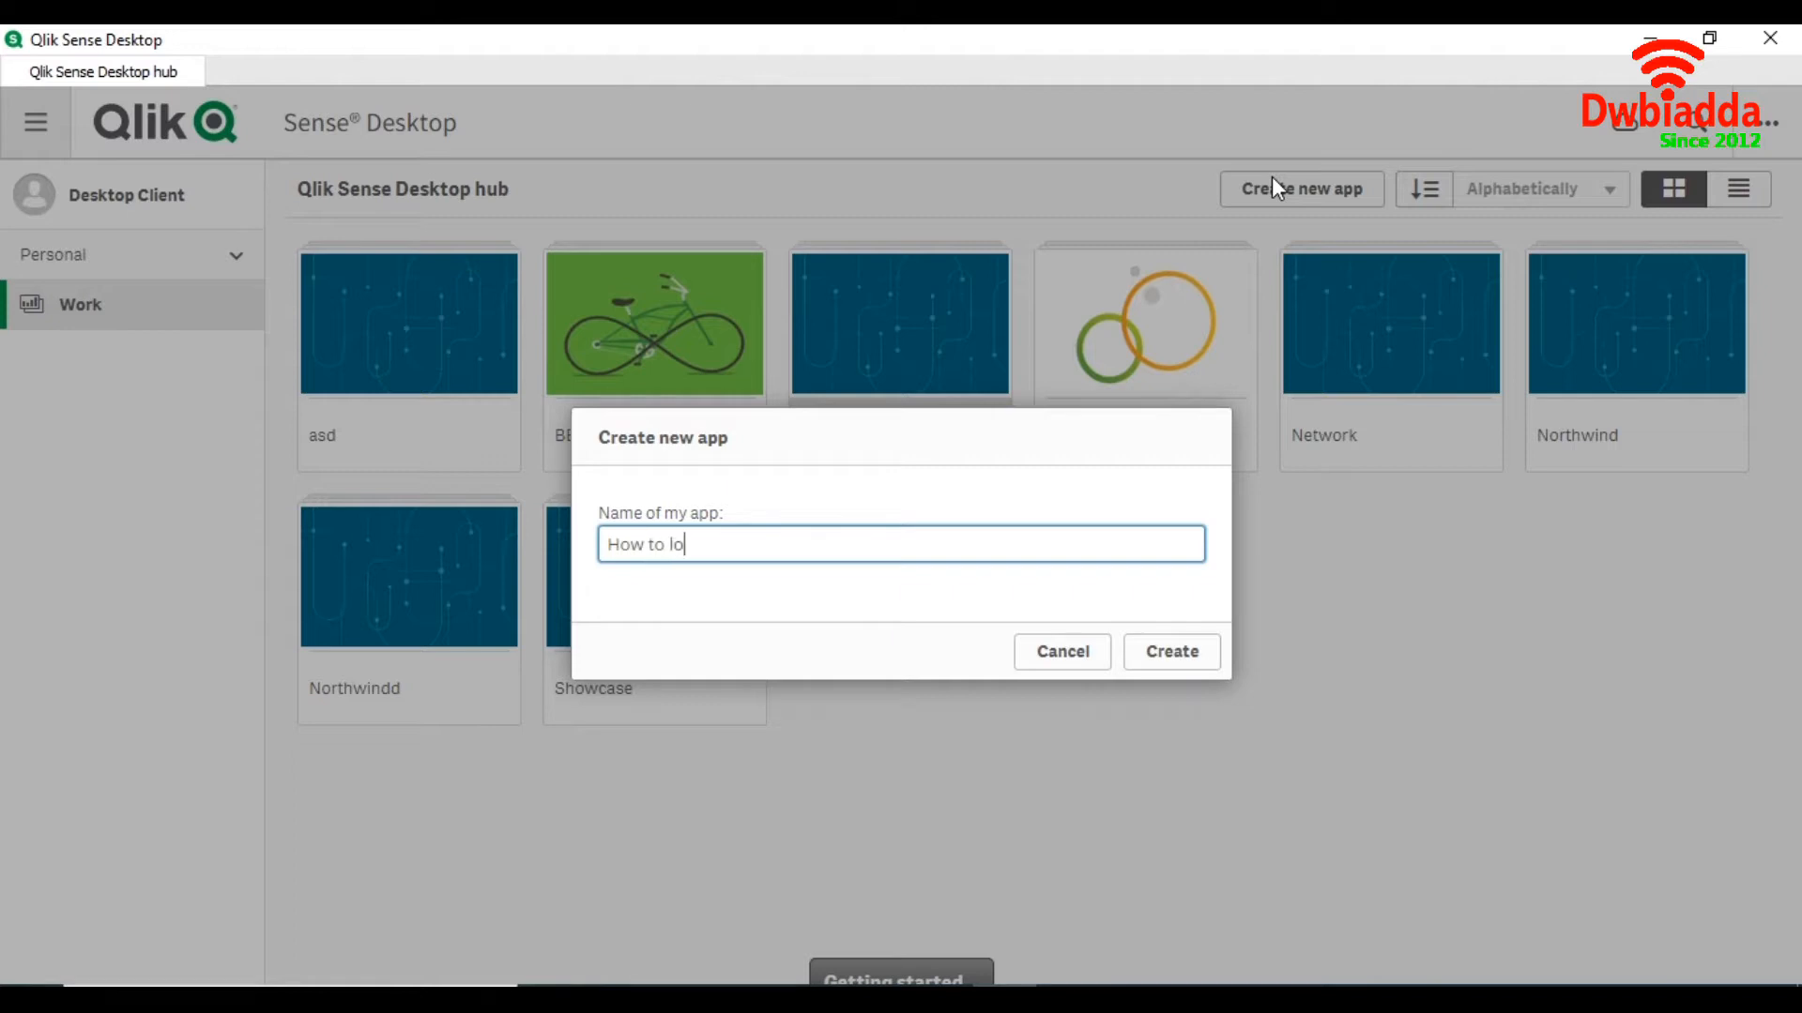
{"action": "type", "text": "ad E"}
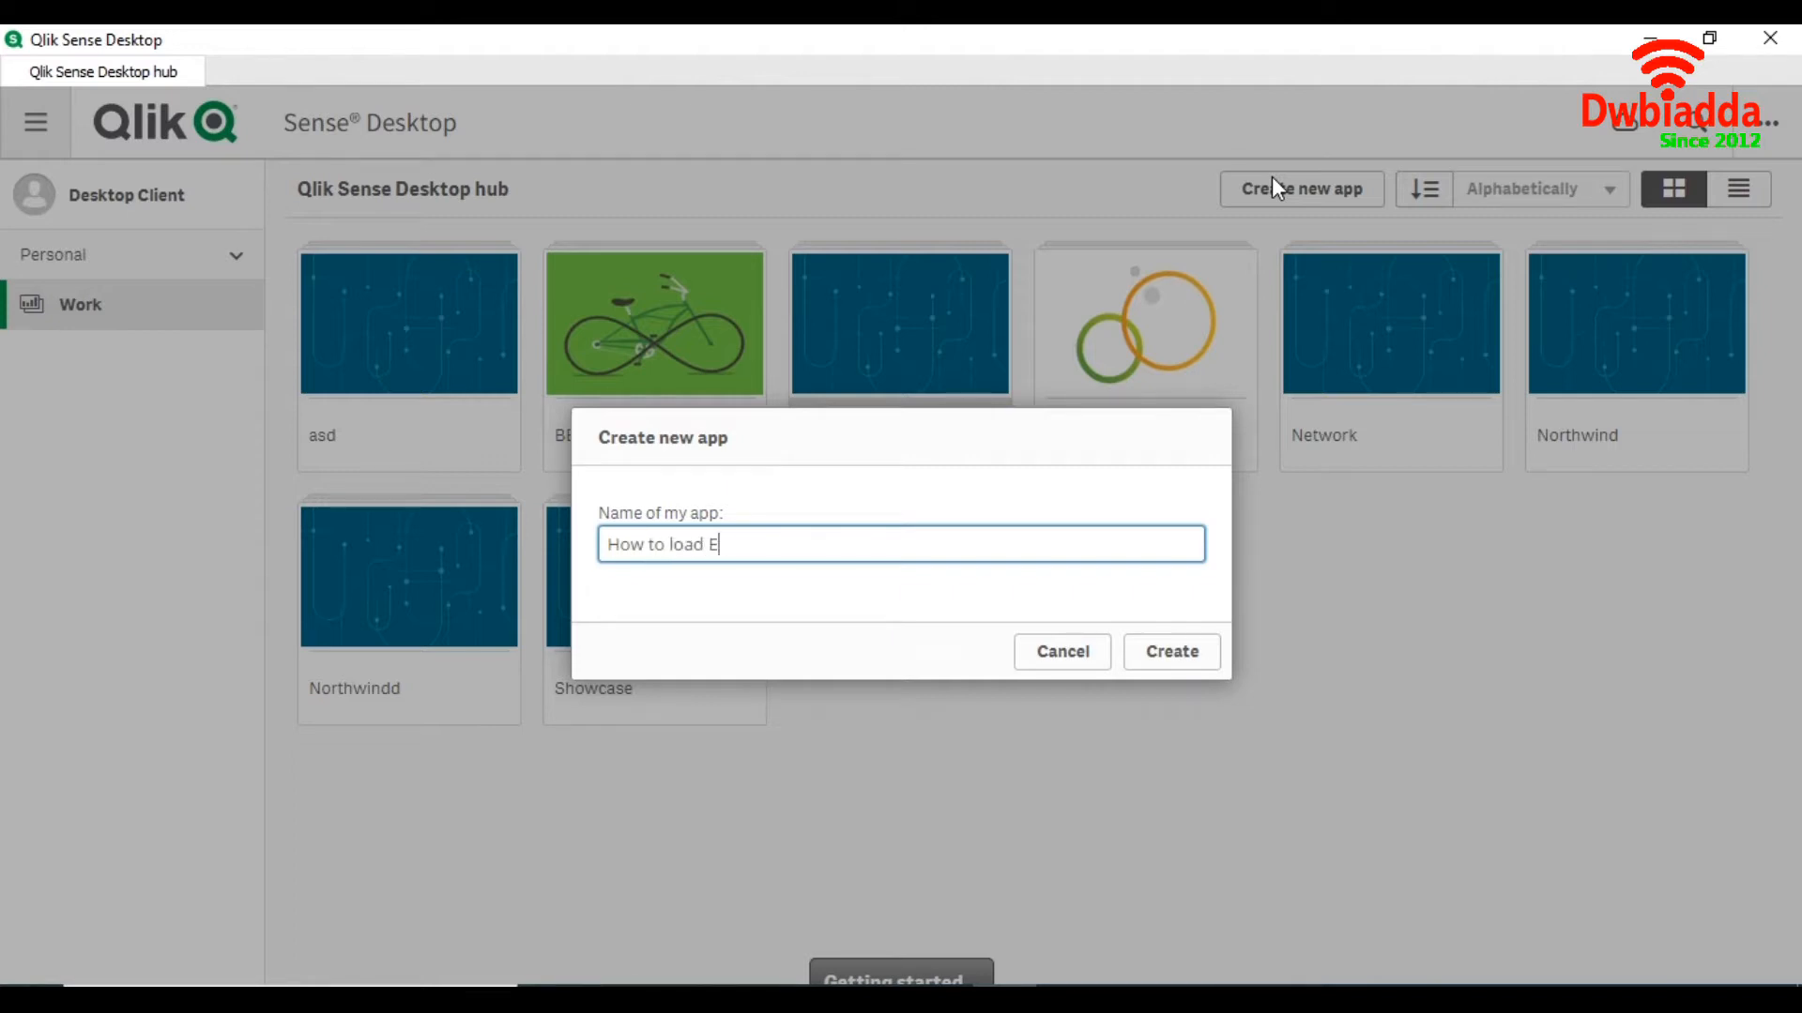
{"action": "type", "text": "xcel file"}
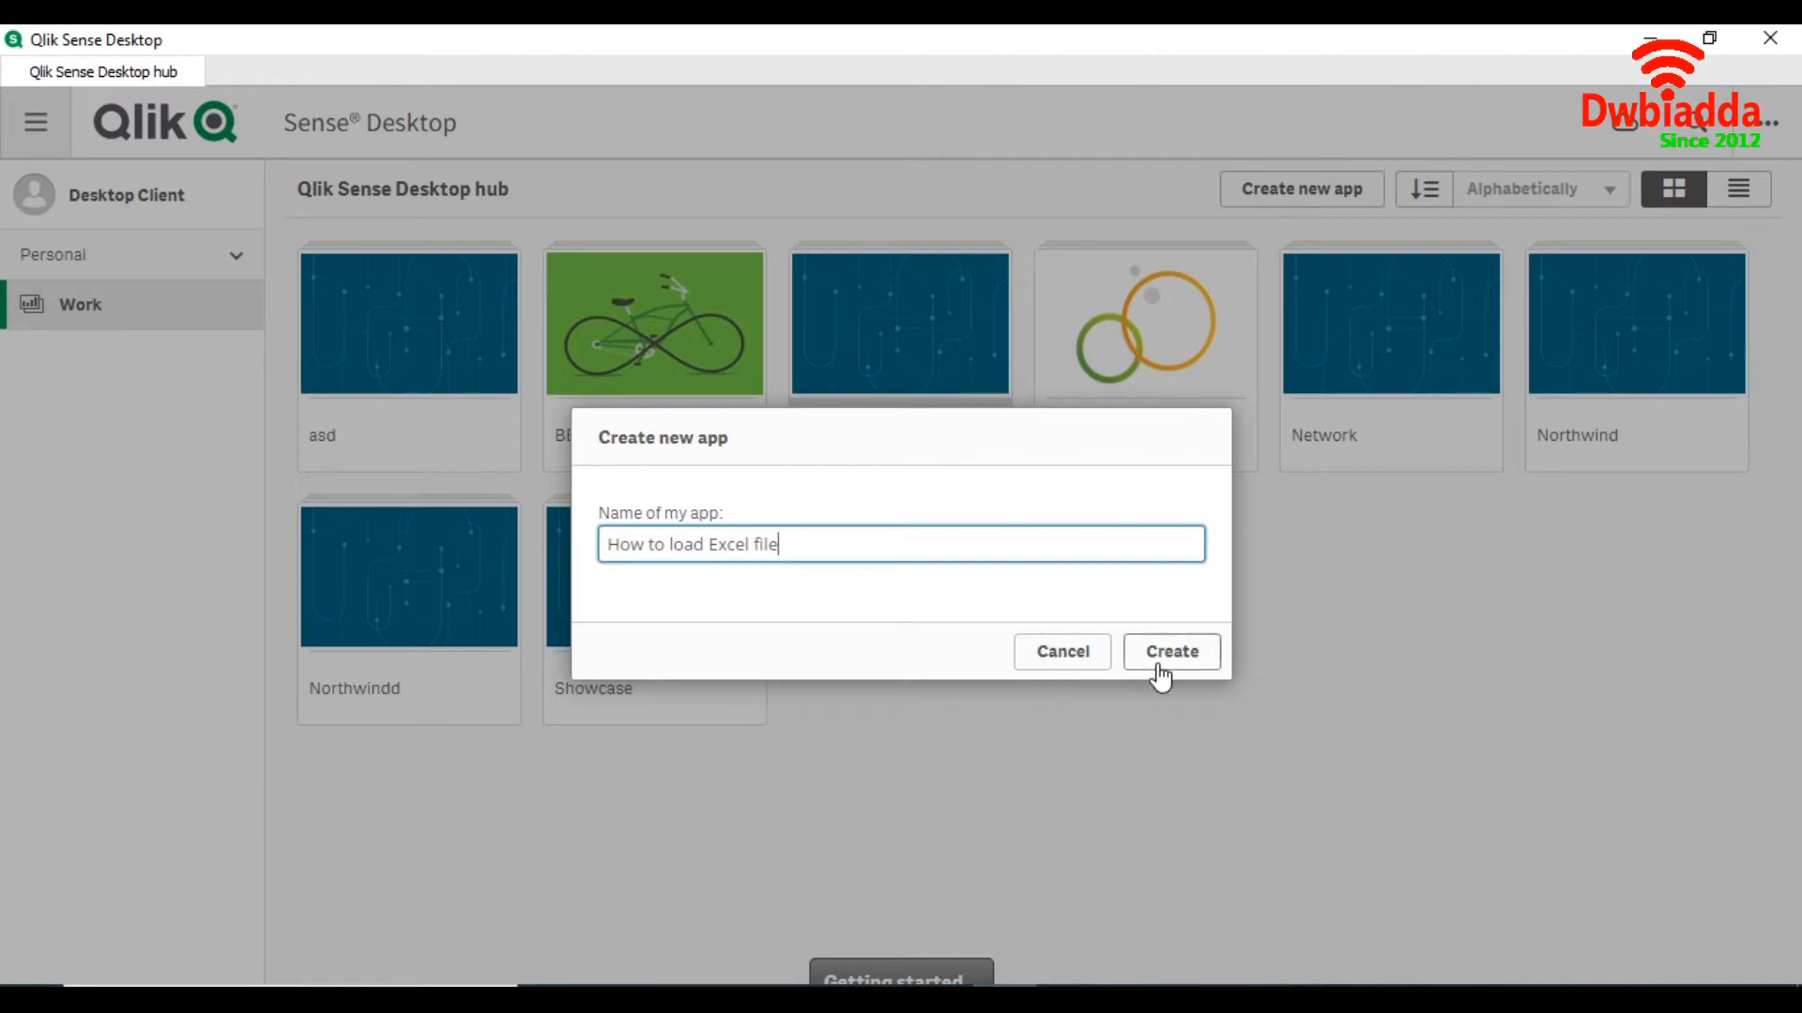
{"action": "left_click", "coordinate": [1169, 651]}
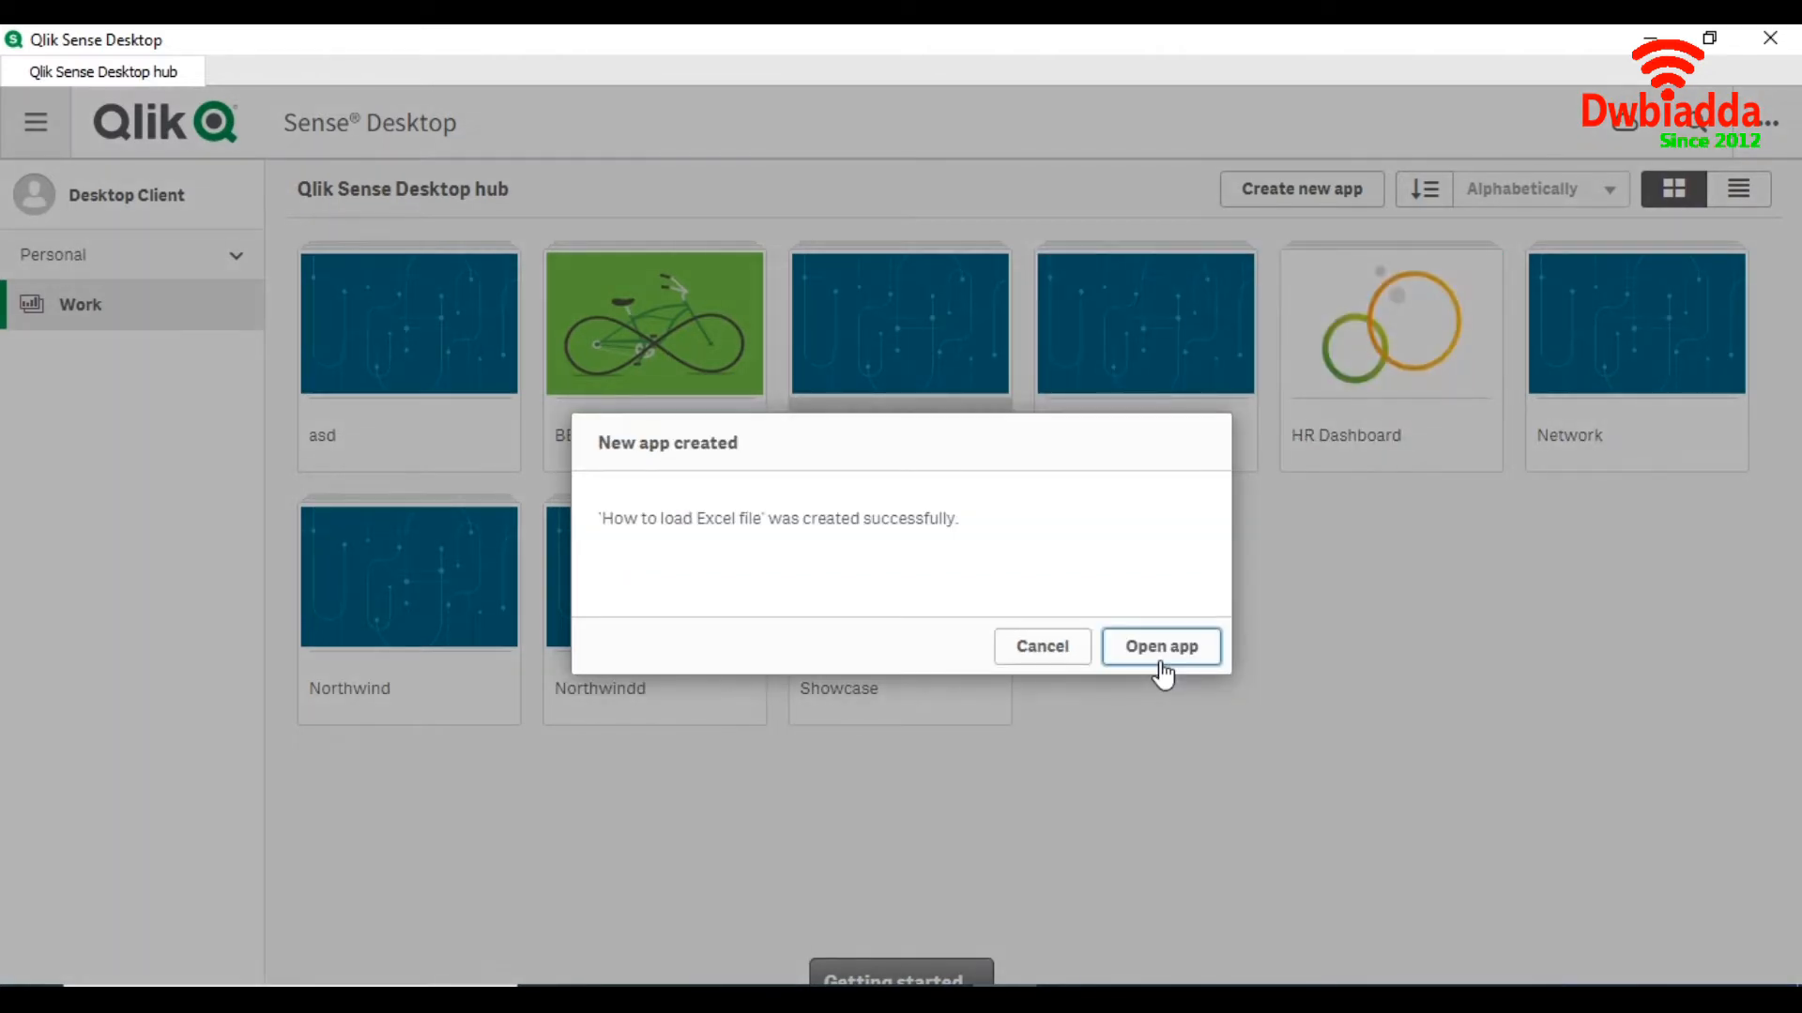
{"action": "left_click", "coordinate": [1160, 646]}
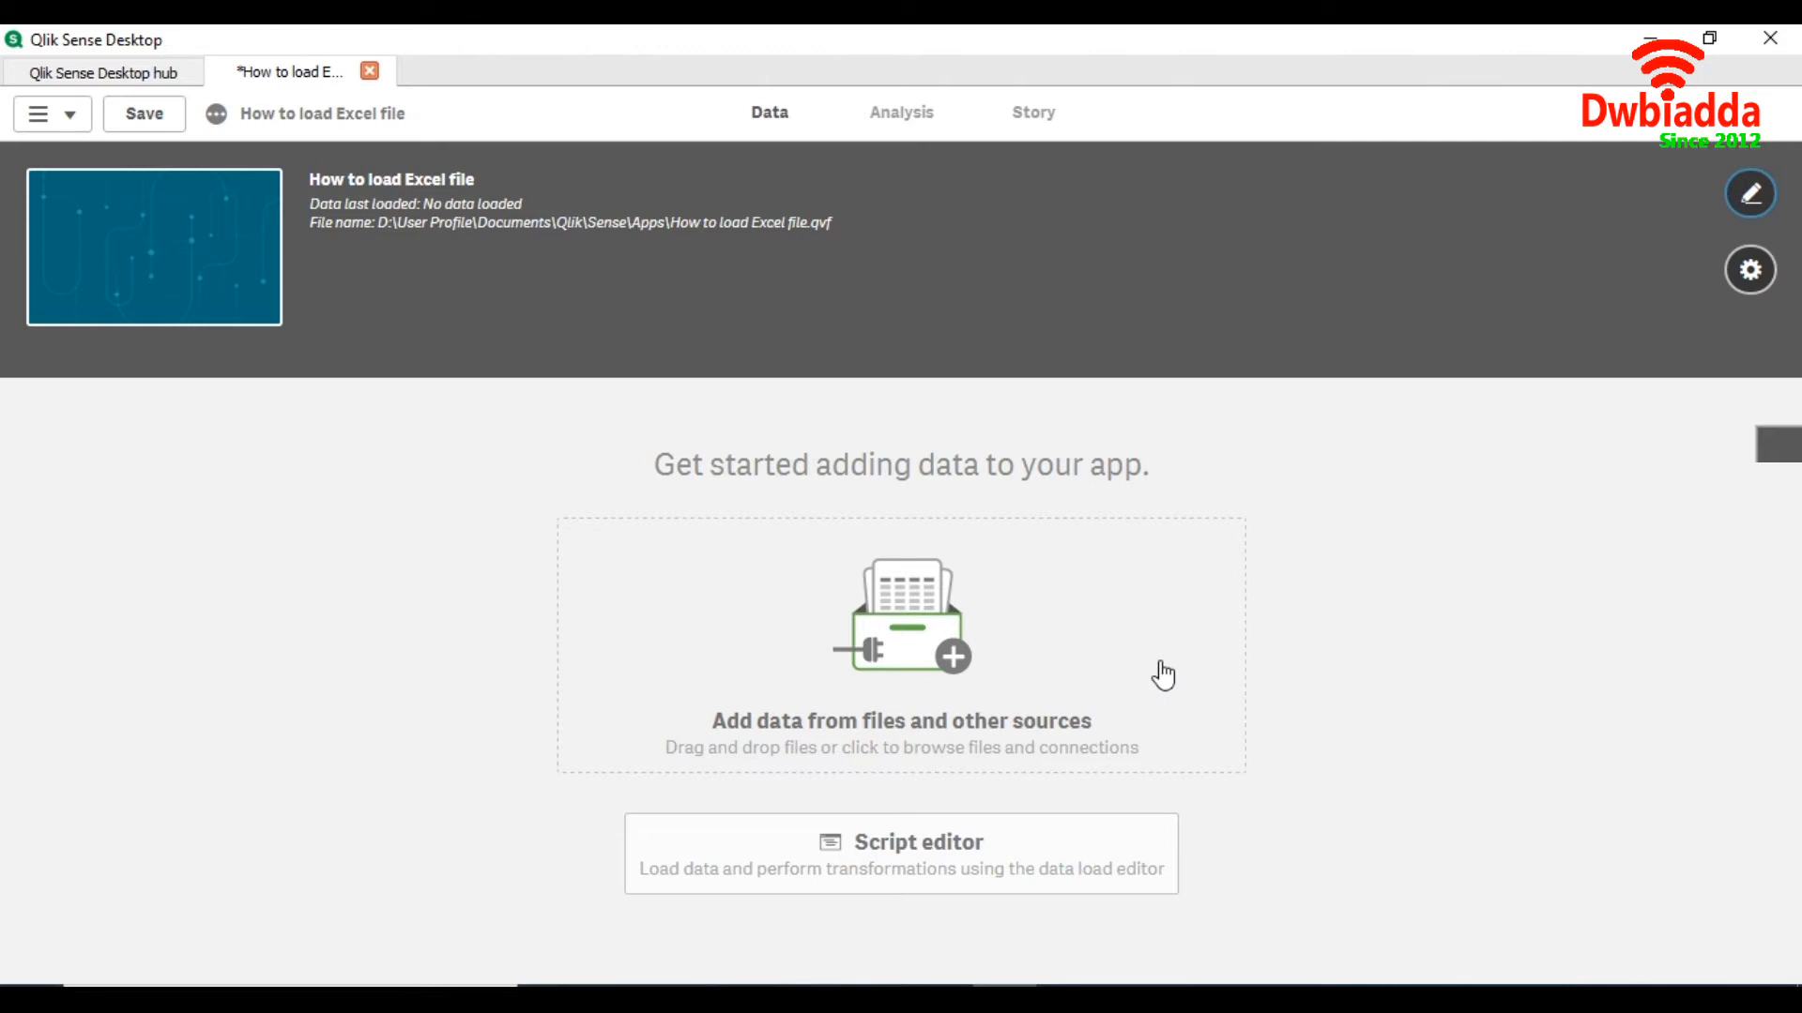
{"action": "mouse_move", "coordinate": [952, 687]}
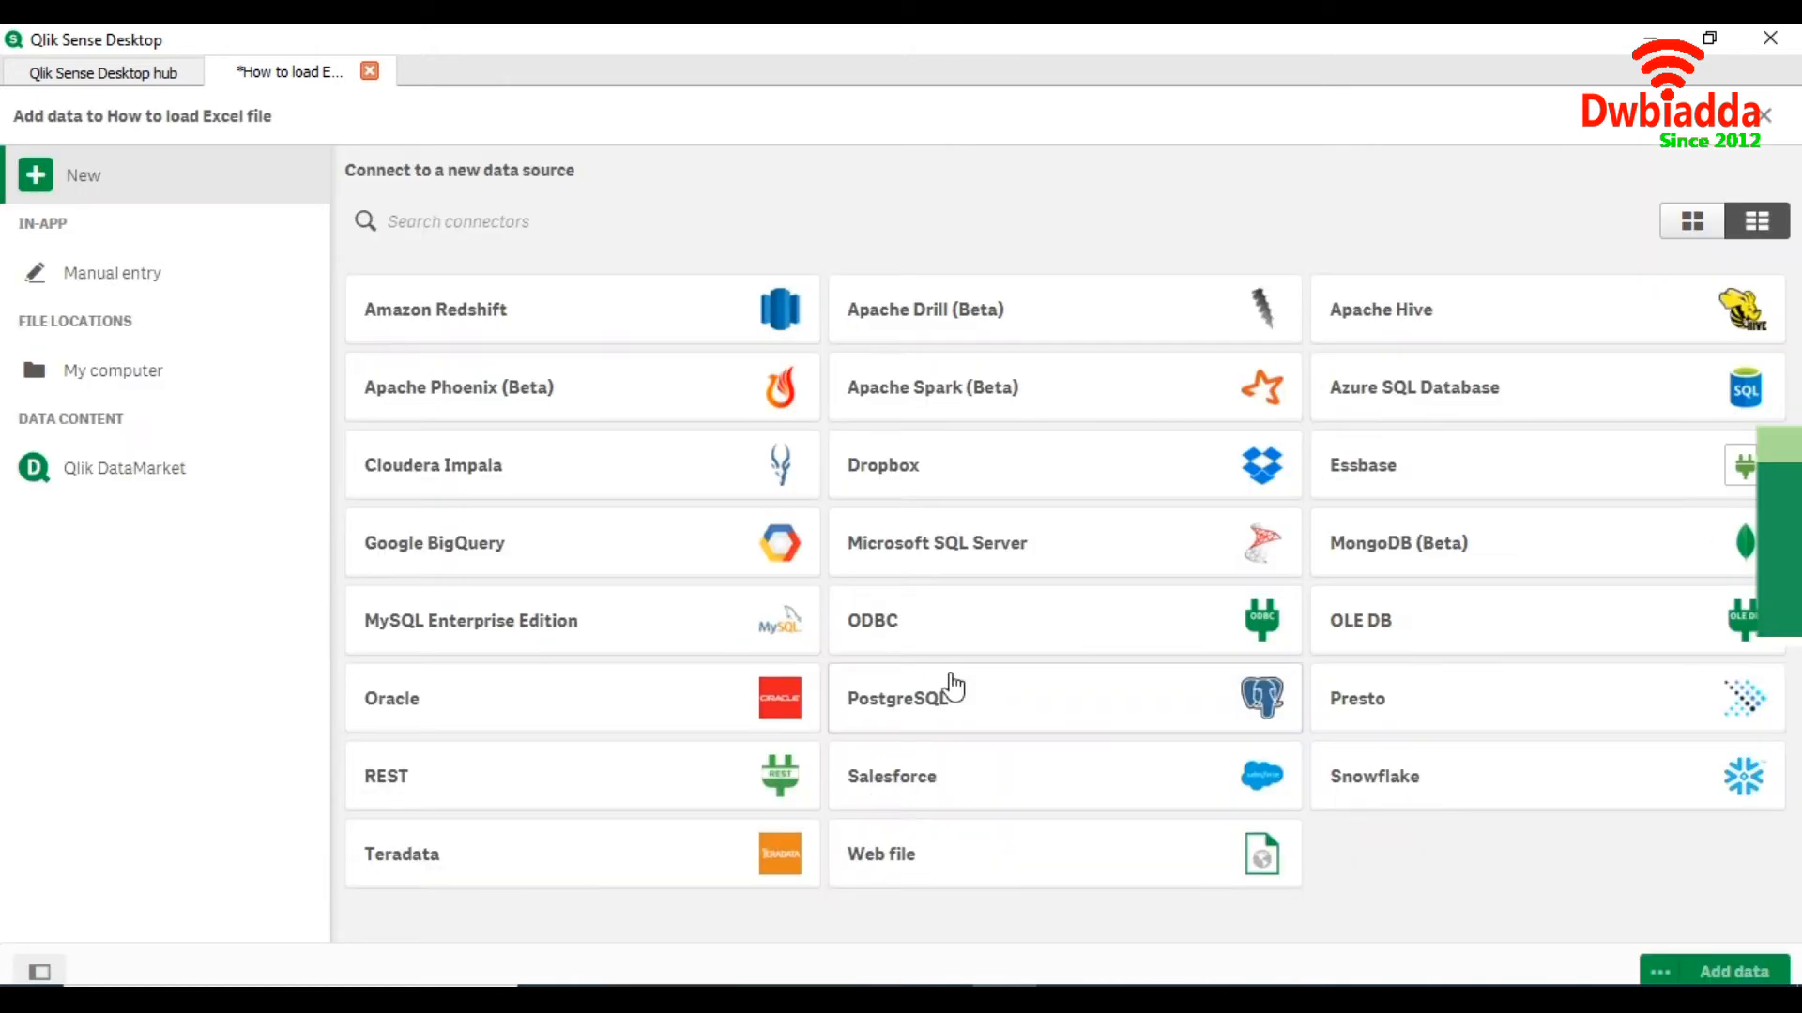
{"action": "mouse_move", "coordinate": [112, 370]}
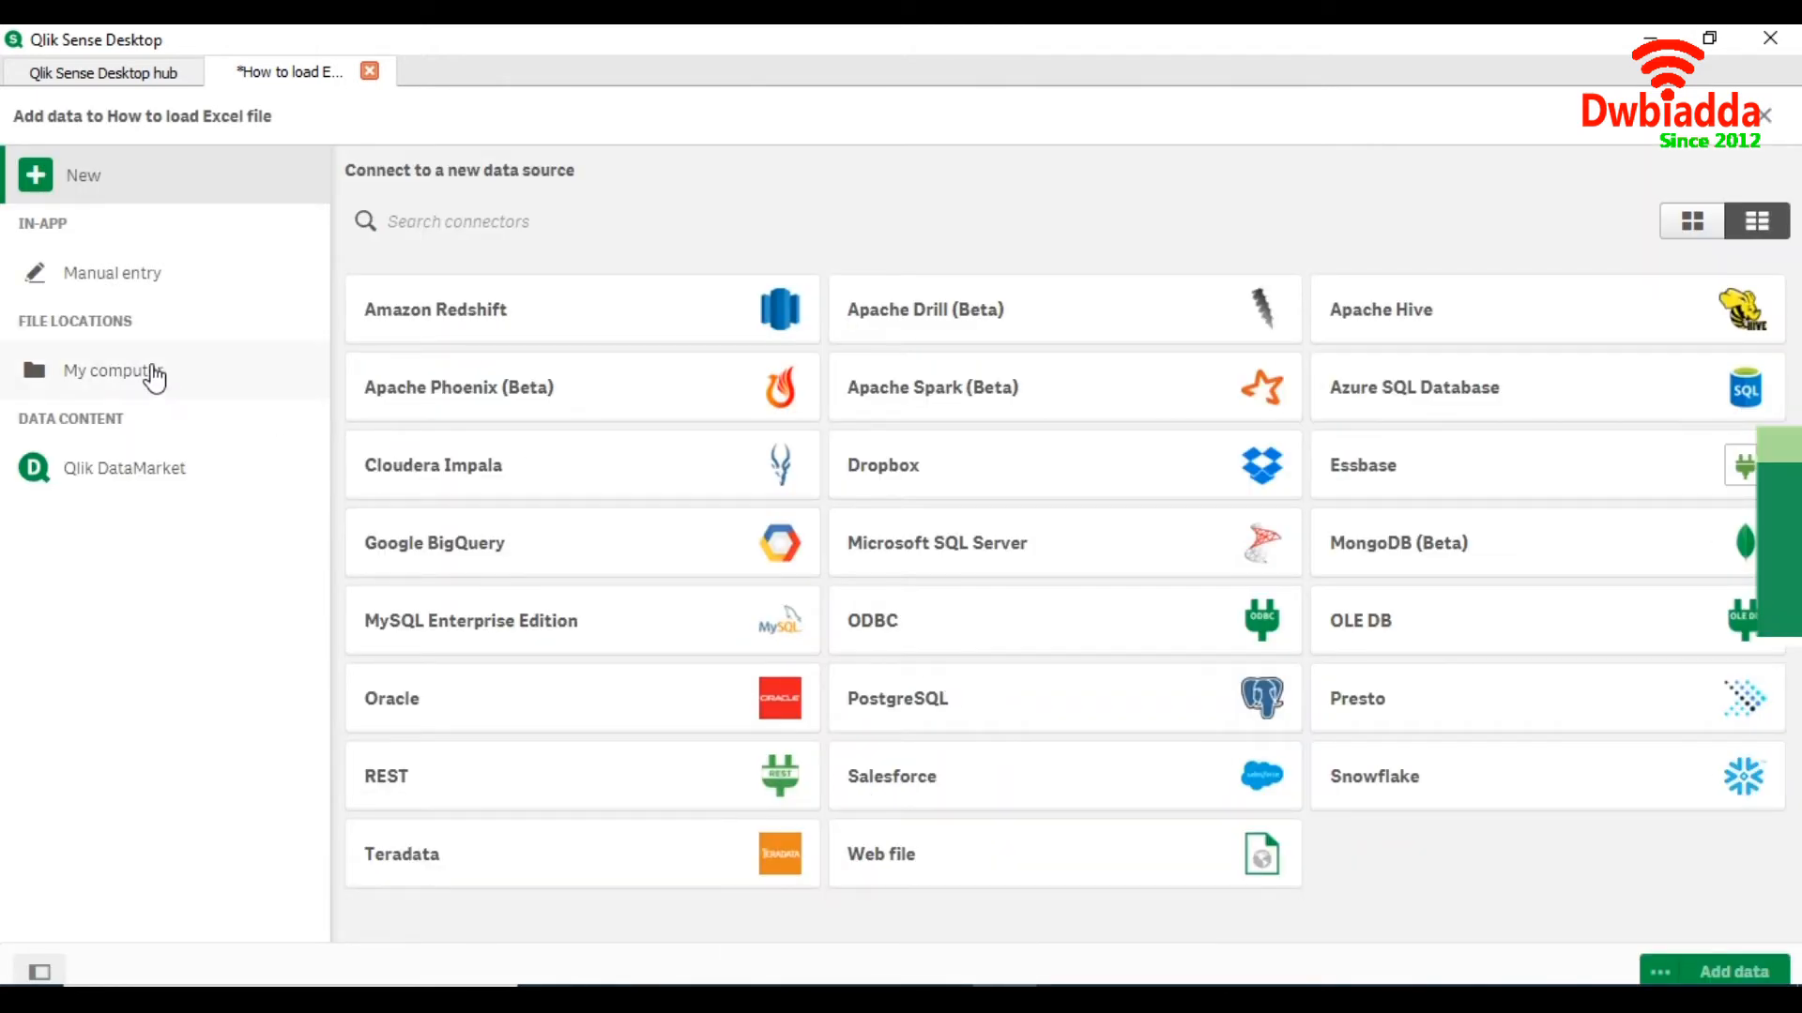
Step: Browse My computer to drive D and pick Northwindd.xls for the add-data preview
{"action": "left_click", "coordinate": [112, 370]}
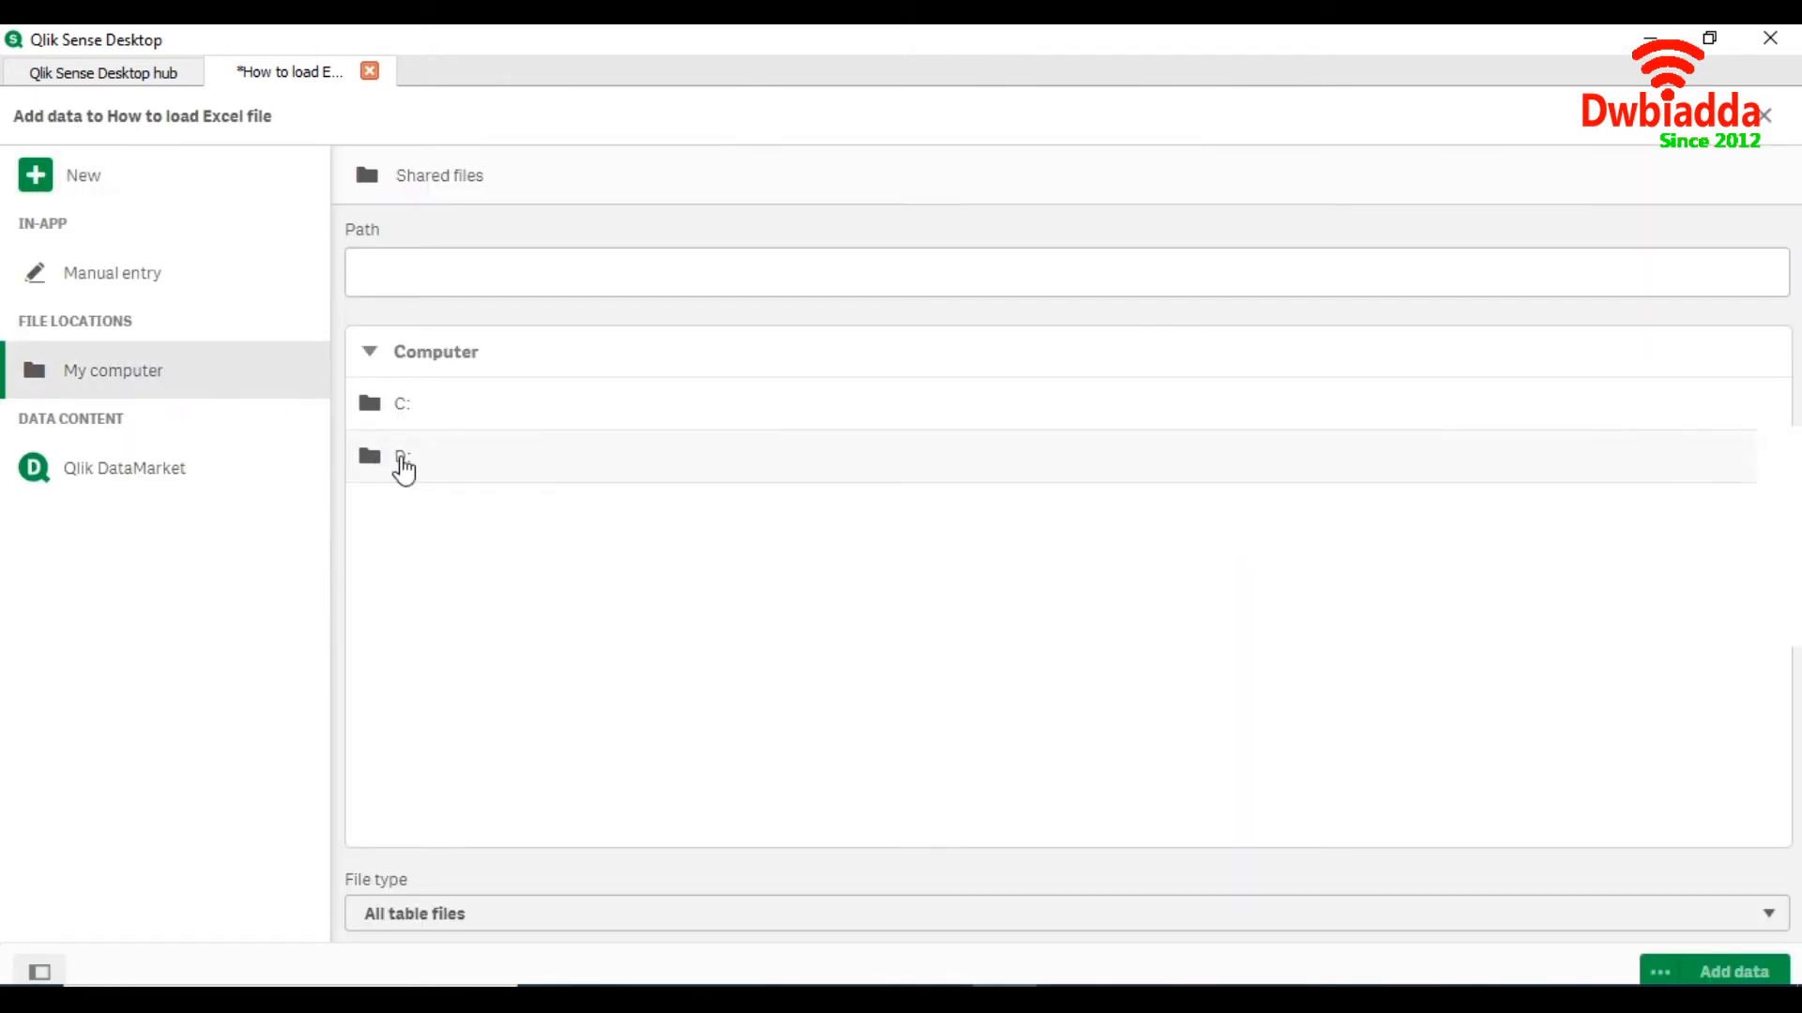
{"action": "mouse_move", "coordinate": [413, 482]}
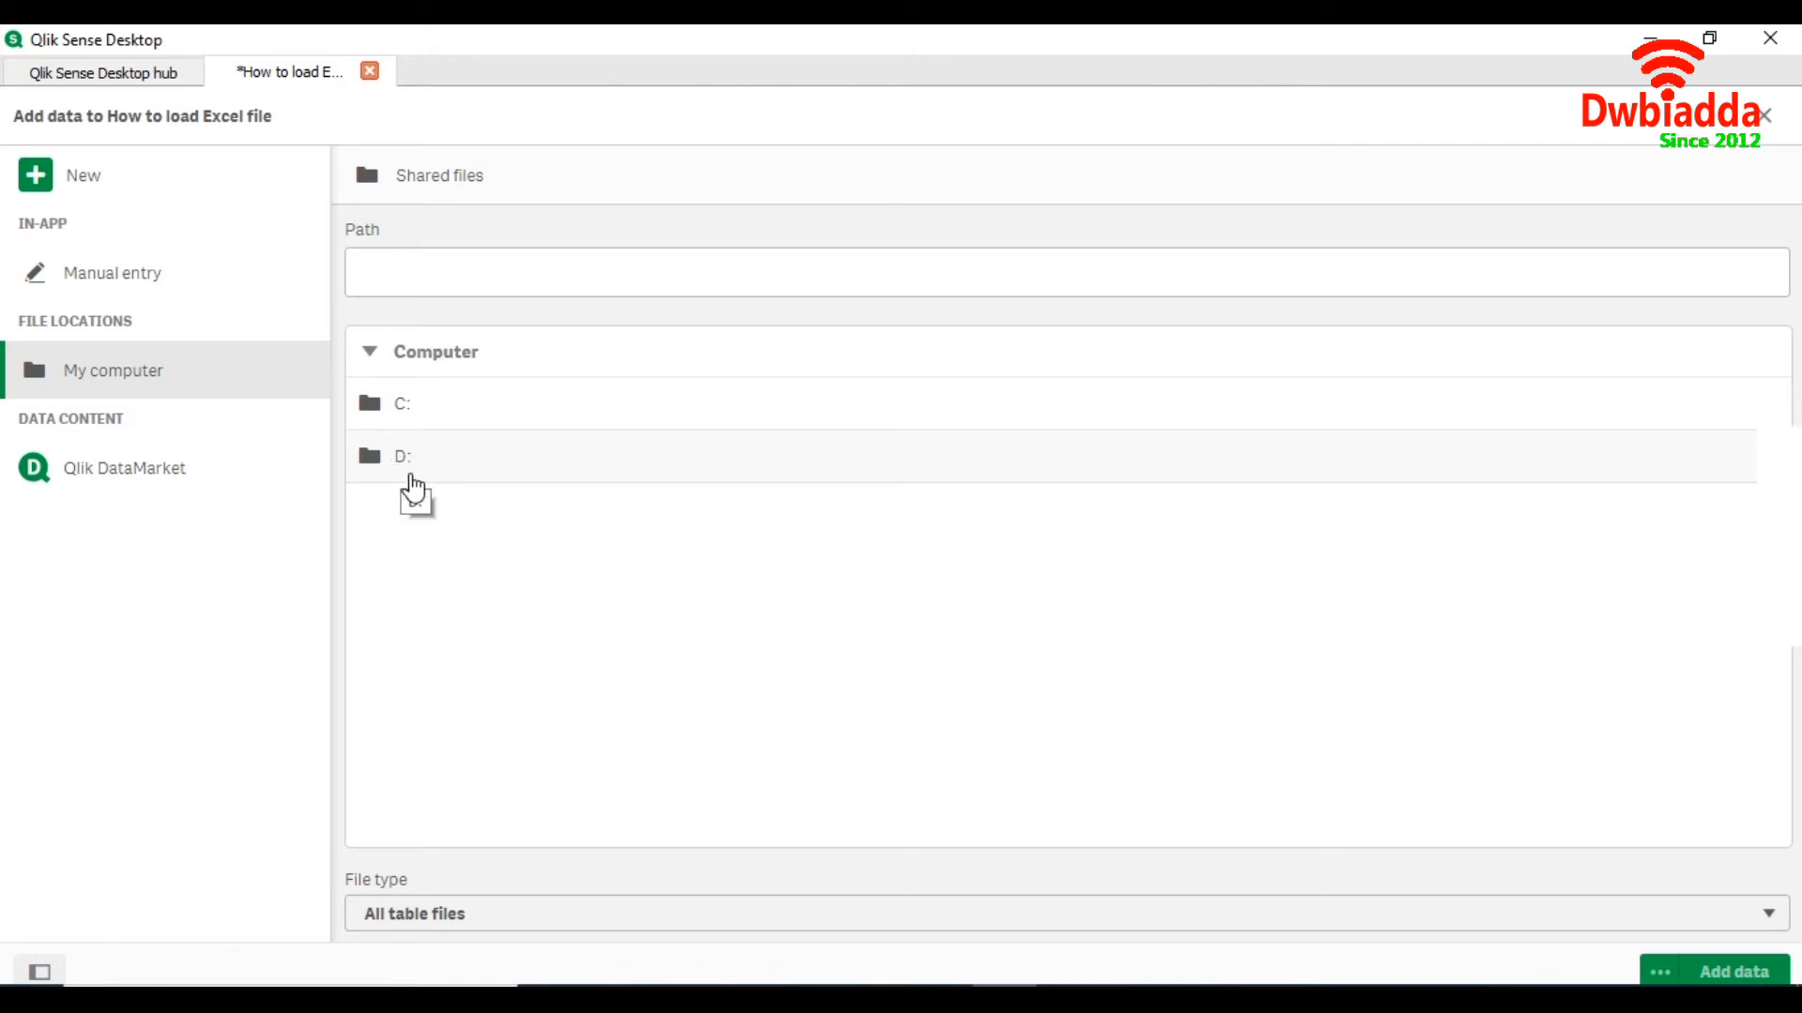
{"action": "left_click", "coordinate": [401, 454]}
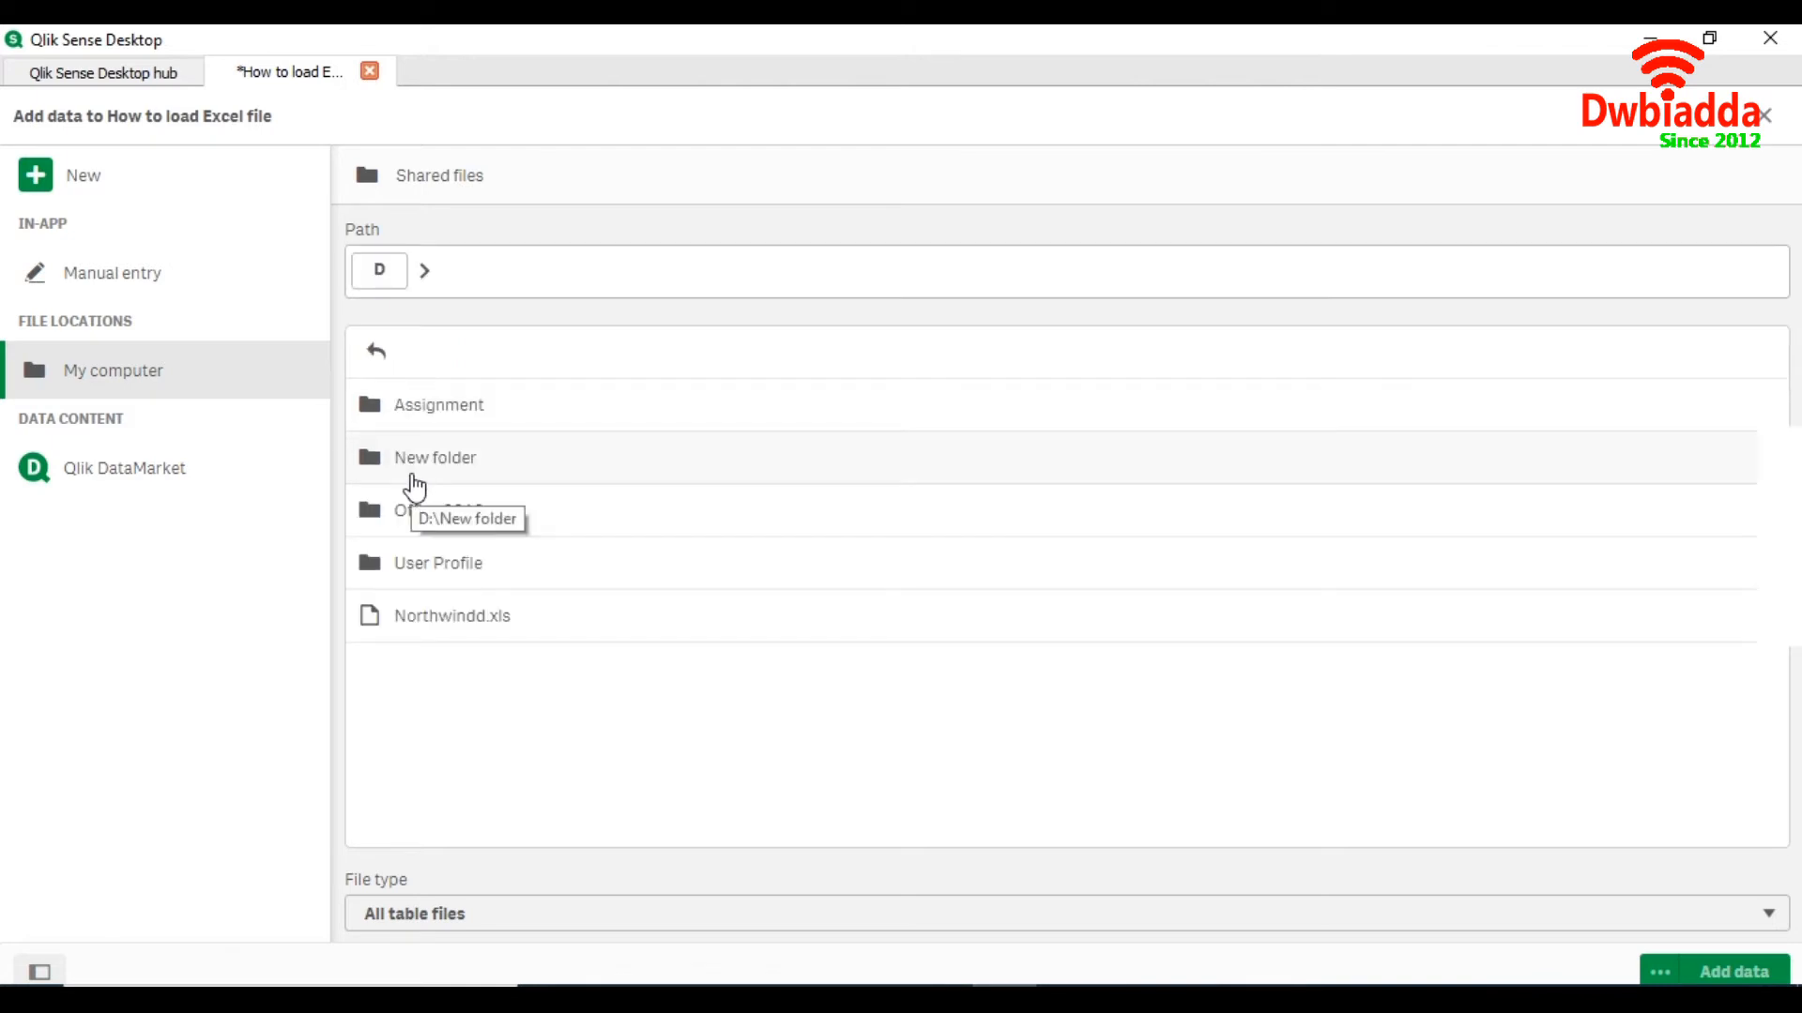
{"action": "mouse_move", "coordinate": [509, 623]}
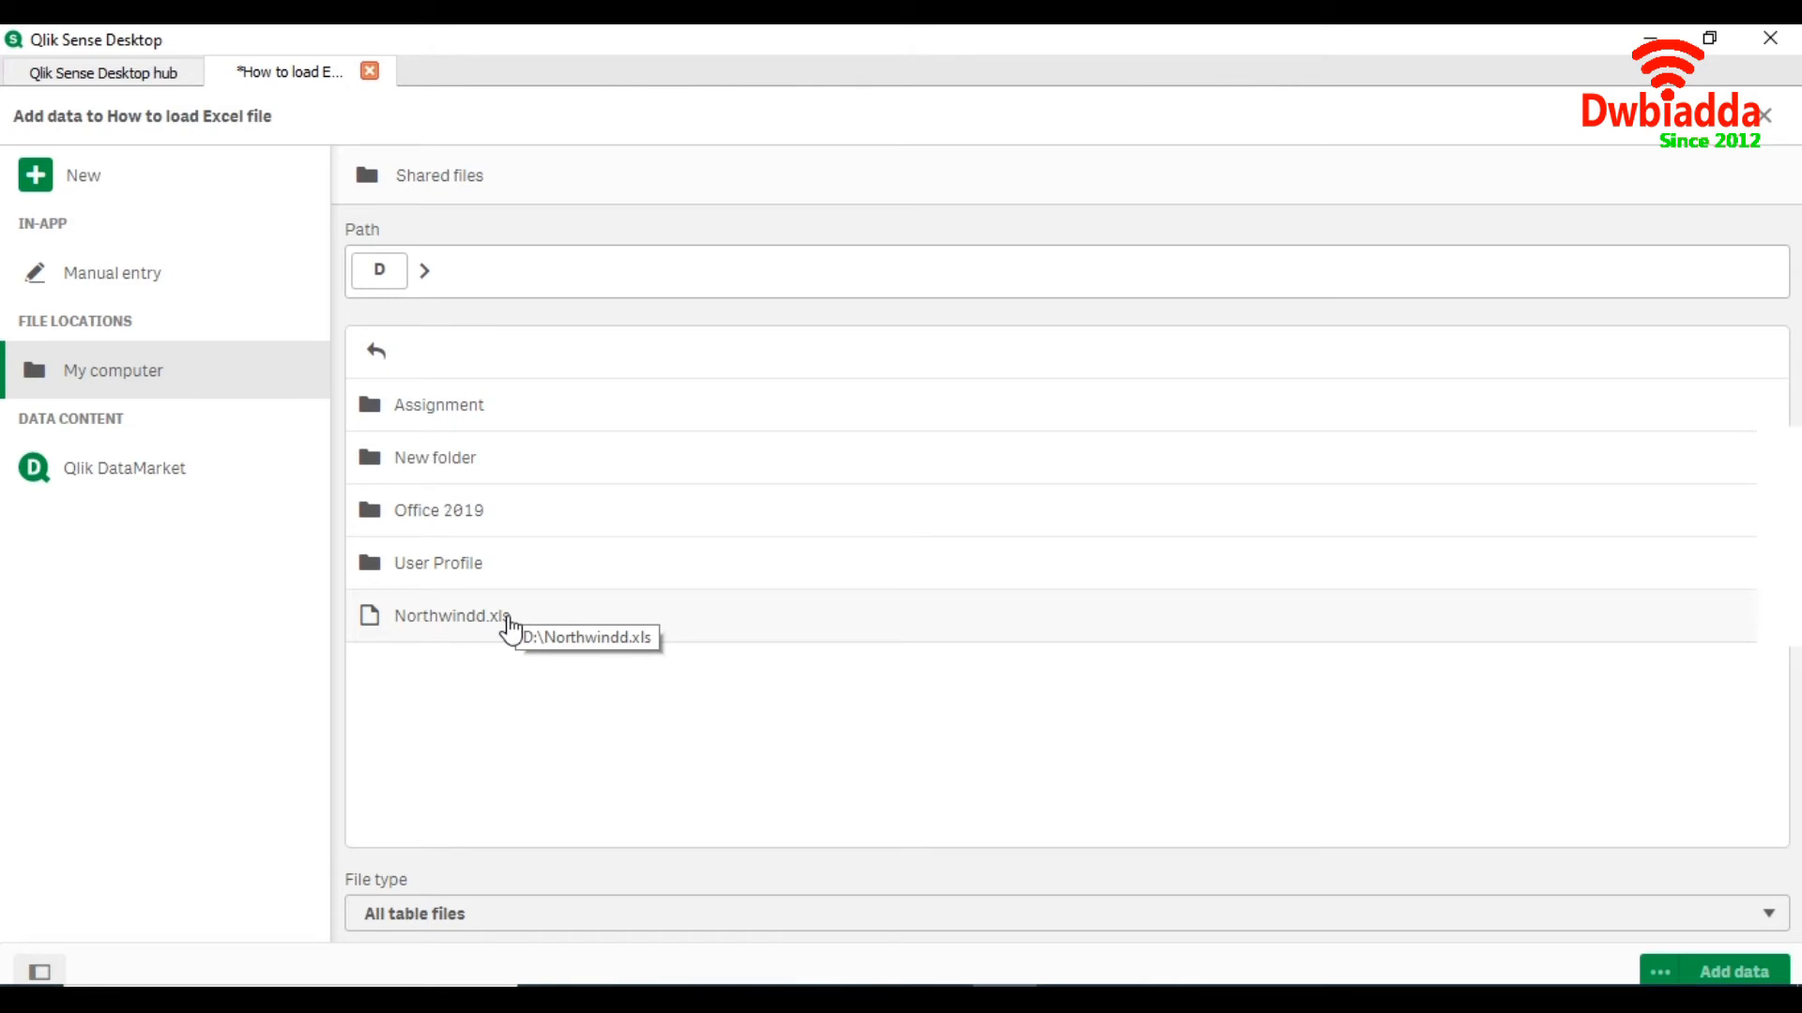
{"action": "left_click", "coordinate": [449, 615]}
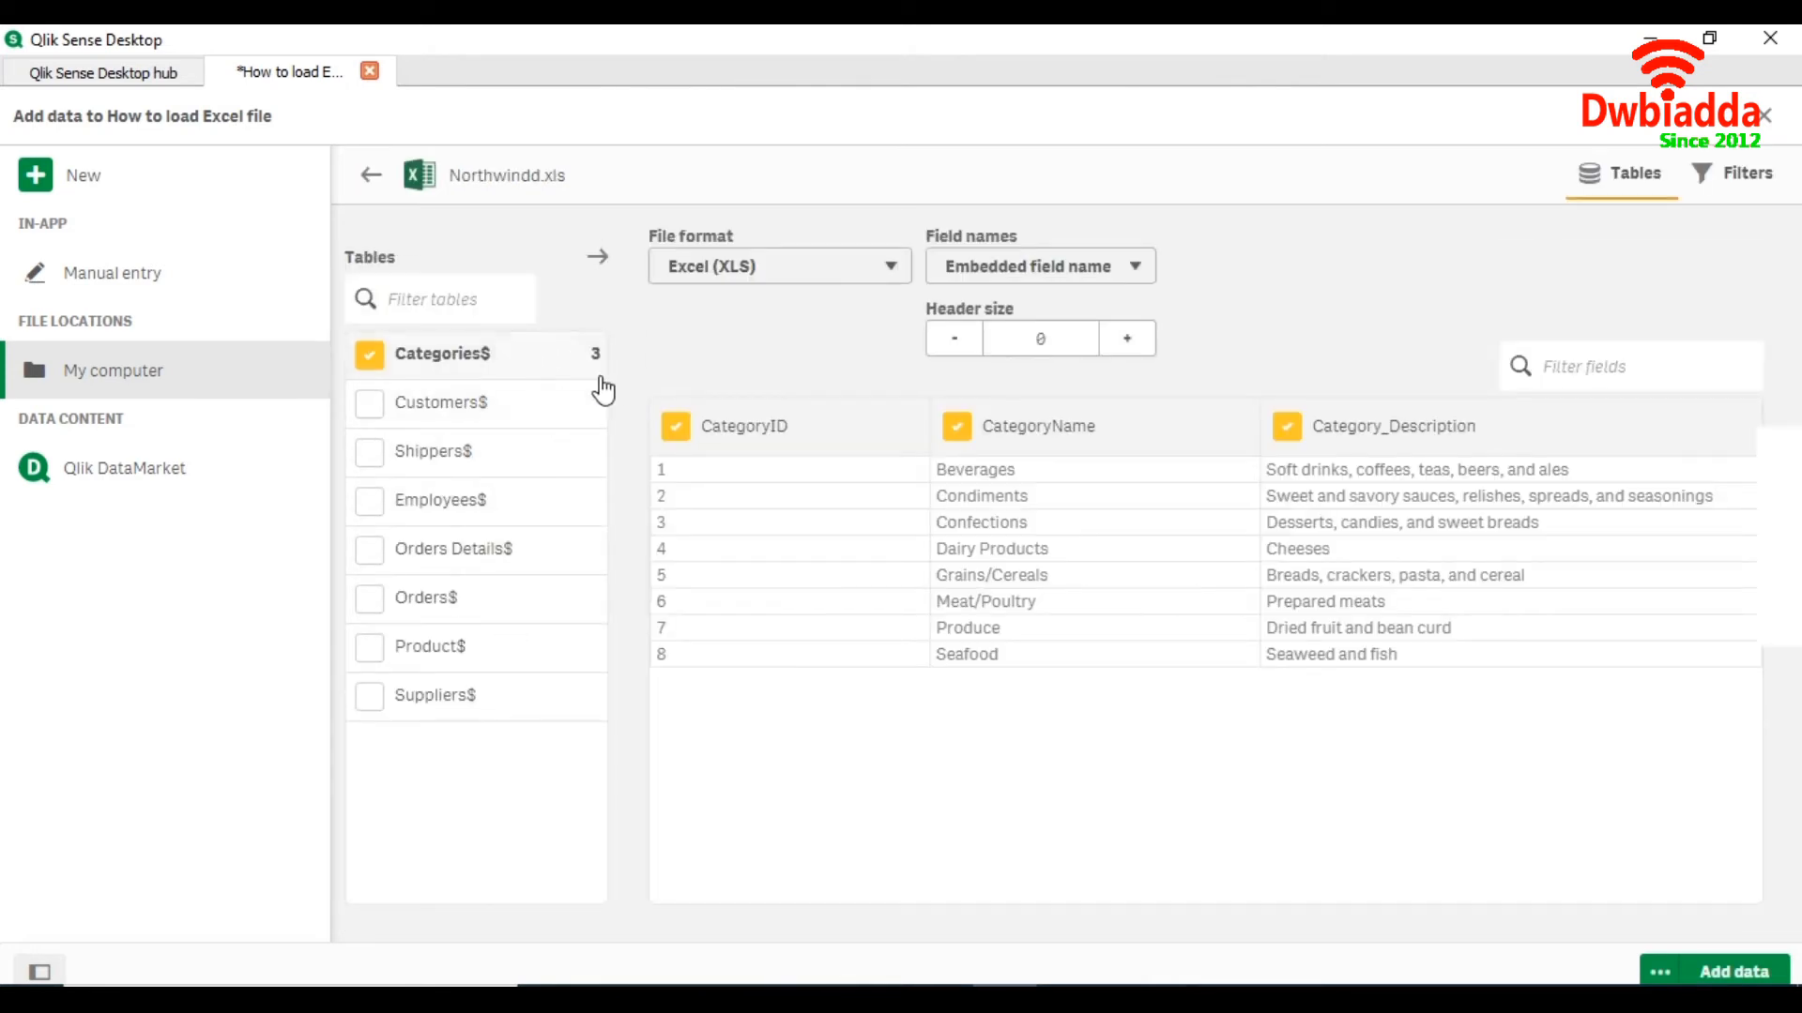
Step: Add the Categories$, Customers$, Shippers$ and Employees$ sheets to the app, excluding Orders Details$
{"action": "left_click", "coordinate": [370, 402]}
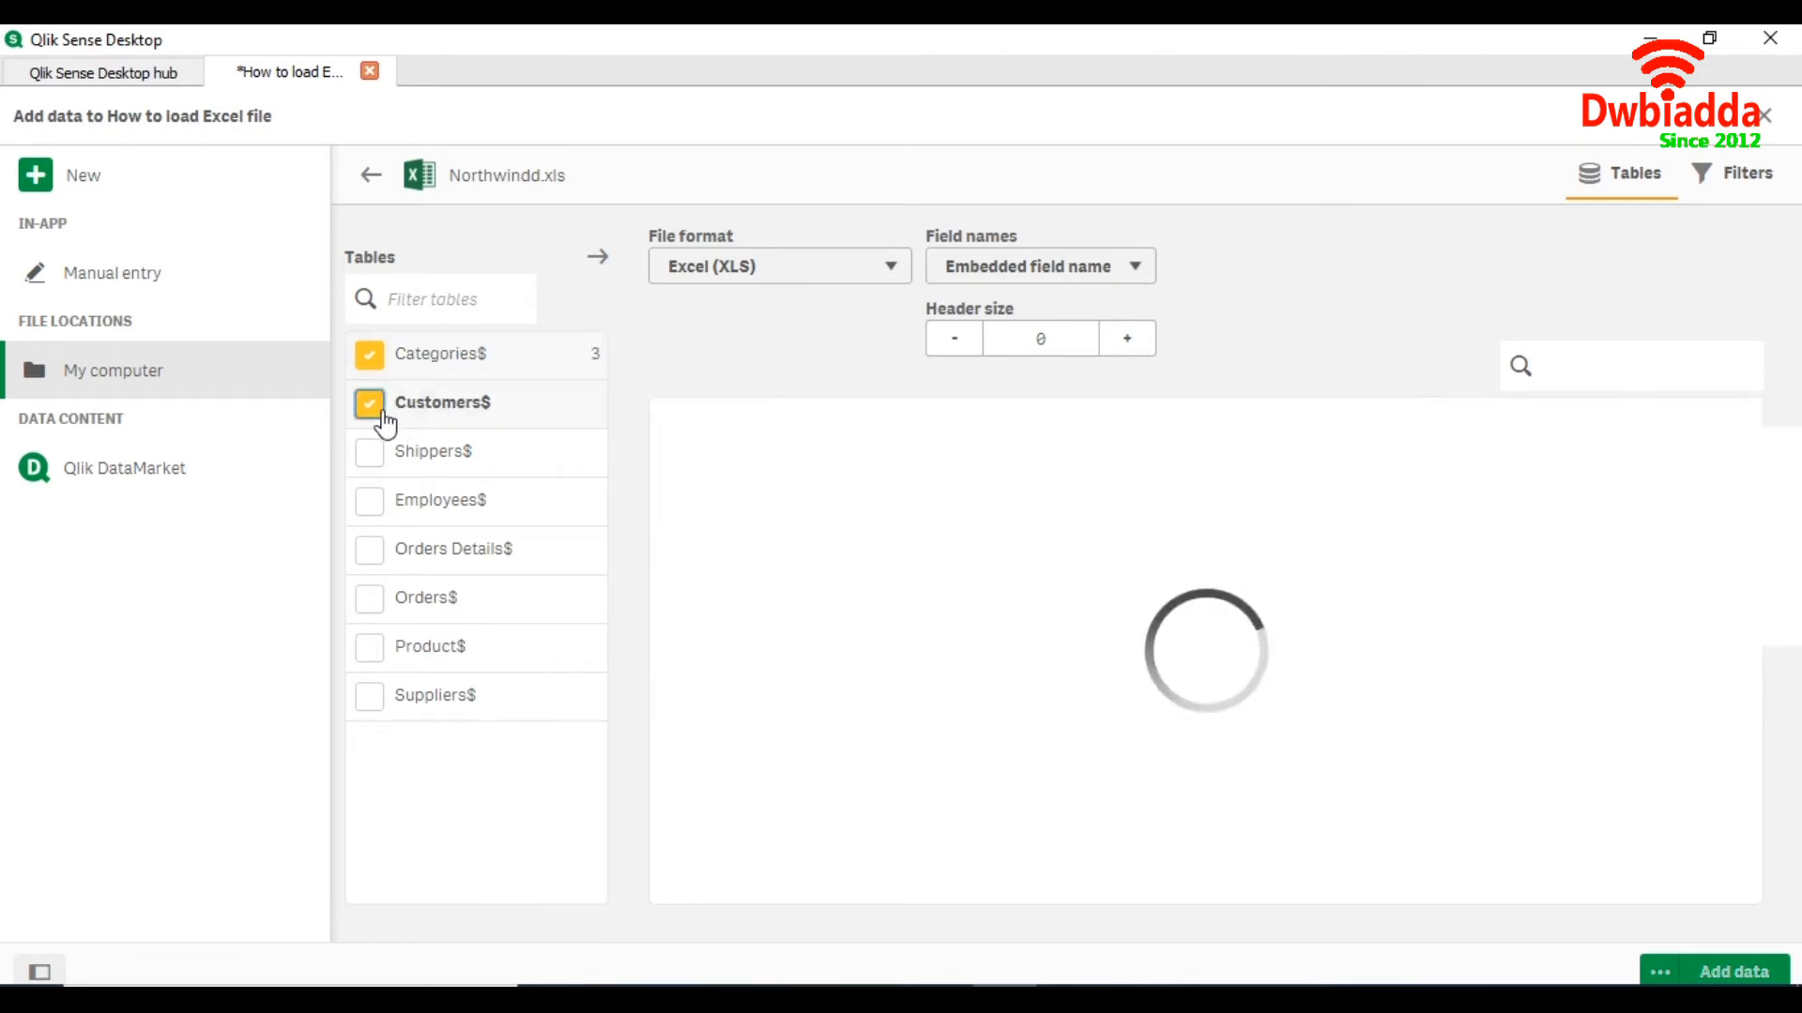
{"action": "left_click", "coordinate": [369, 451]}
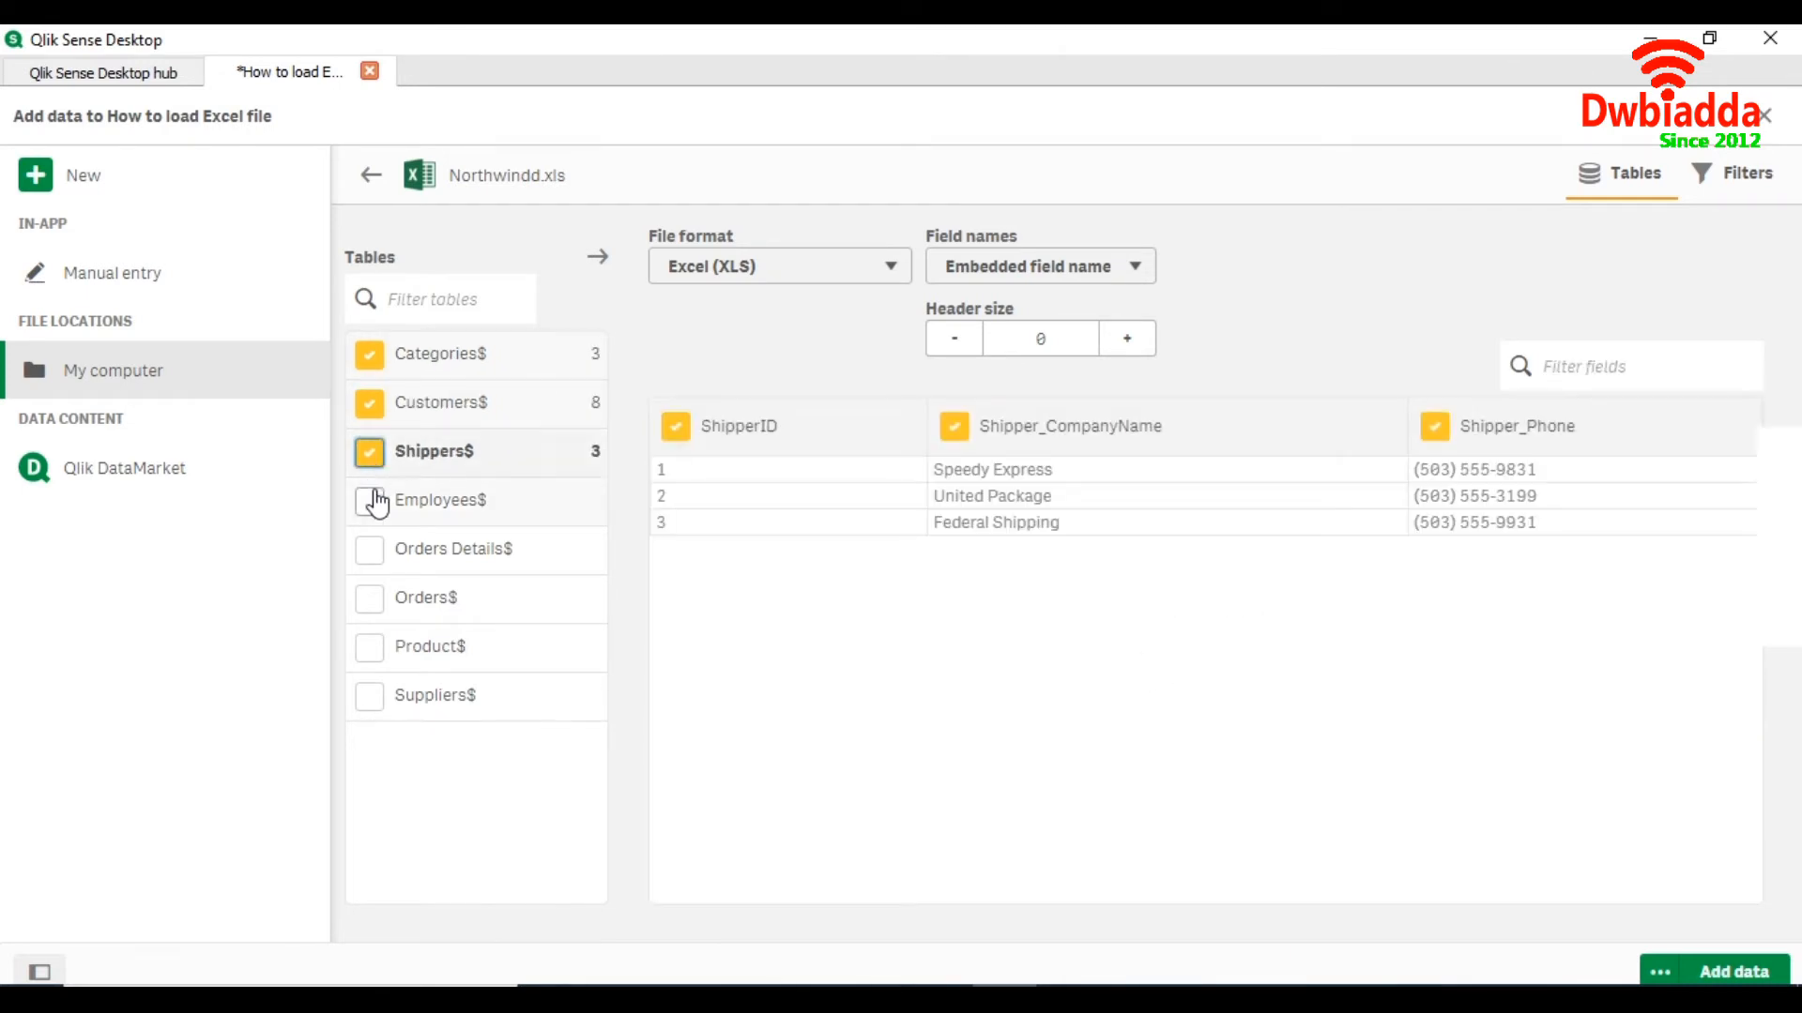
{"action": "left_click", "coordinate": [370, 548]}
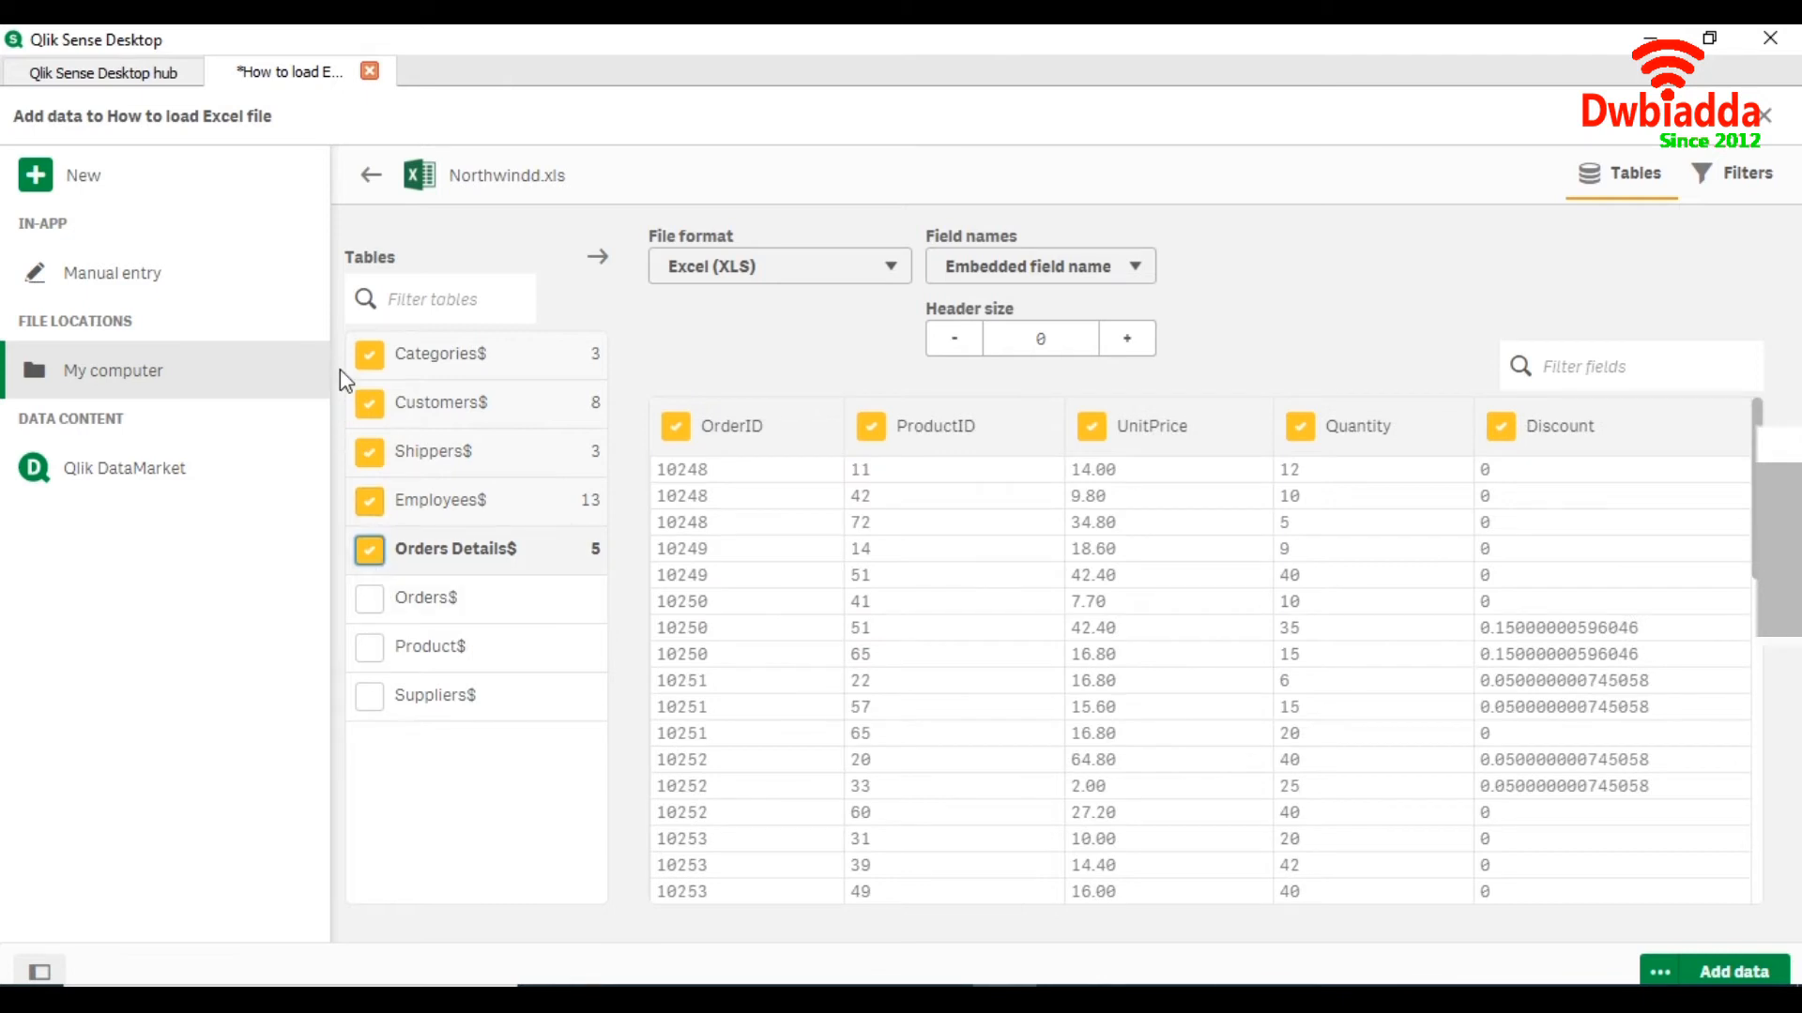
{"action": "left_click", "coordinate": [369, 548]}
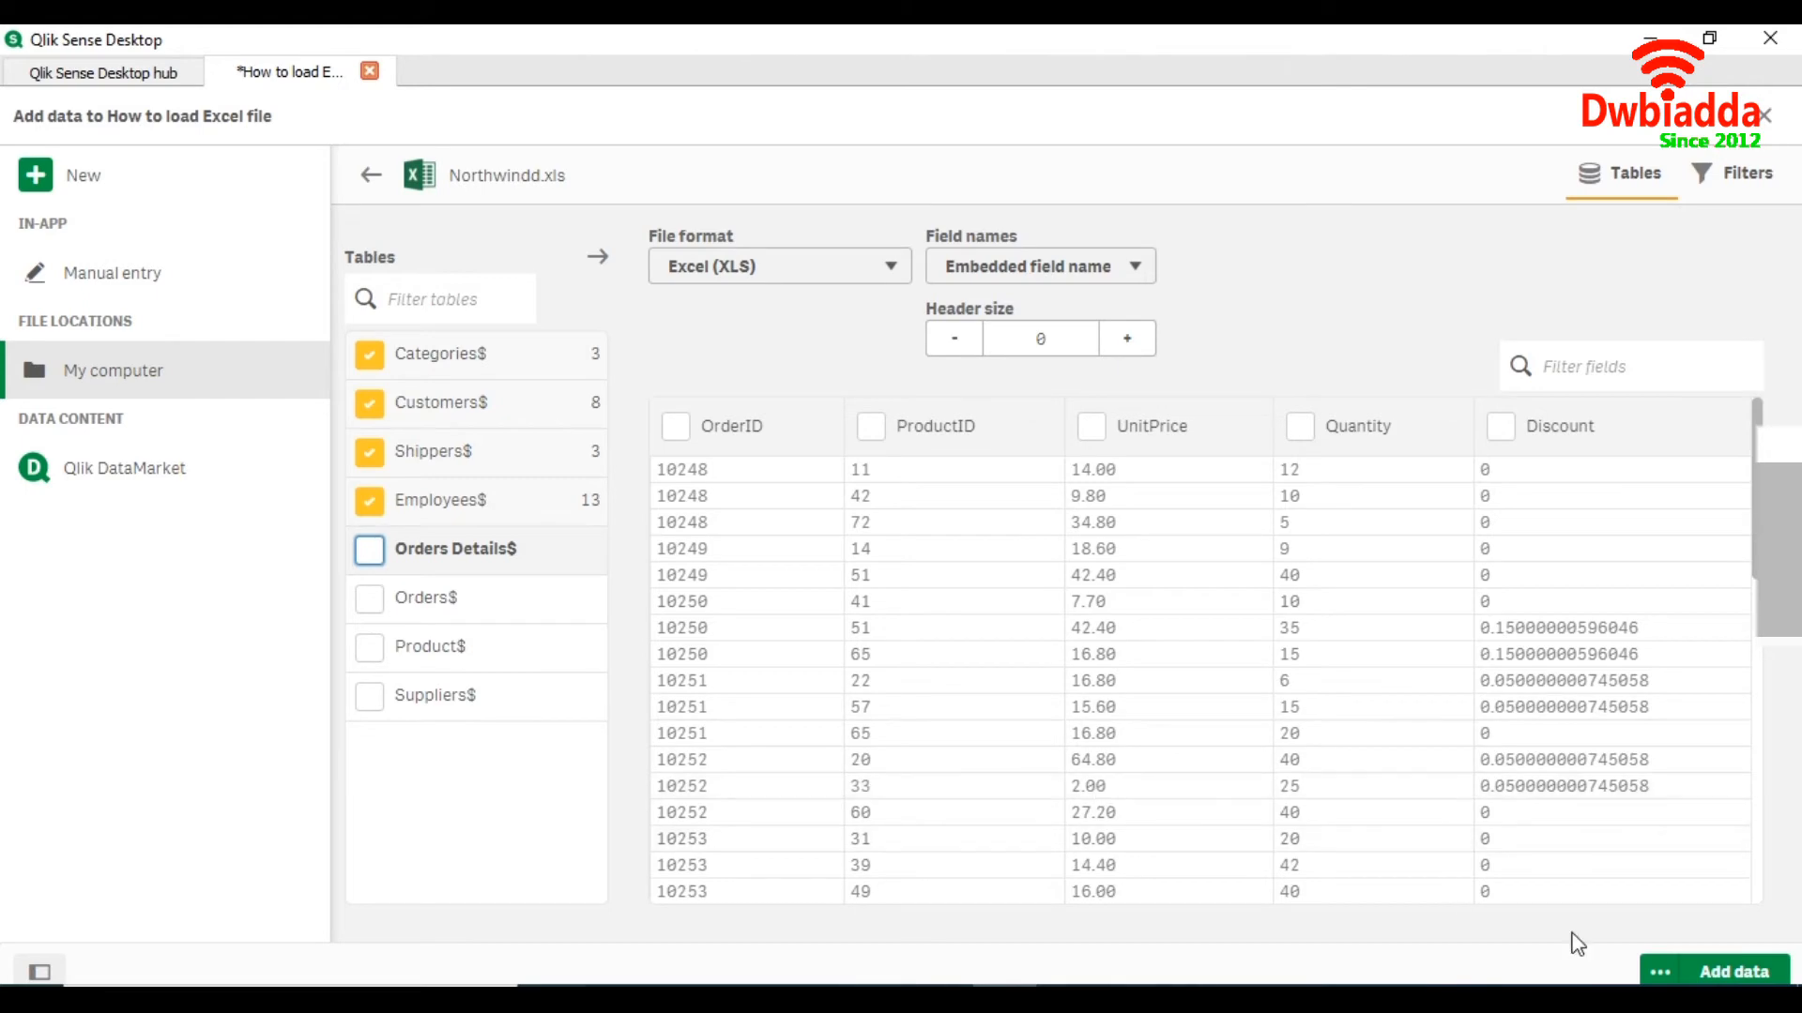
{"action": "mouse_move", "coordinate": [1729, 970]}
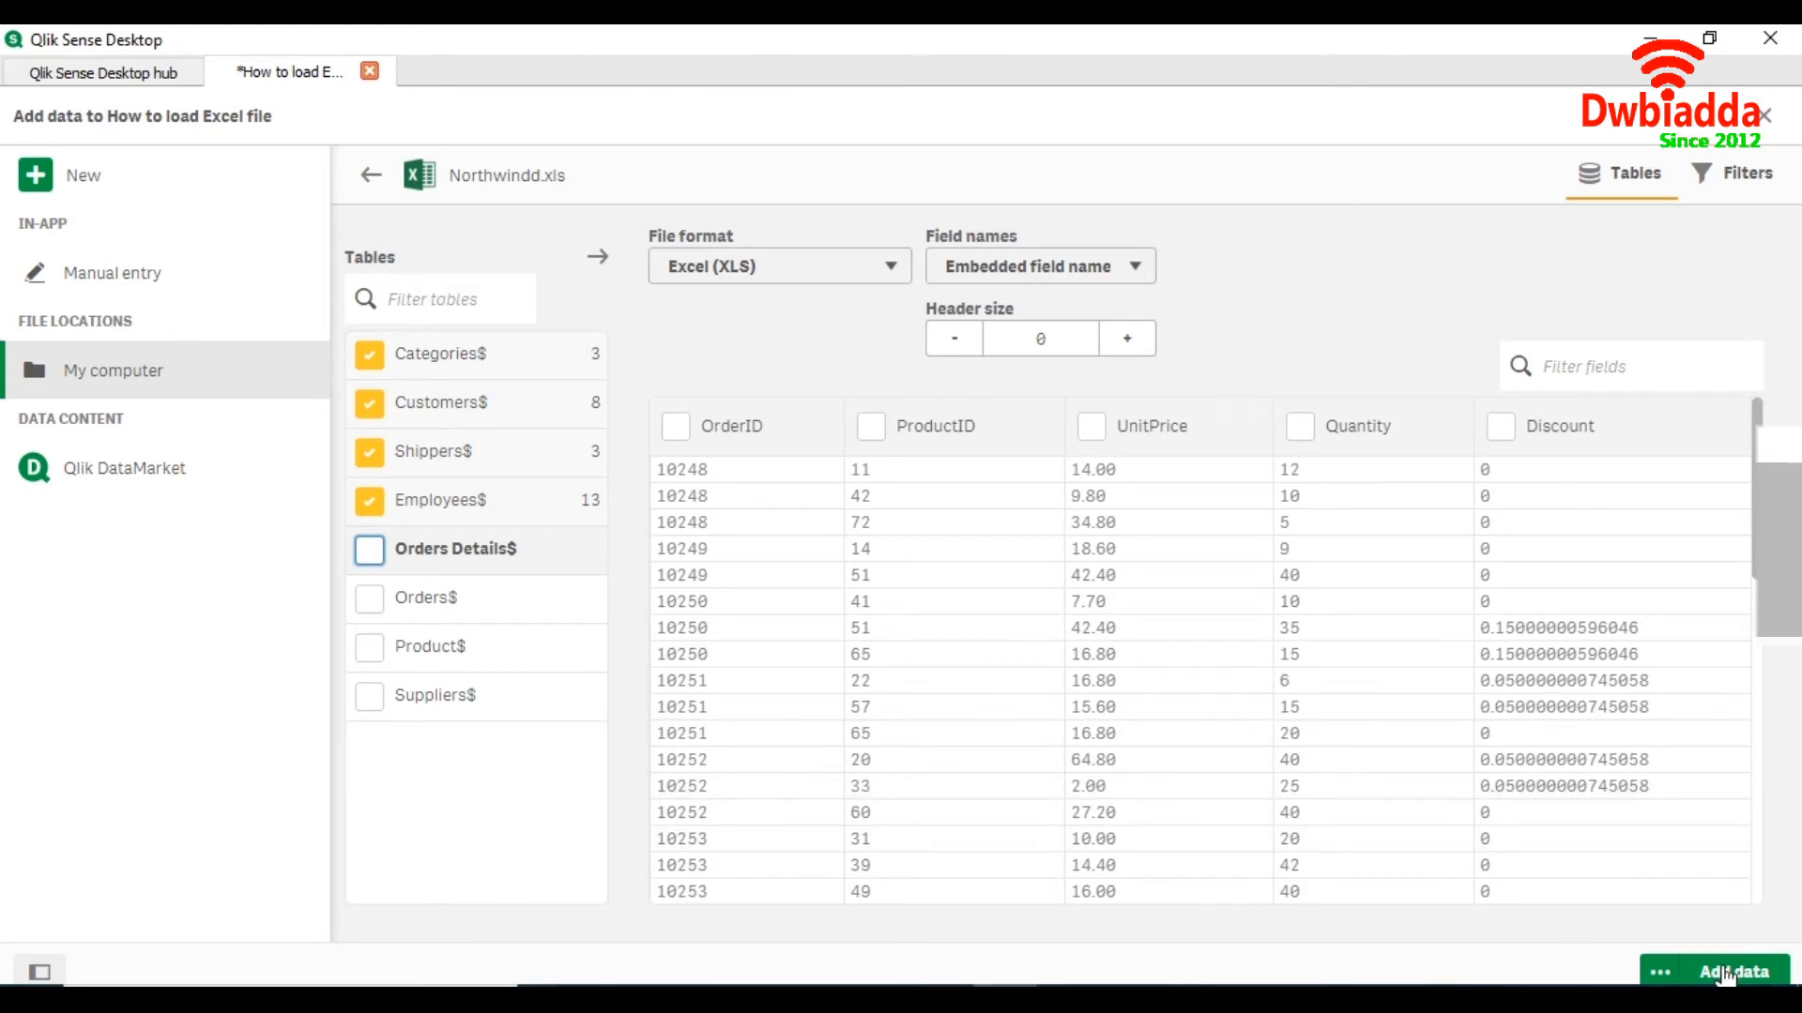
{"action": "left_click", "coordinate": [1742, 970]}
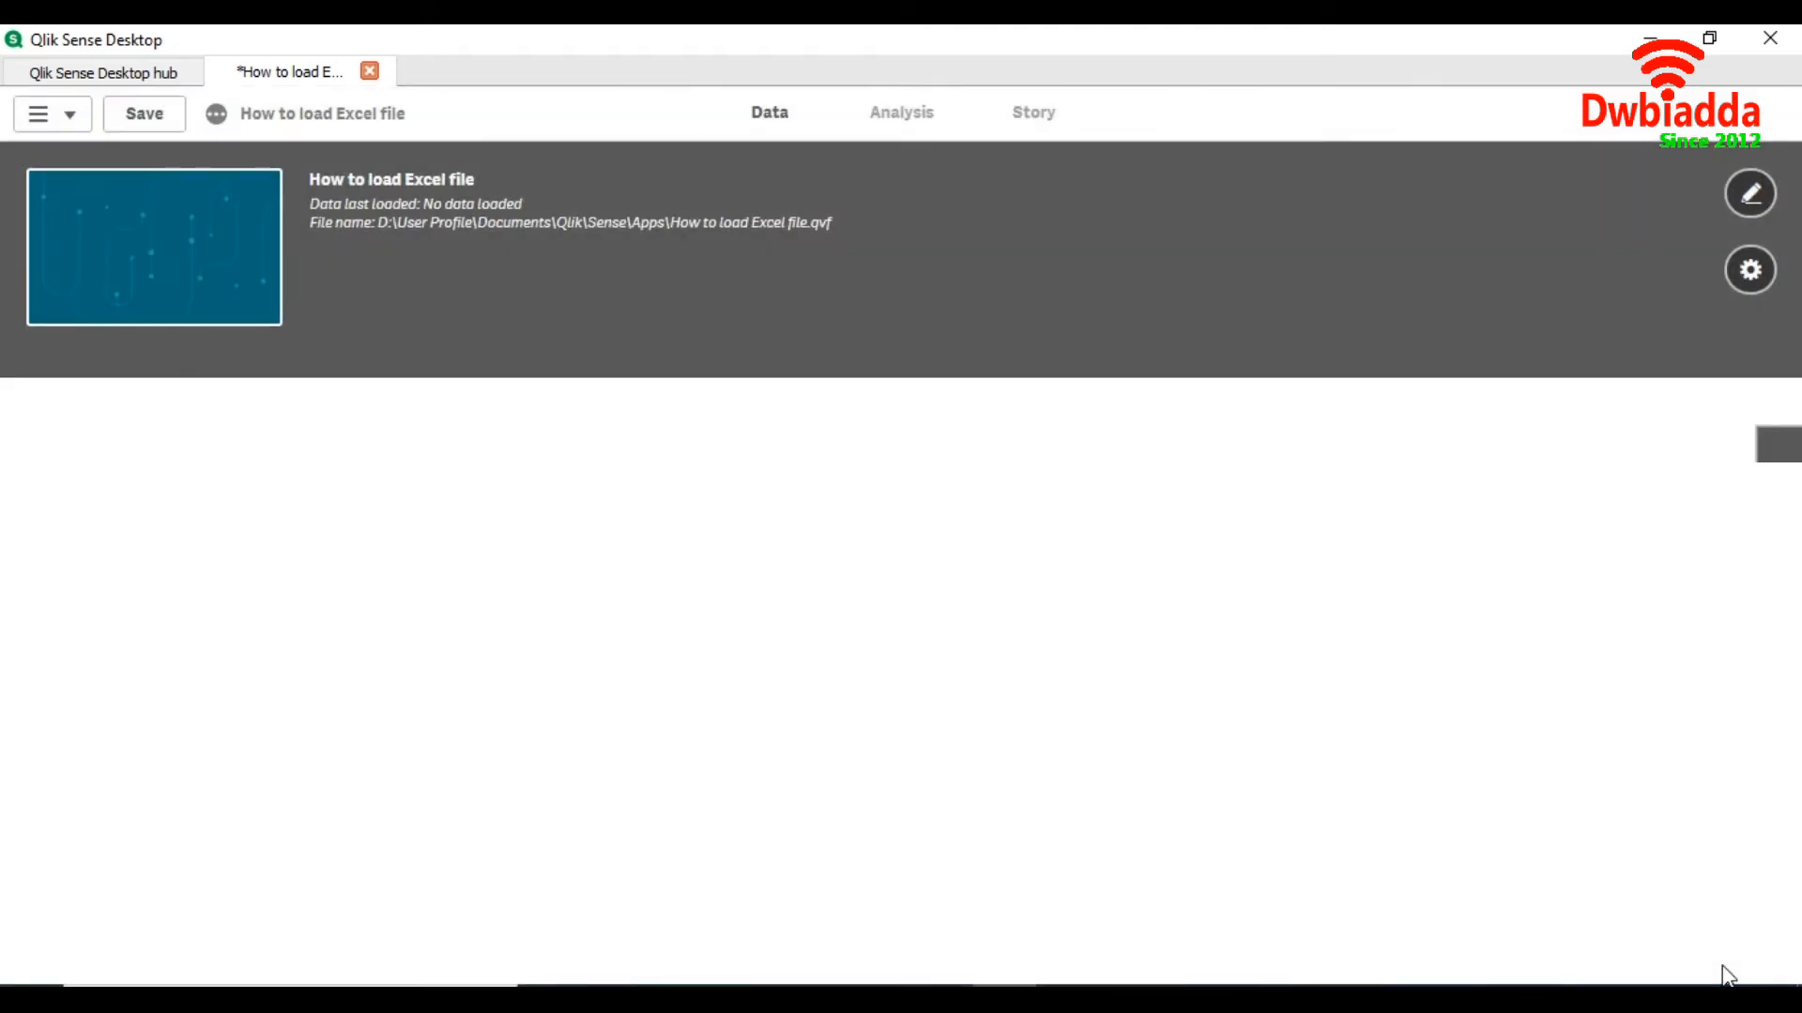
Step: Review the four tables' suggested associations and bring up the navigation menu of app sections
{"action": "left_click", "coordinate": [768, 111]}
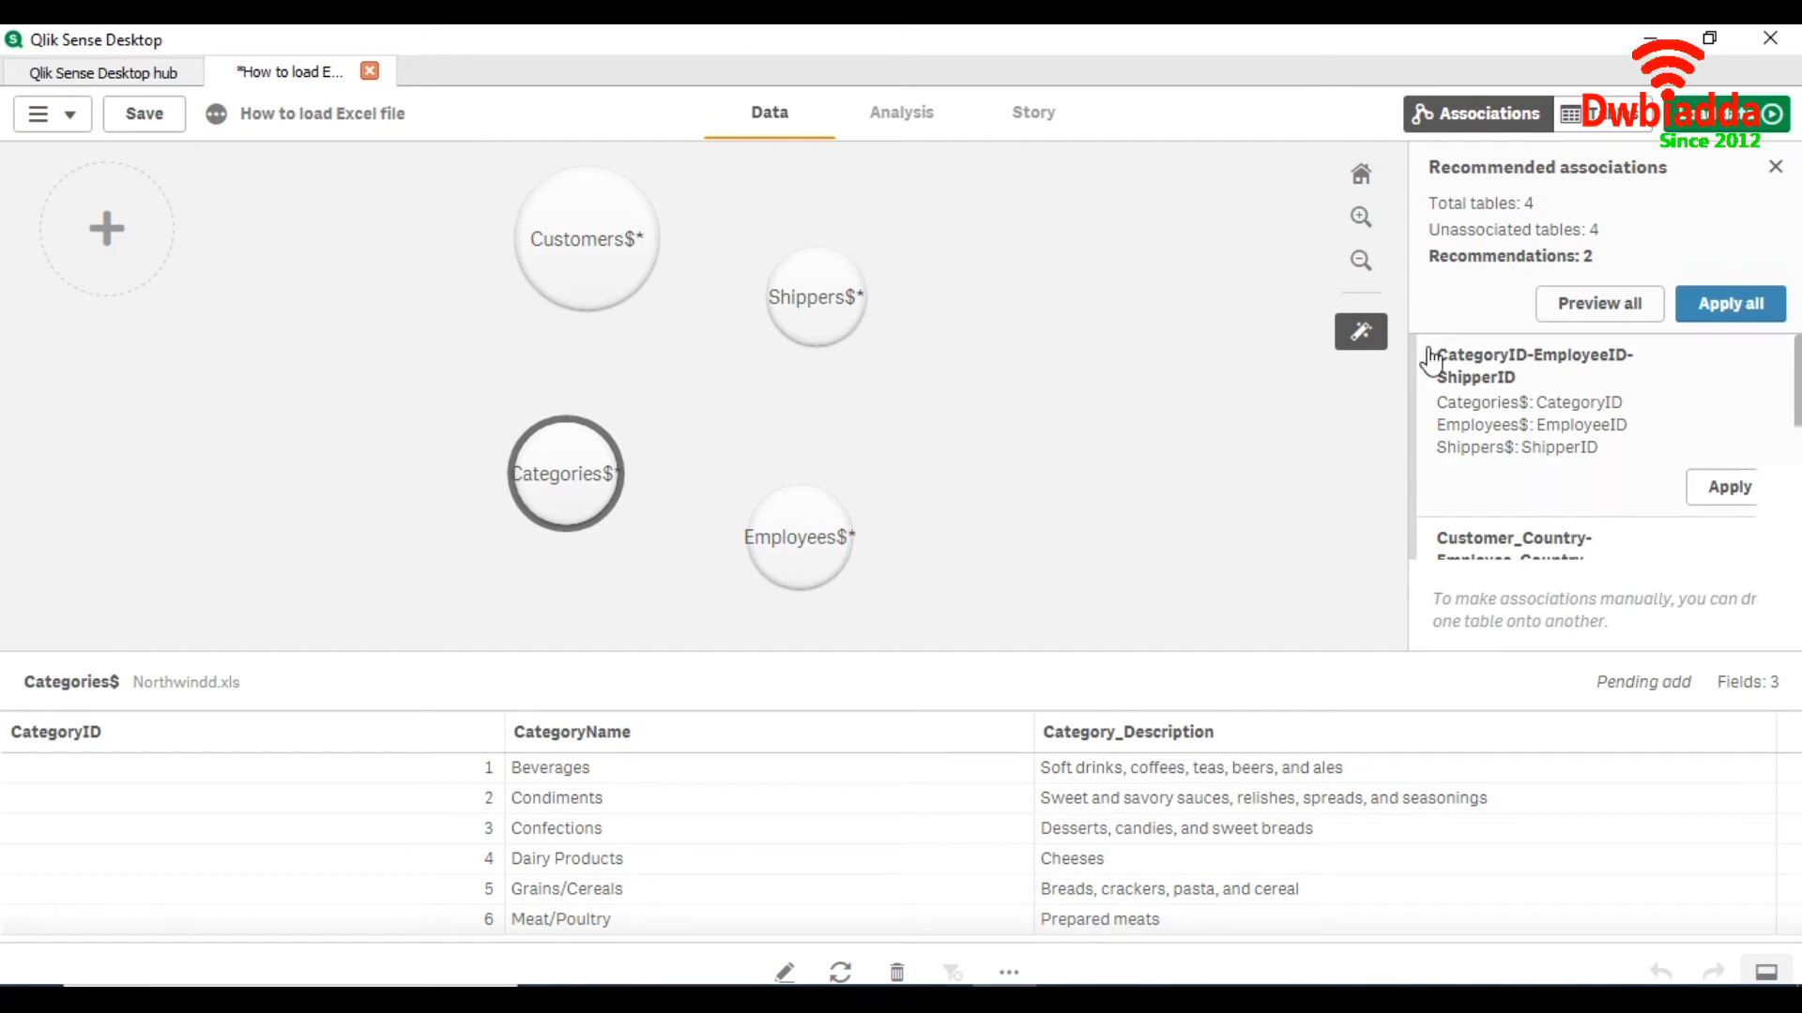
{"action": "mouse_move", "coordinate": [1543, 90]}
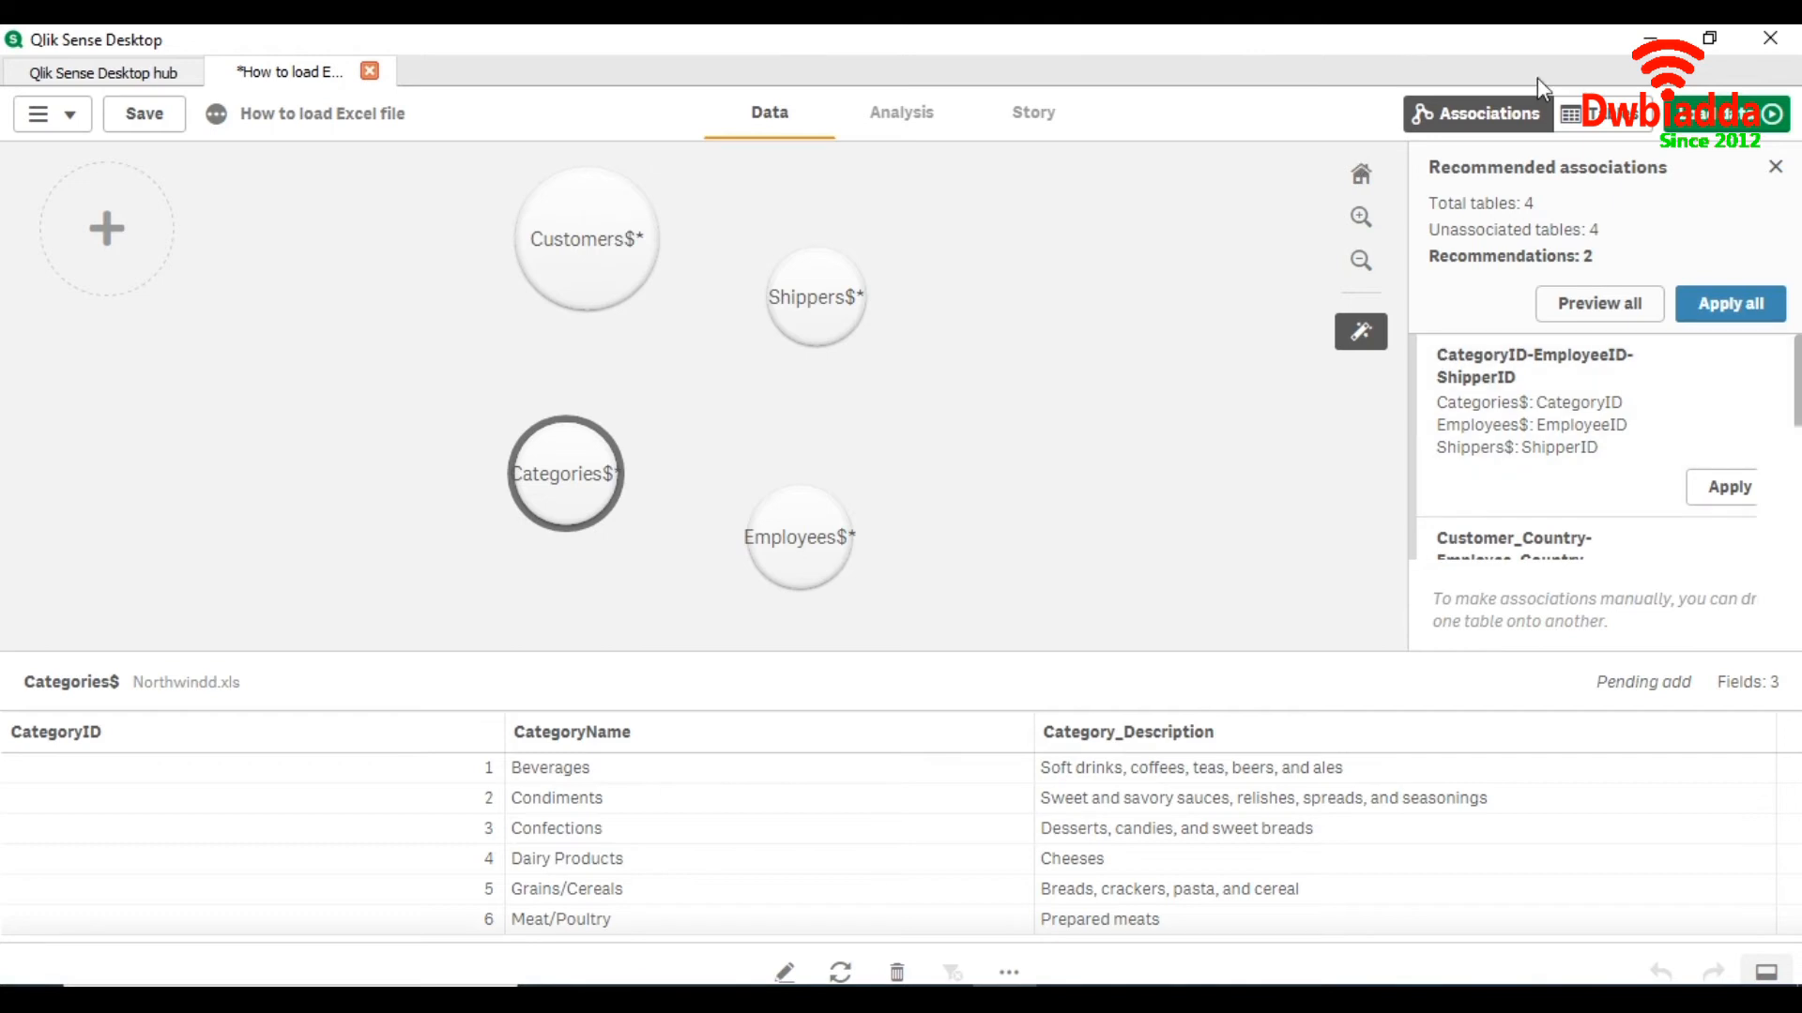
{"action": "mouse_move", "coordinate": [101, 132]}
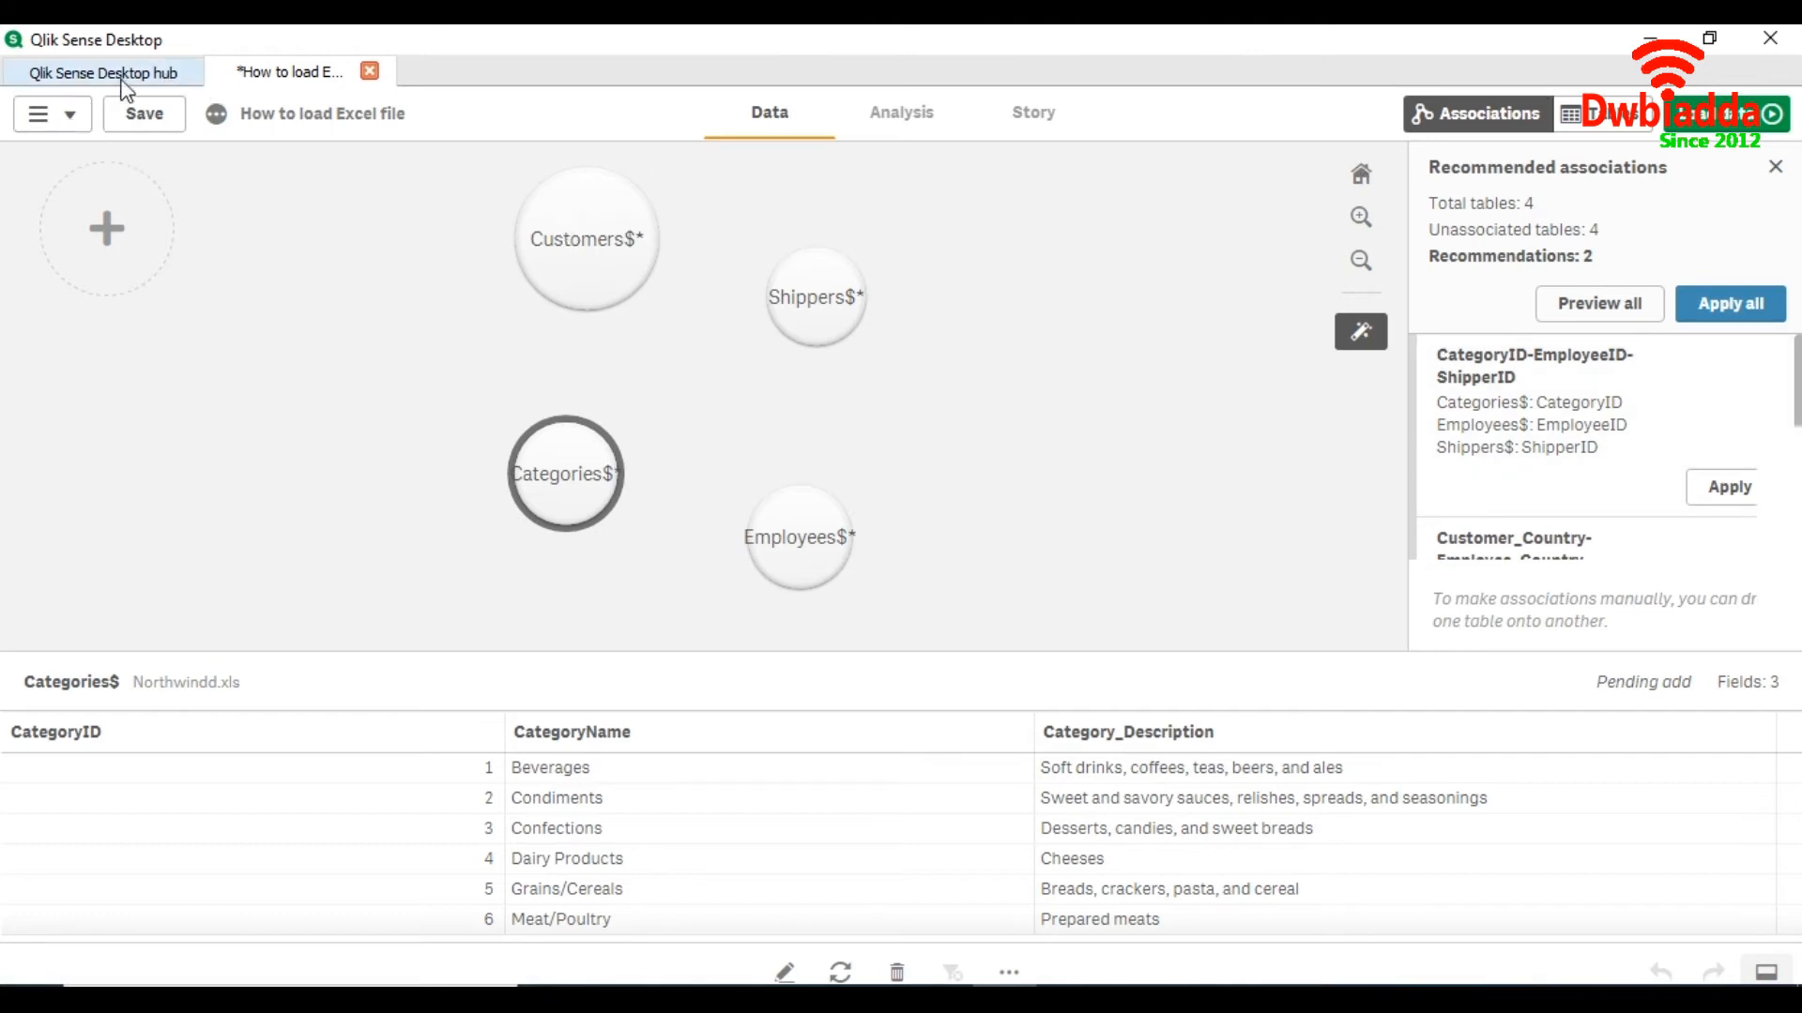
{"action": "left_click", "coordinate": [38, 114]}
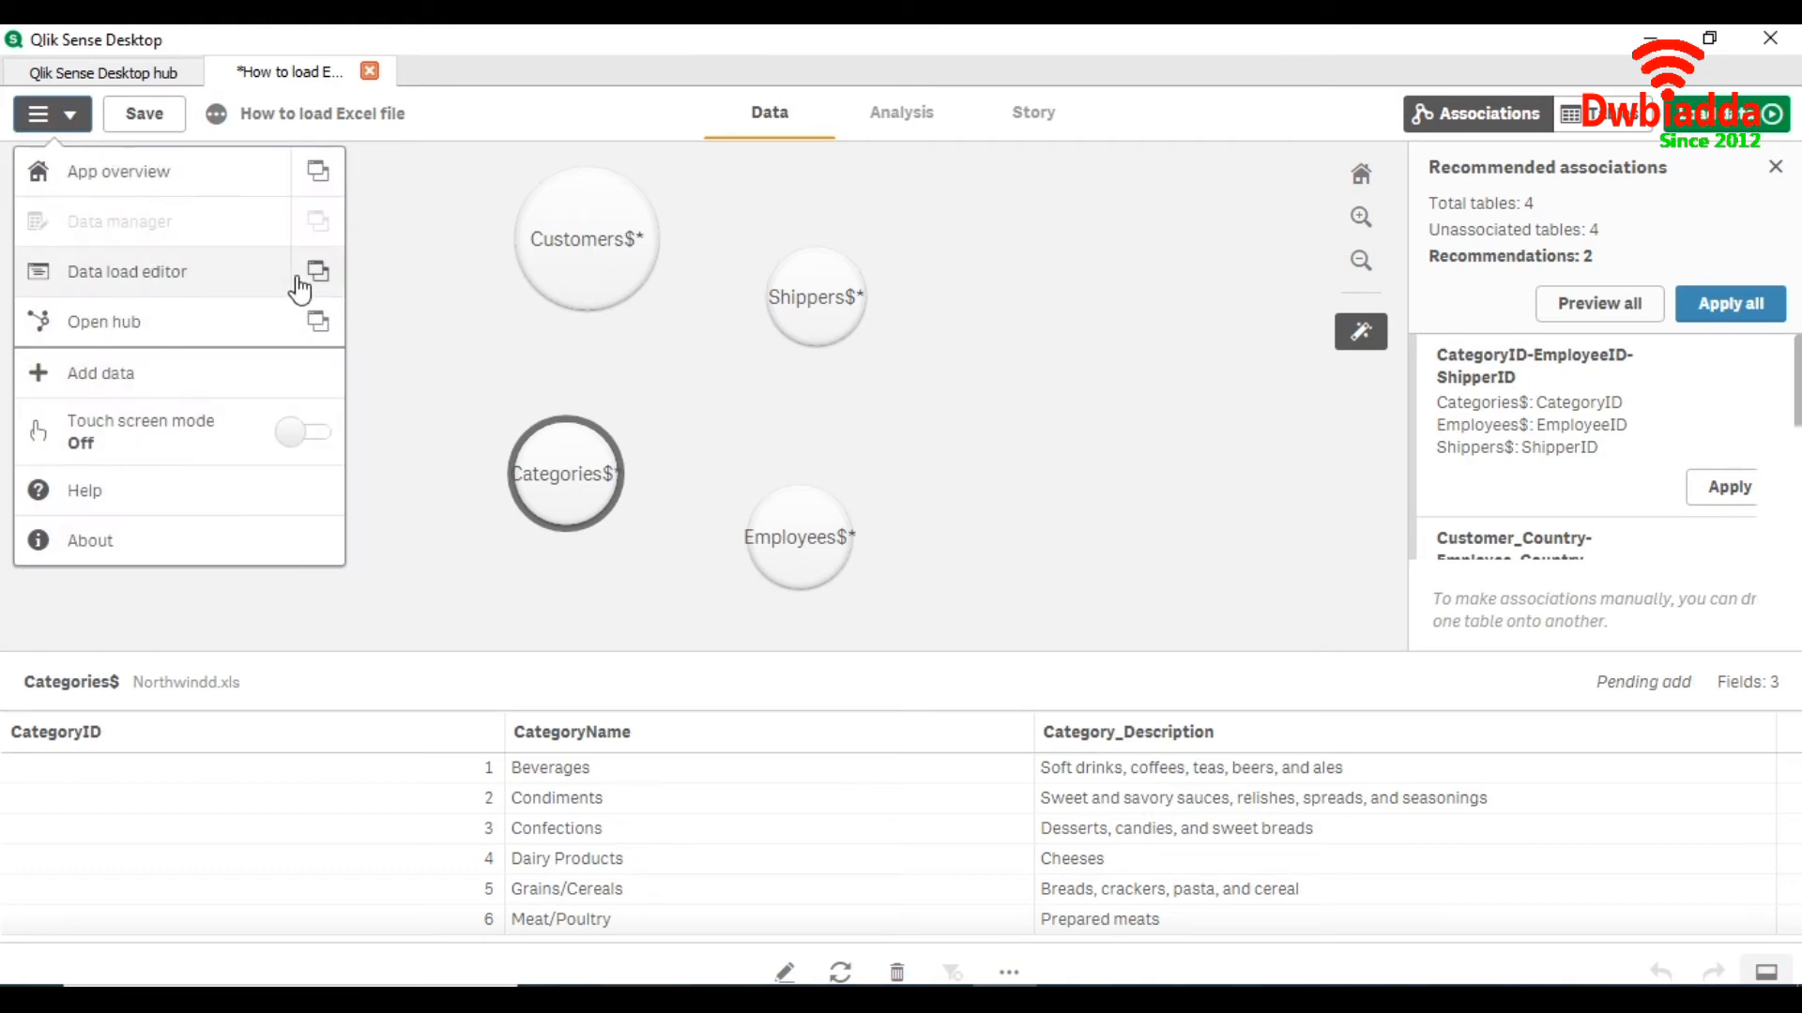
Step: Open the data load editor in a new tab and add a new script section
{"action": "left_click", "coordinate": [126, 271]}
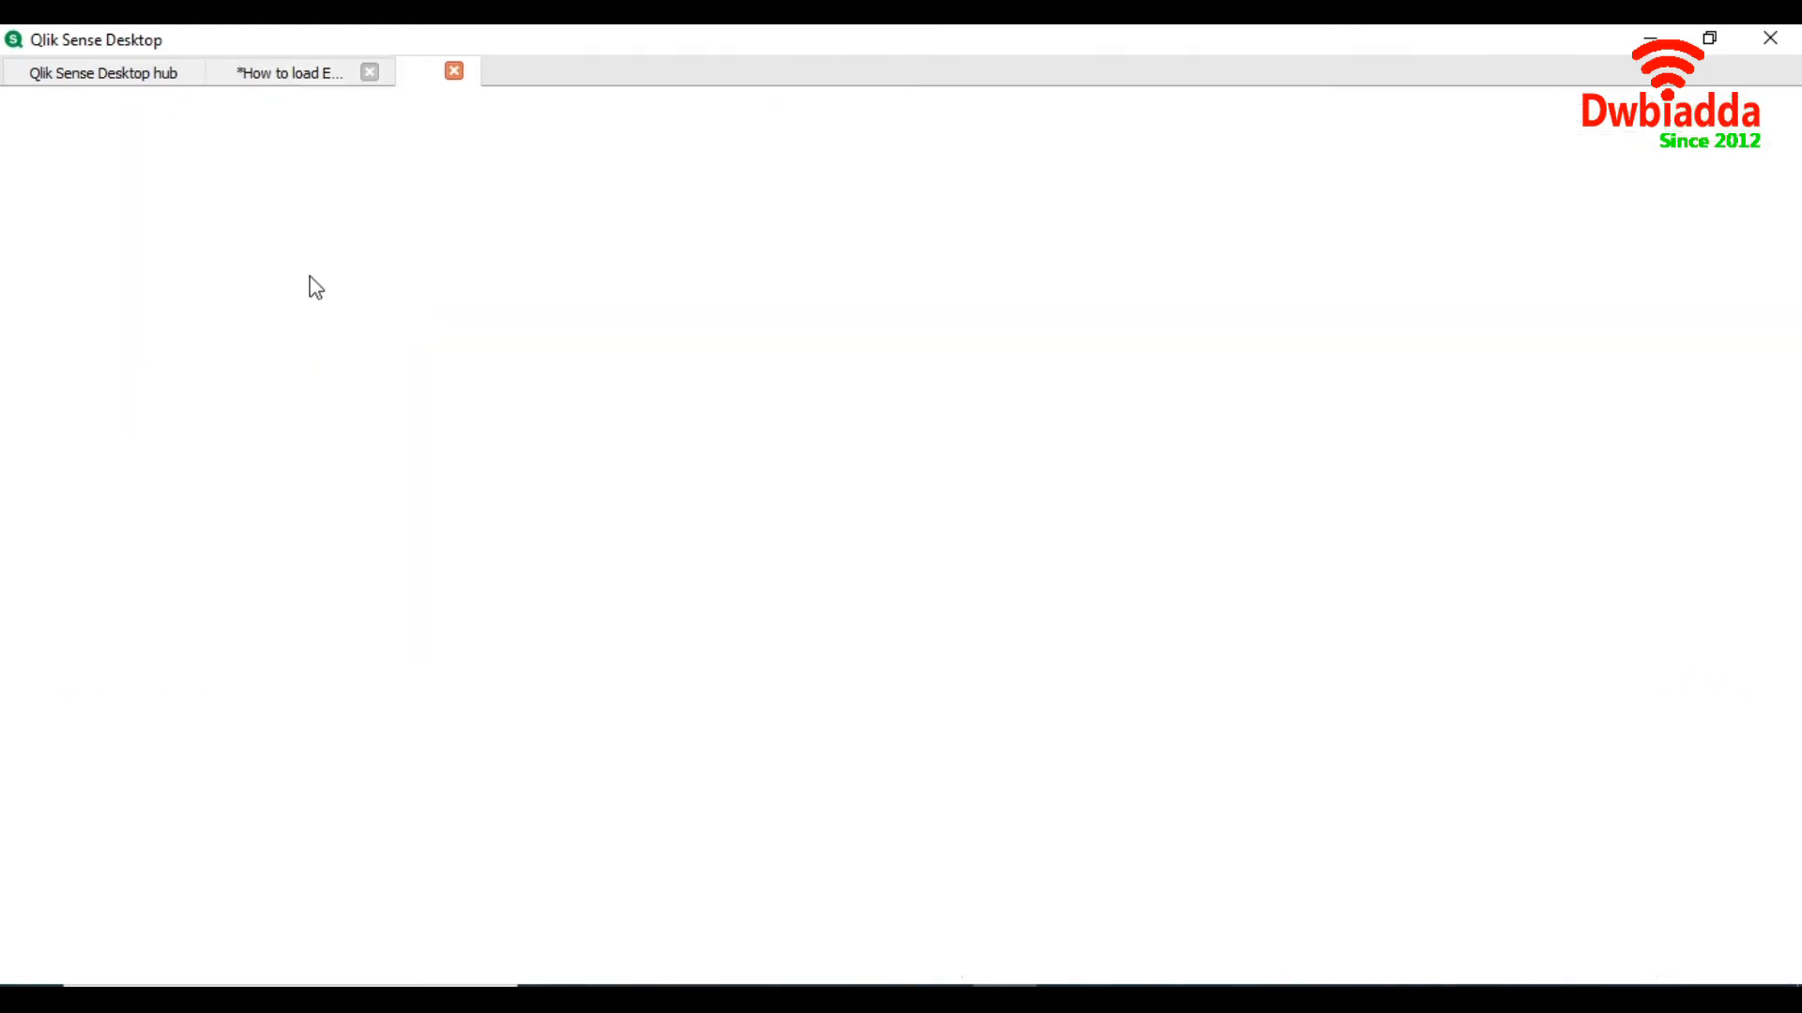
{"action": "left_click", "coordinate": [287, 73]}
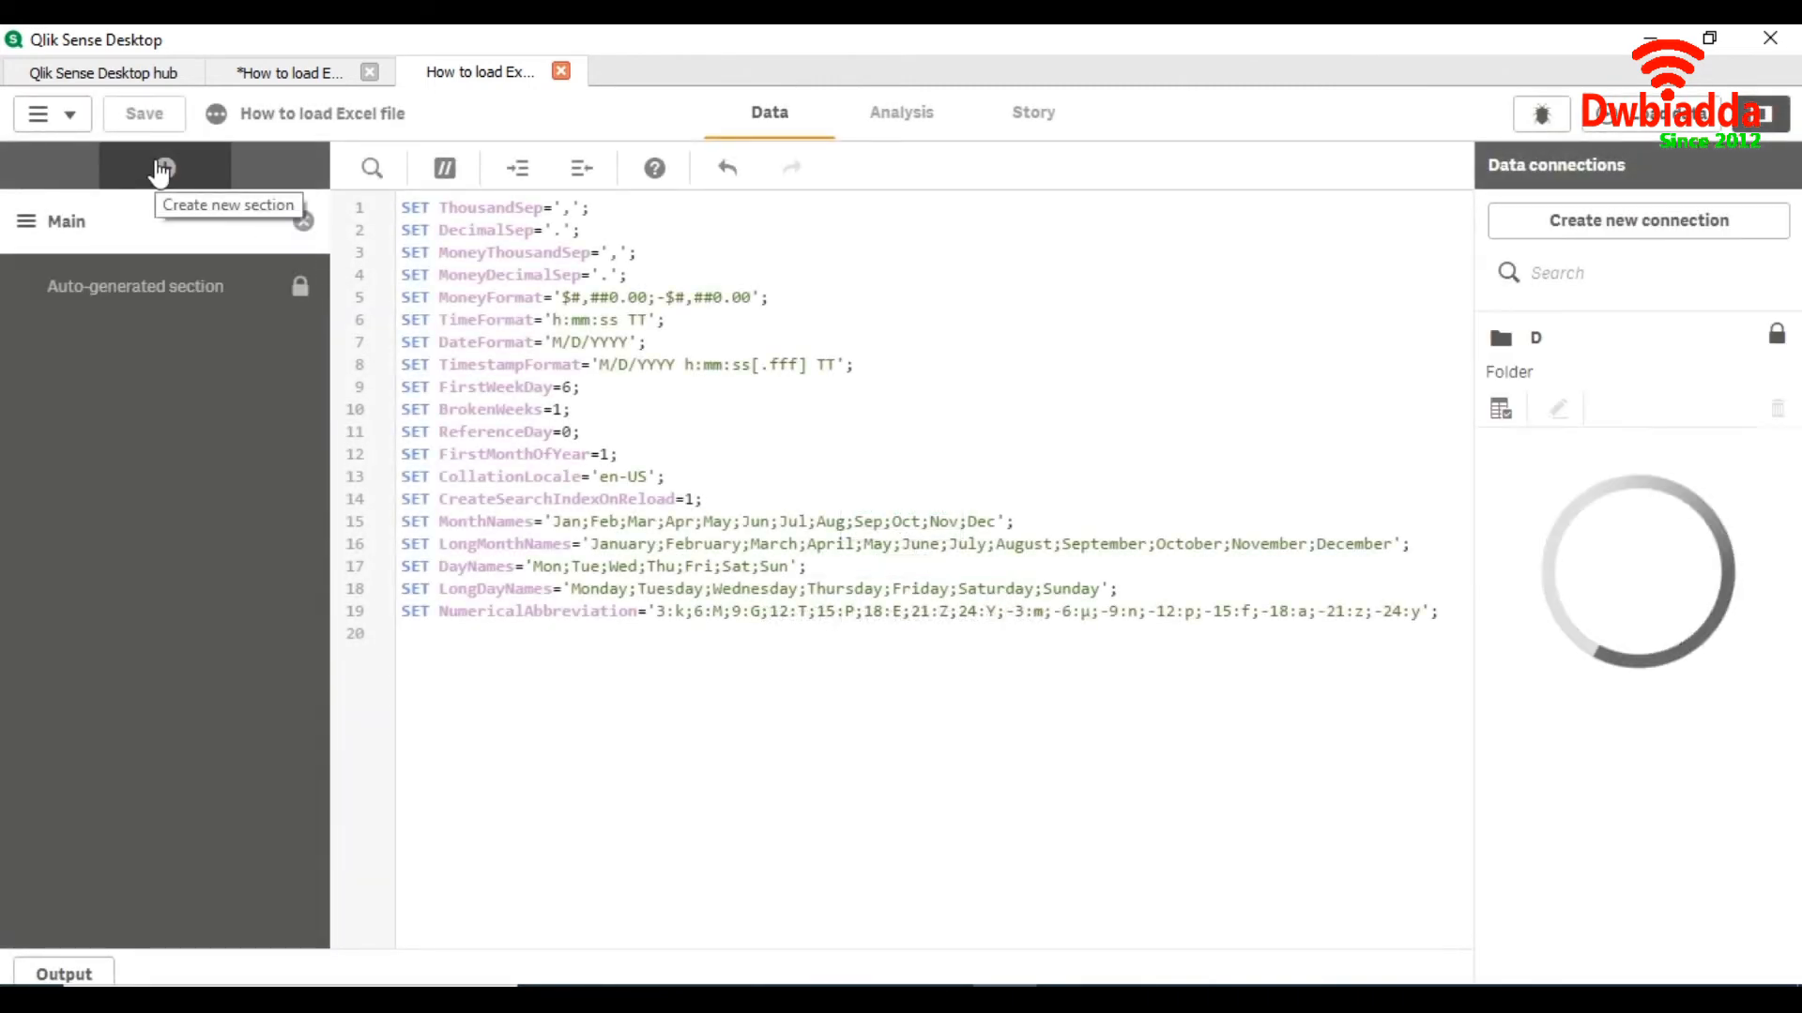
{"action": "left_click", "coordinate": [162, 167]}
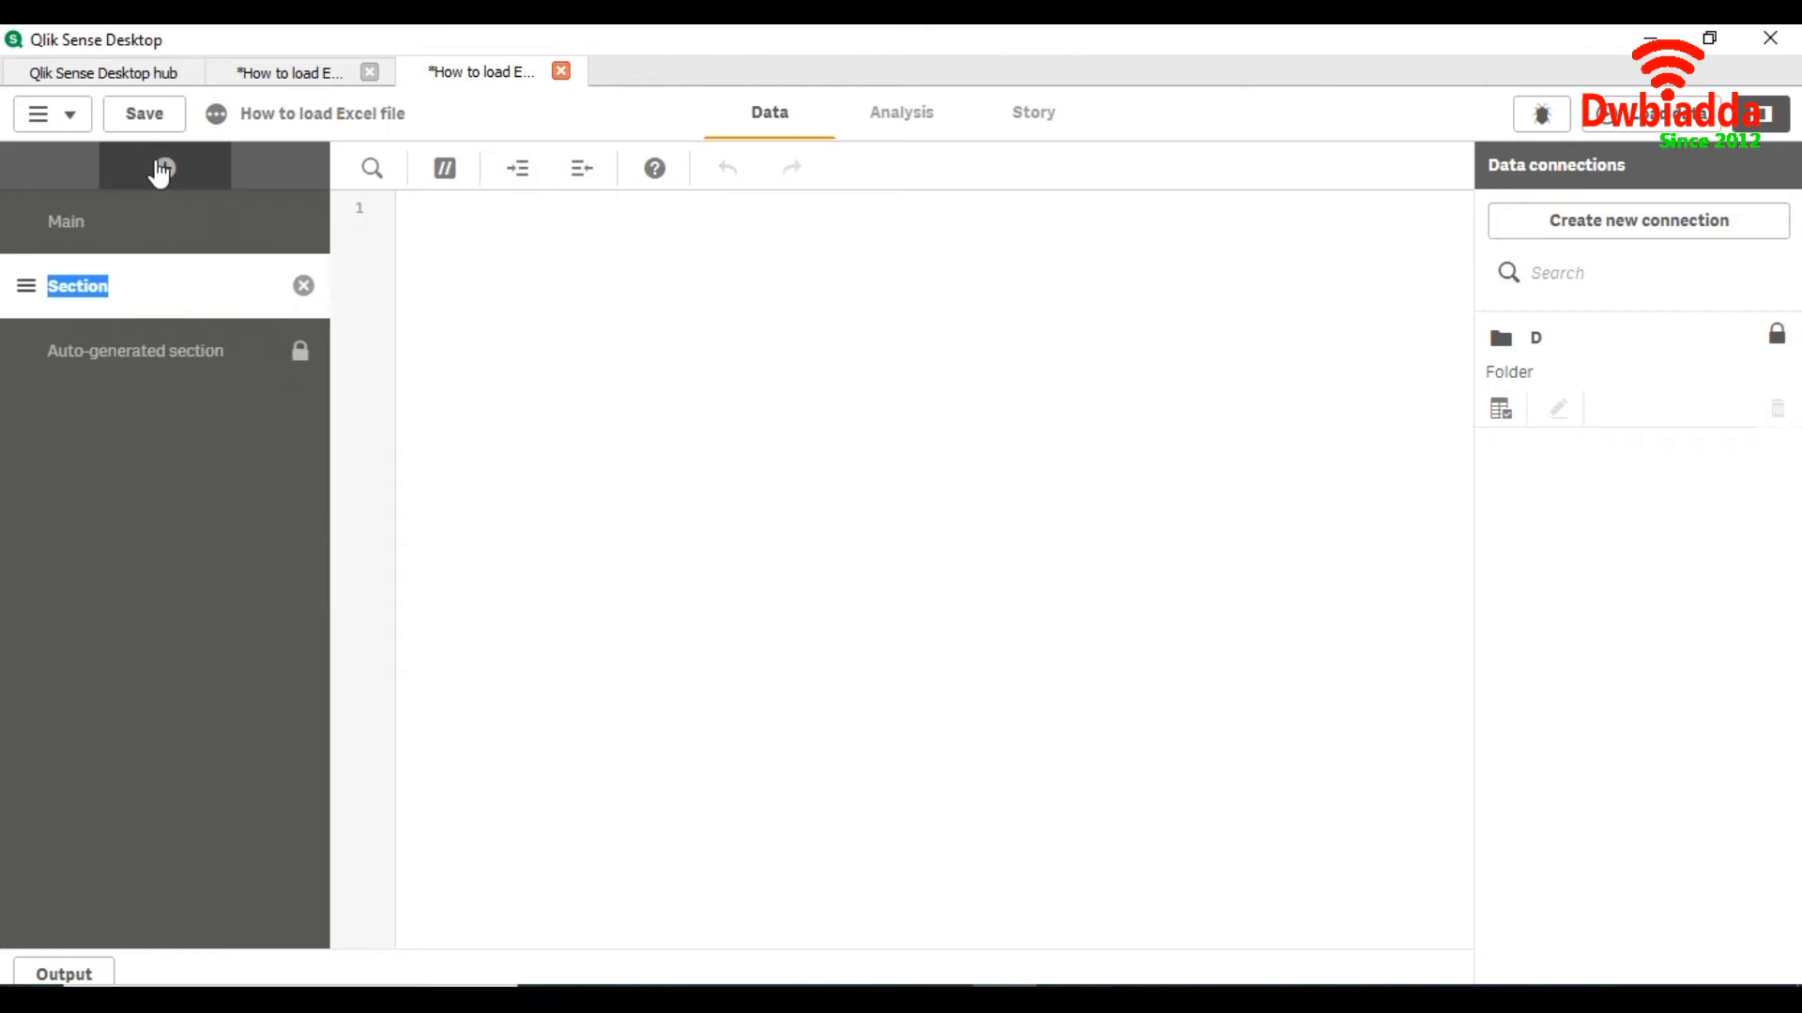
Step: Name the section 'Loading Excel File' and start creating a new data connection
{"action": "type", "text": "Loading Excel File"}
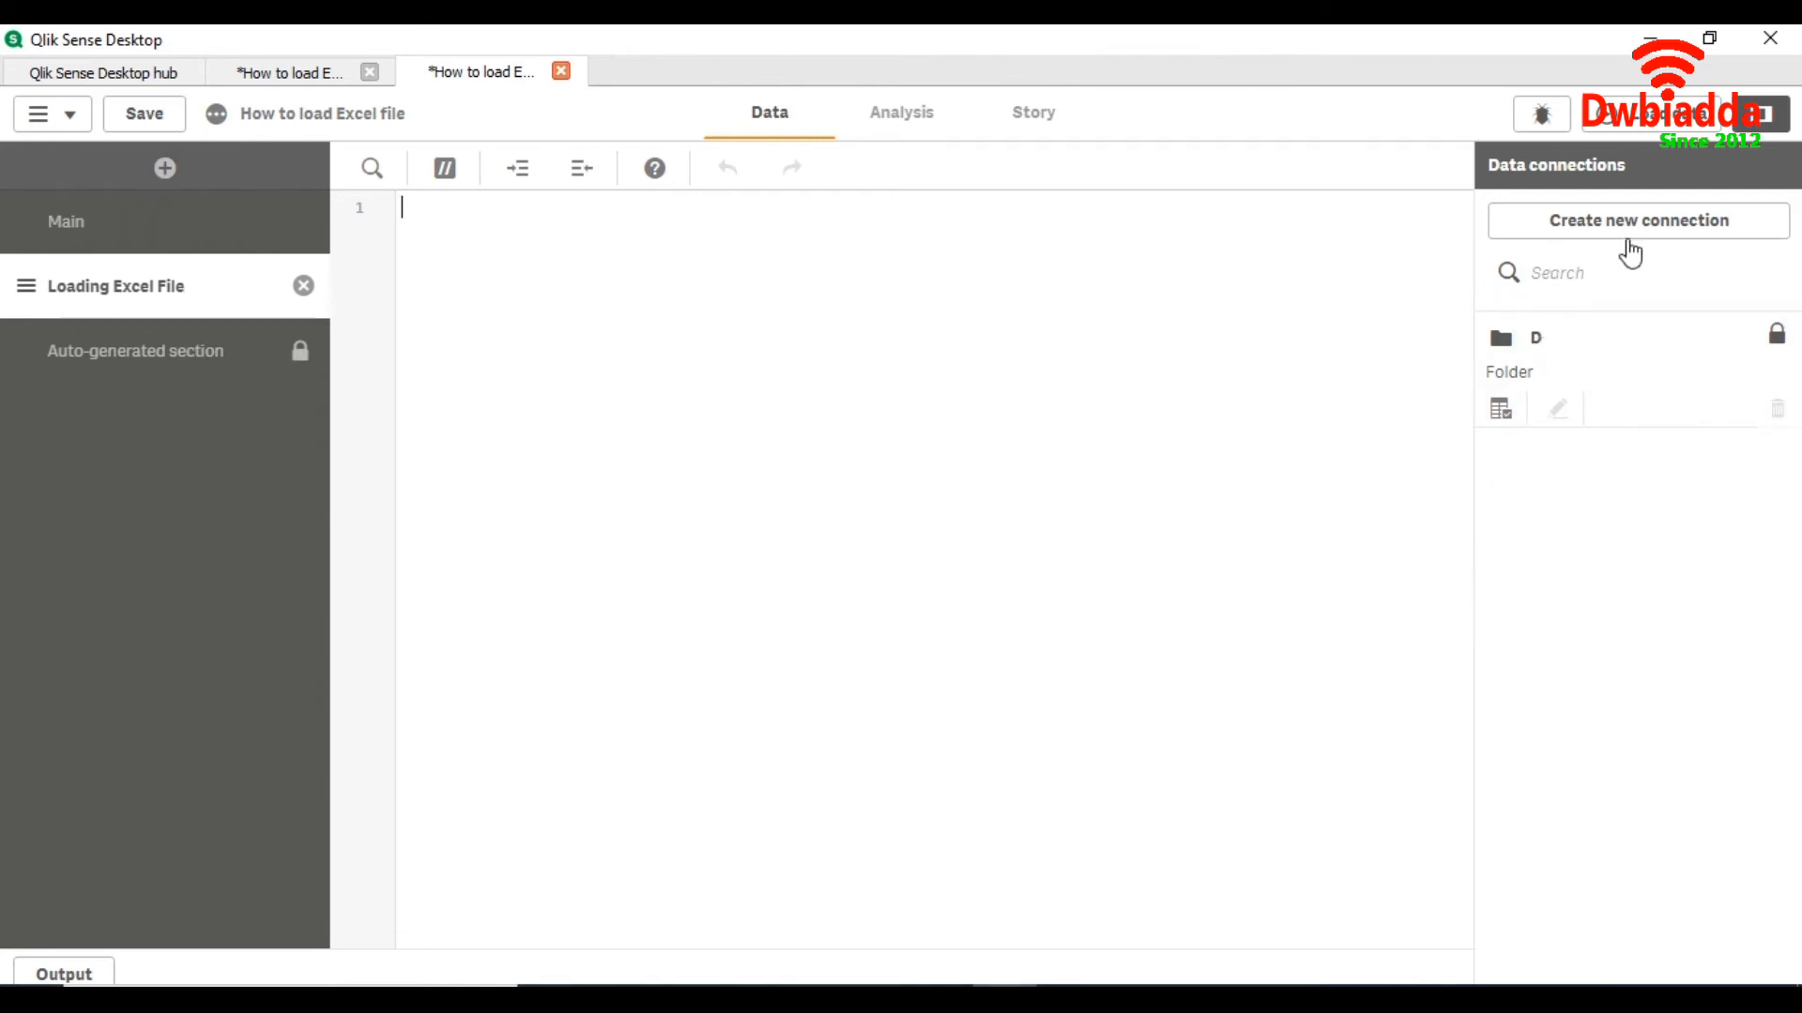
{"action": "left_click", "coordinate": [1637, 221]}
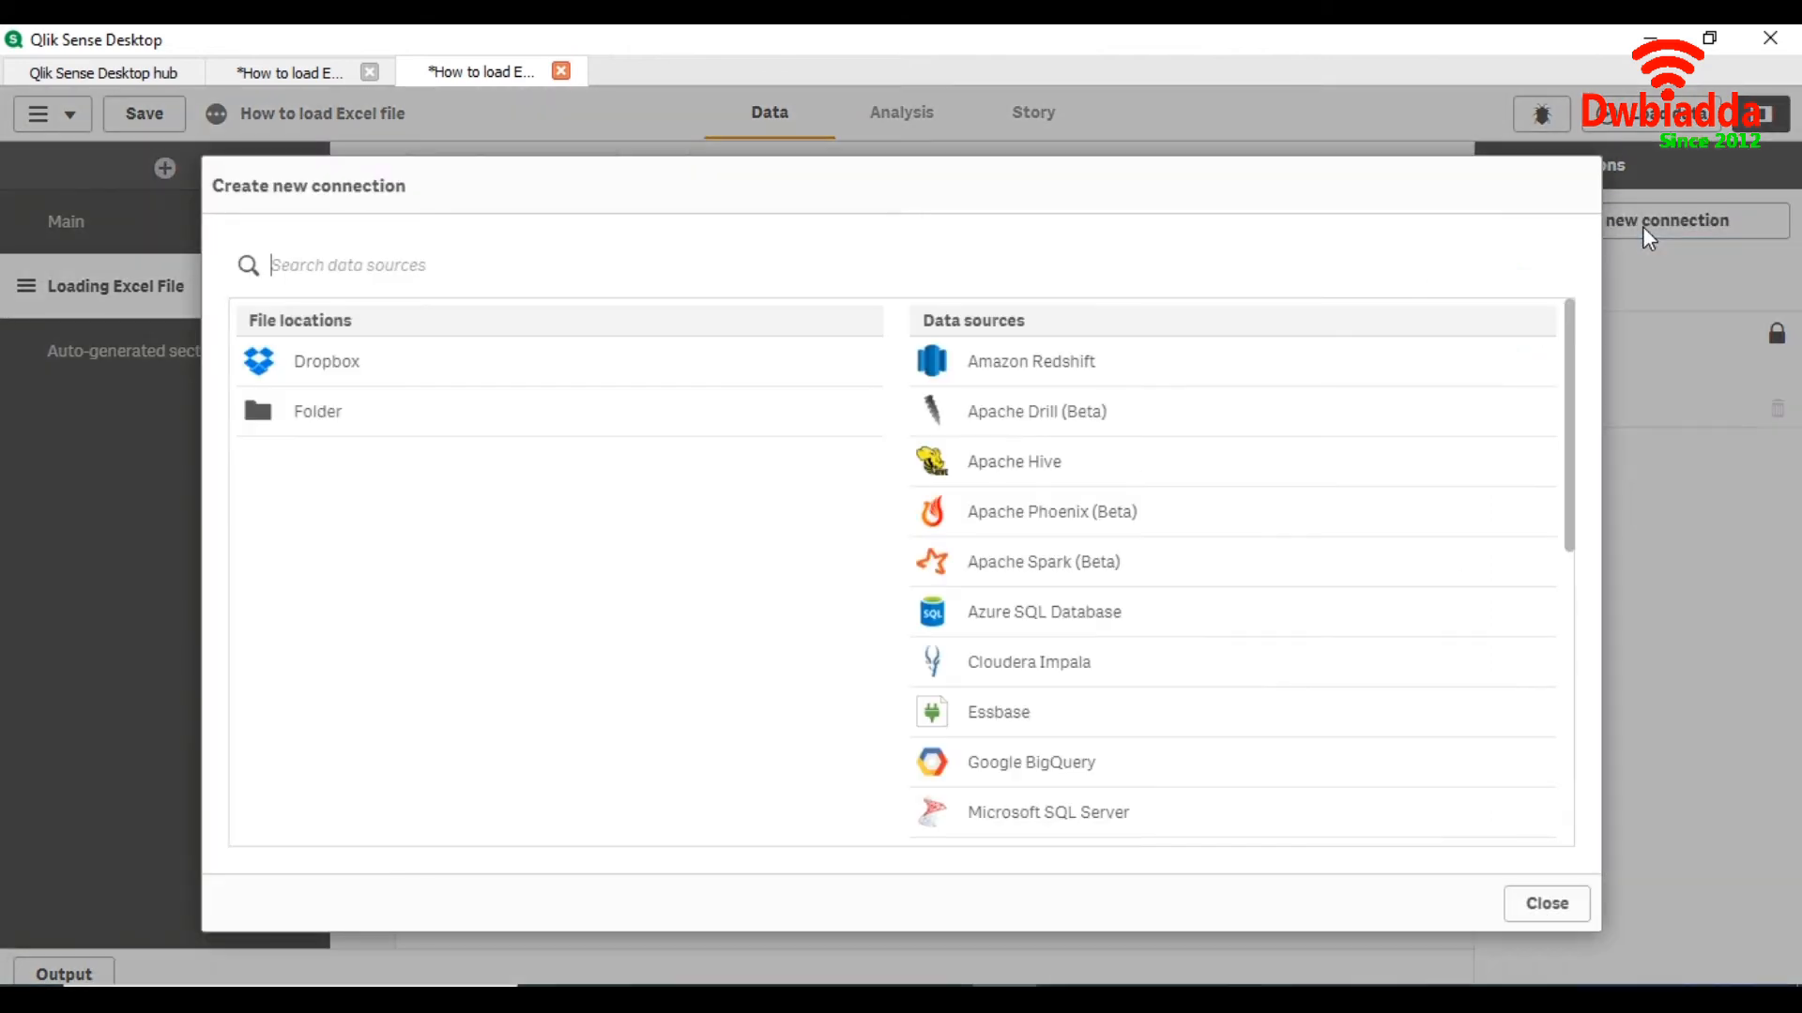
Step: Create a Folder connection to the top level of D named 'Loading Excel file'
{"action": "left_click", "coordinate": [317, 411]}
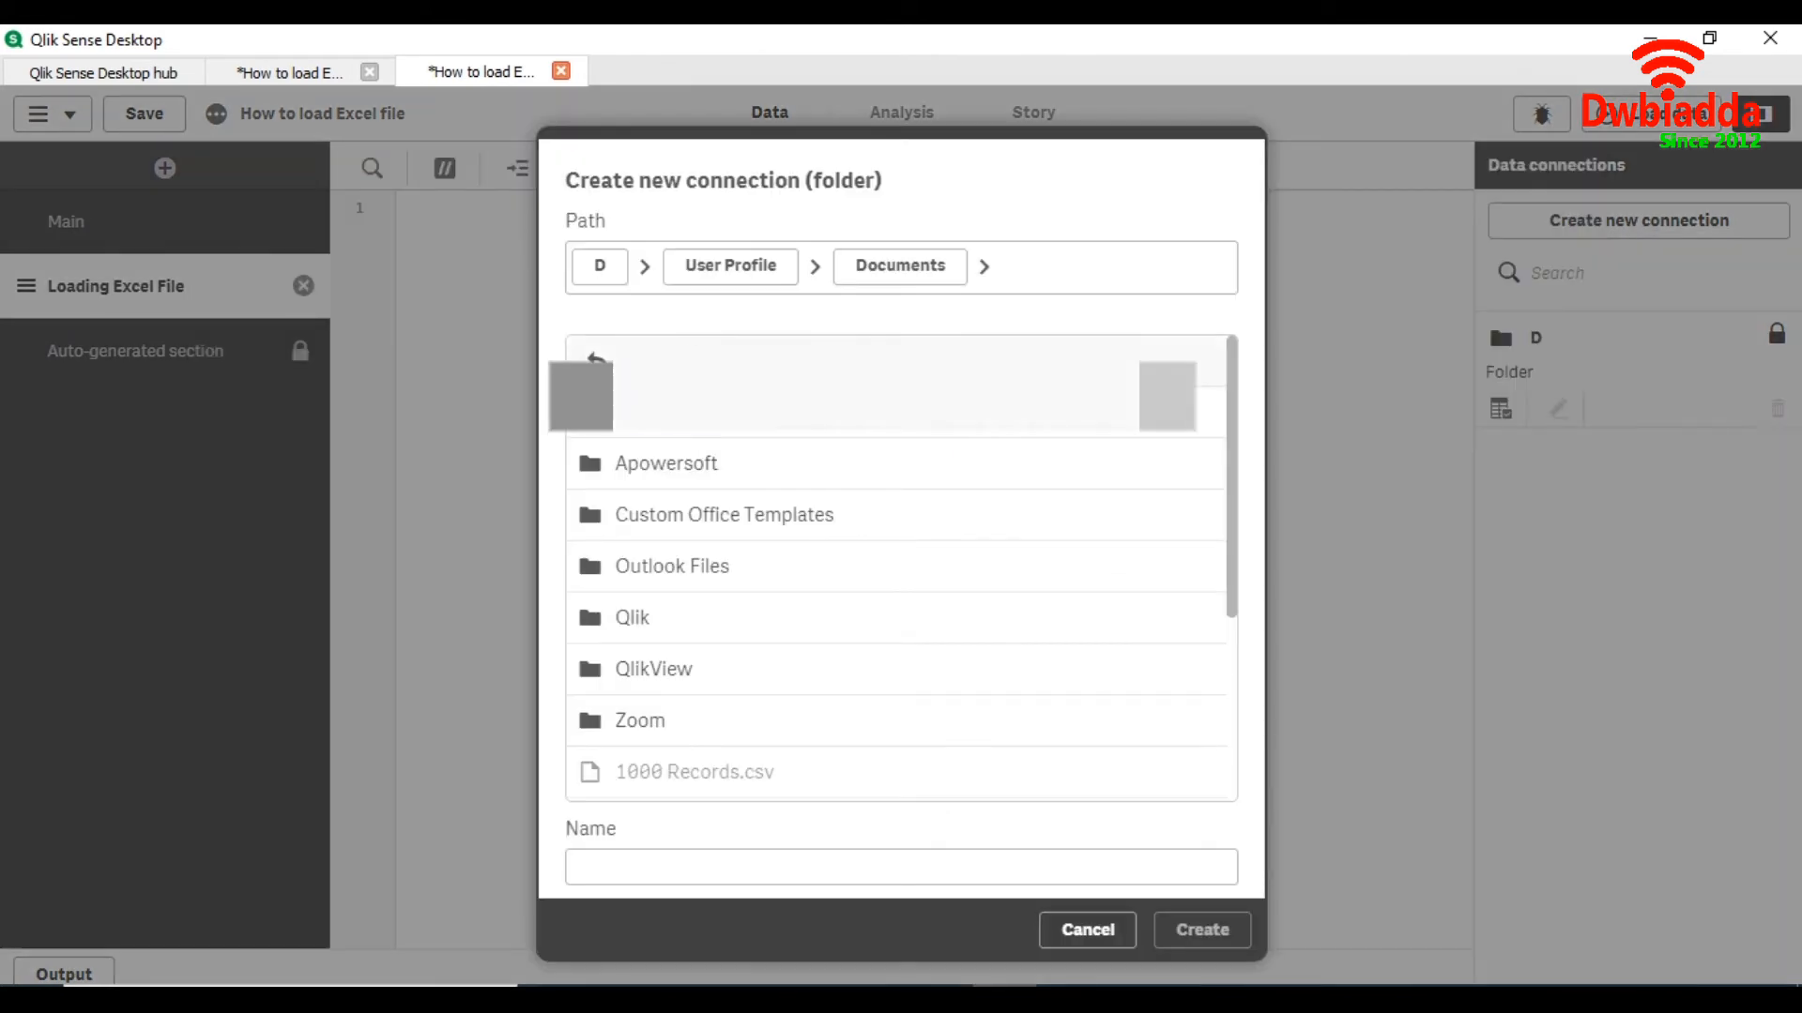
{"action": "scroll", "scroll_direction": "down", "scroll_amount": 3}
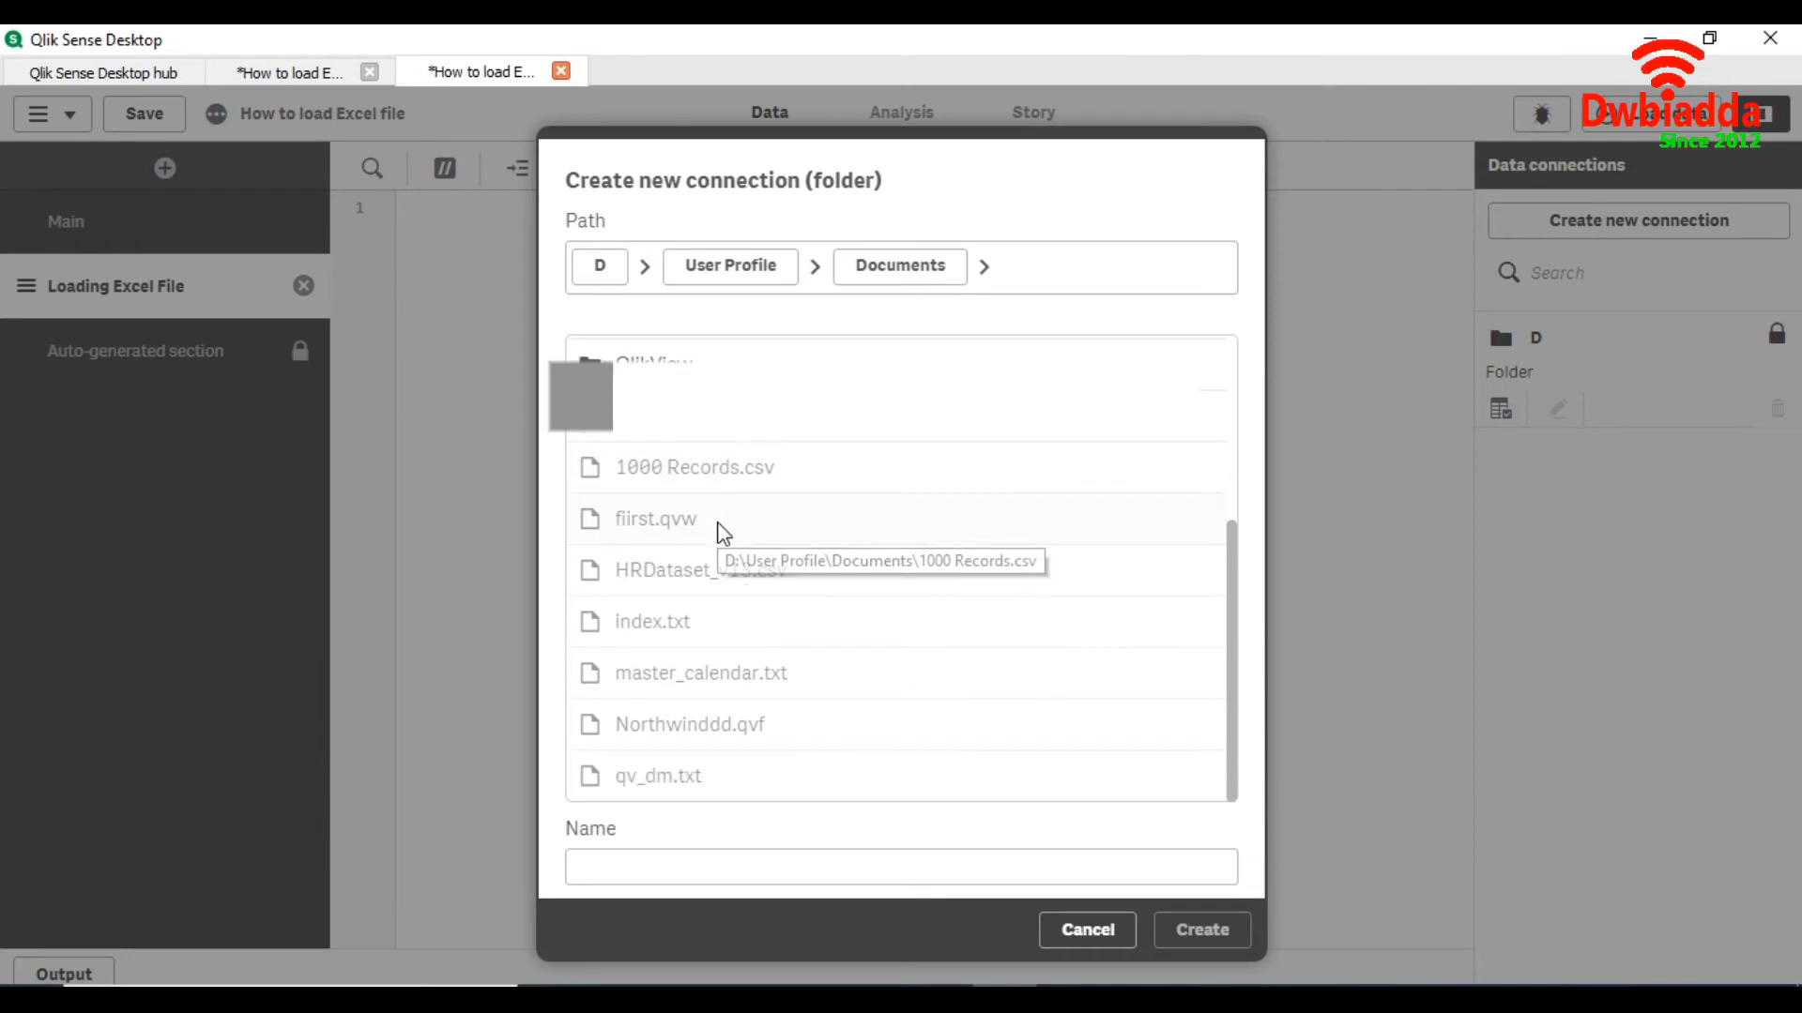
{"action": "scroll", "scroll_direction": "up", "scroll_amount": 3}
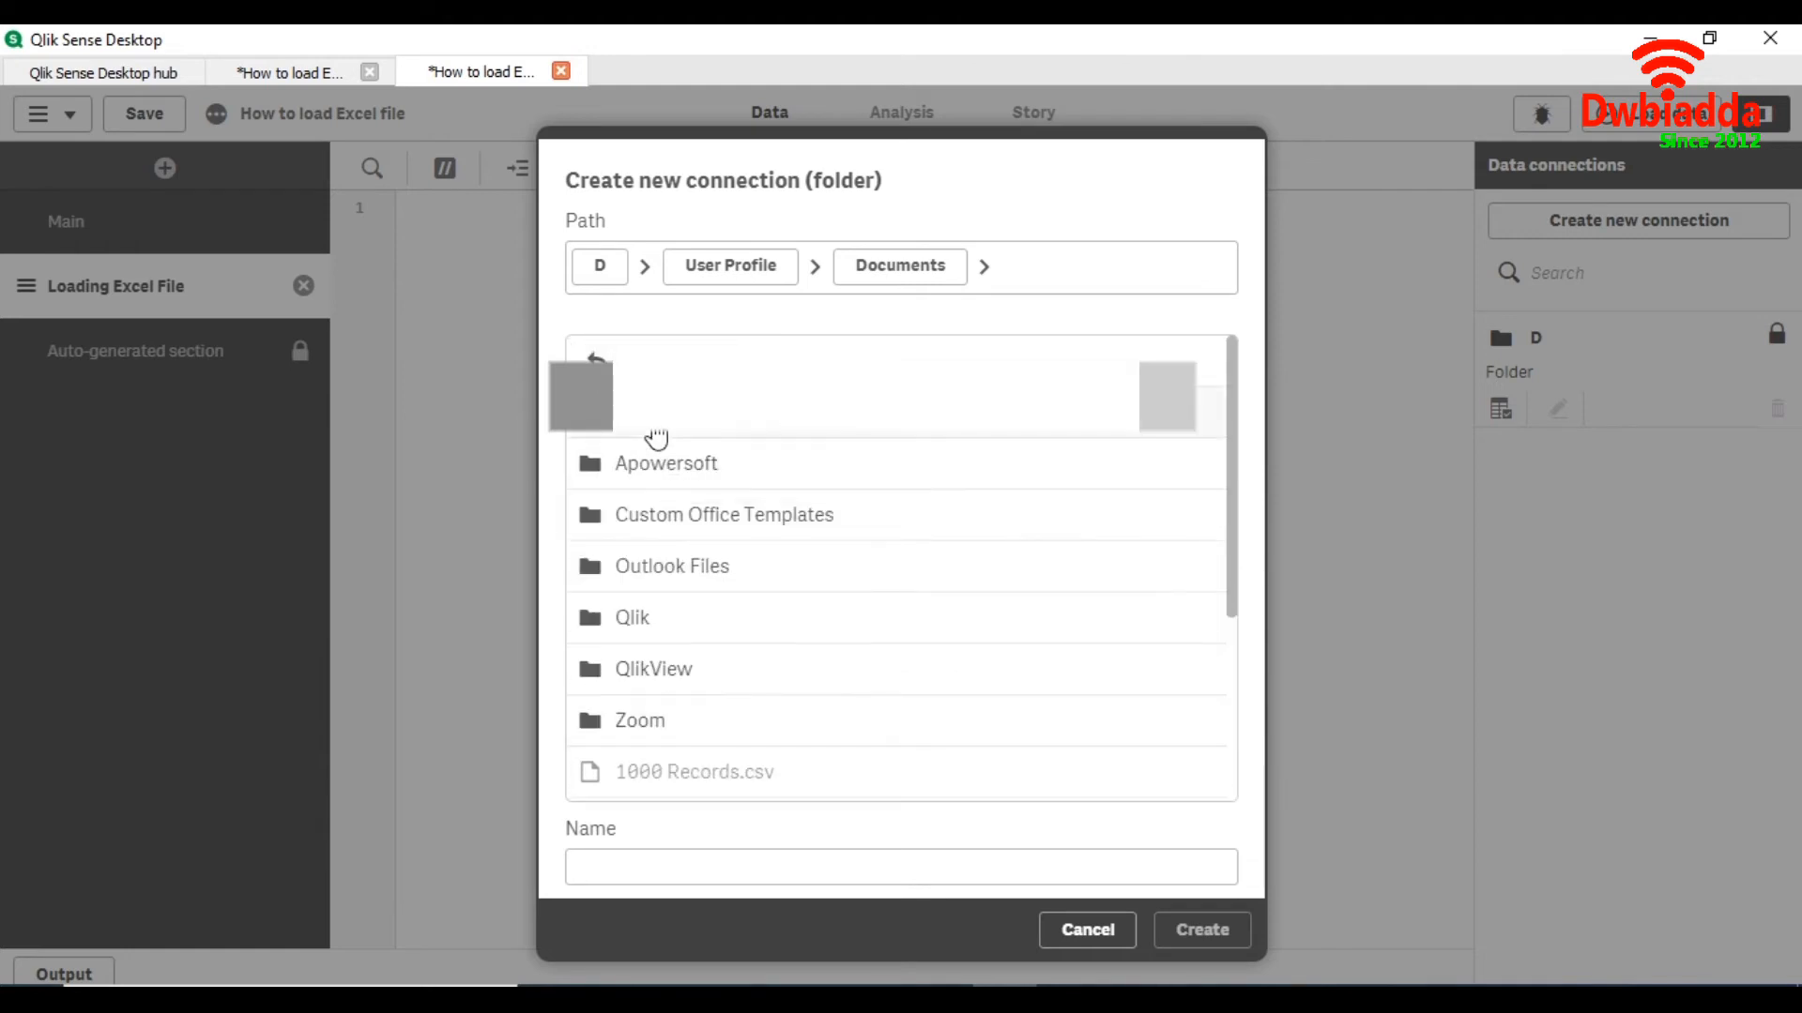
{"action": "left_click", "coordinate": [595, 361]}
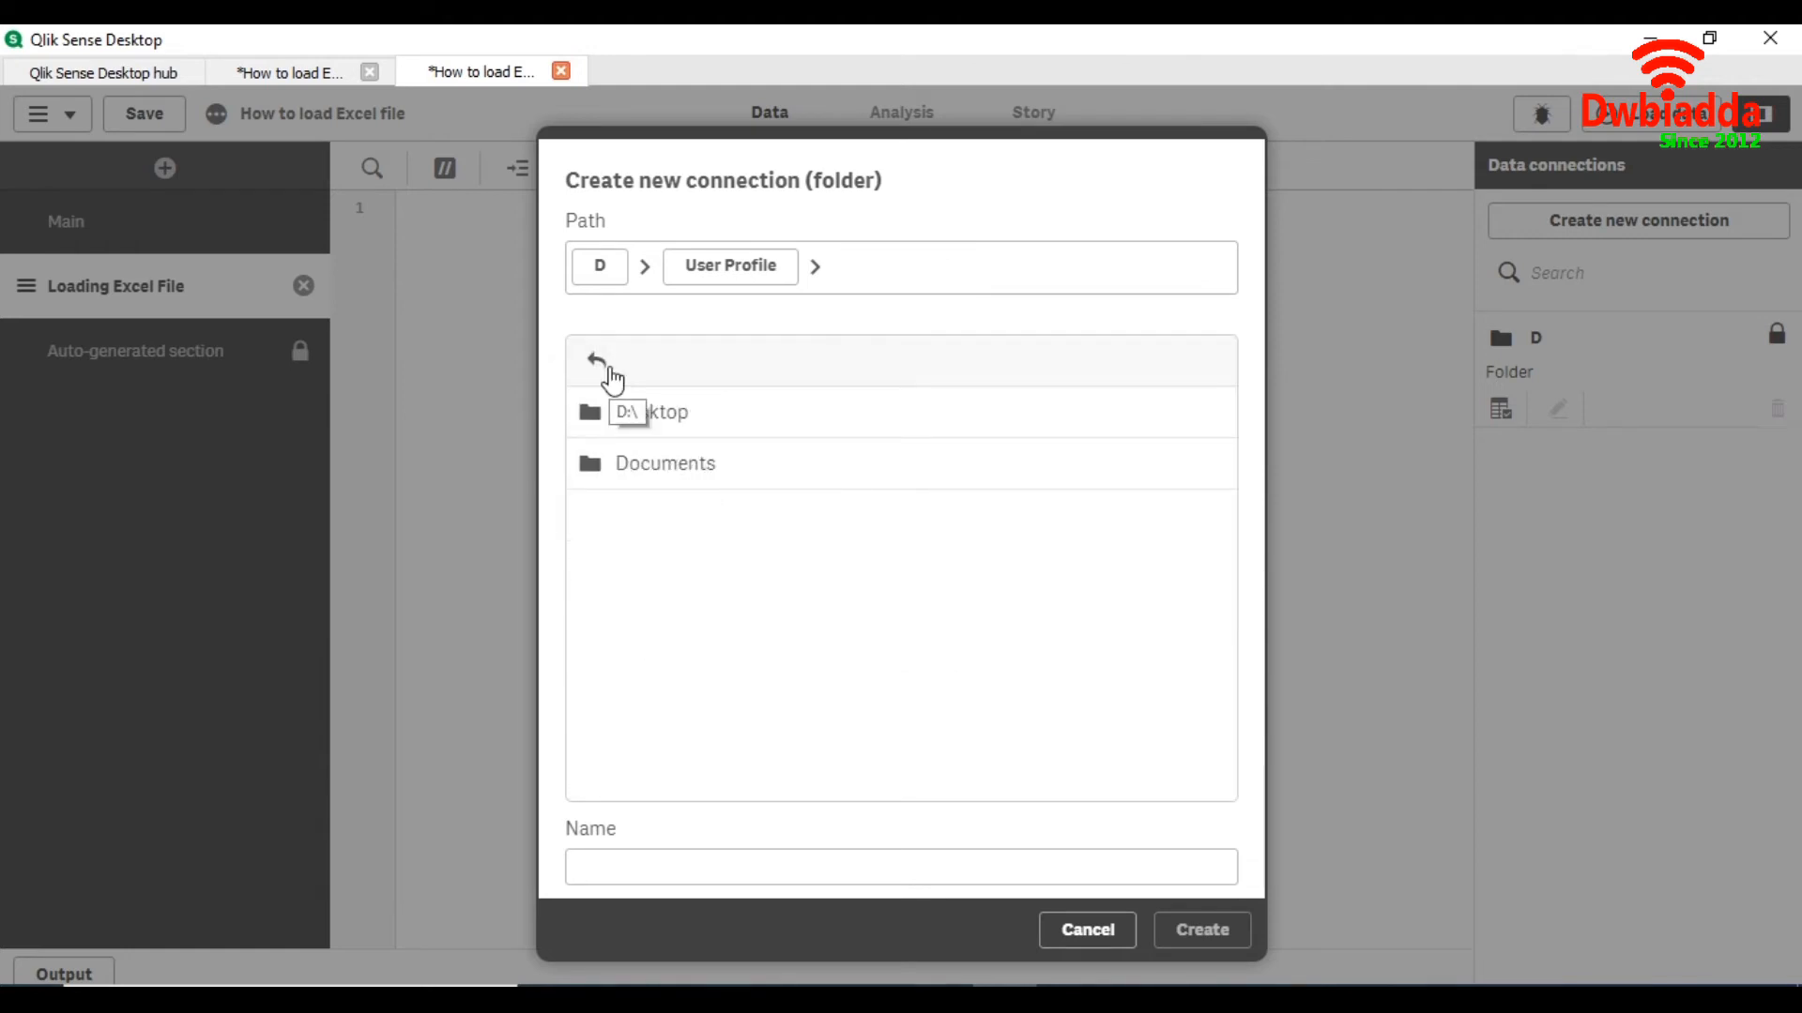
{"action": "left_click", "coordinate": [597, 359]}
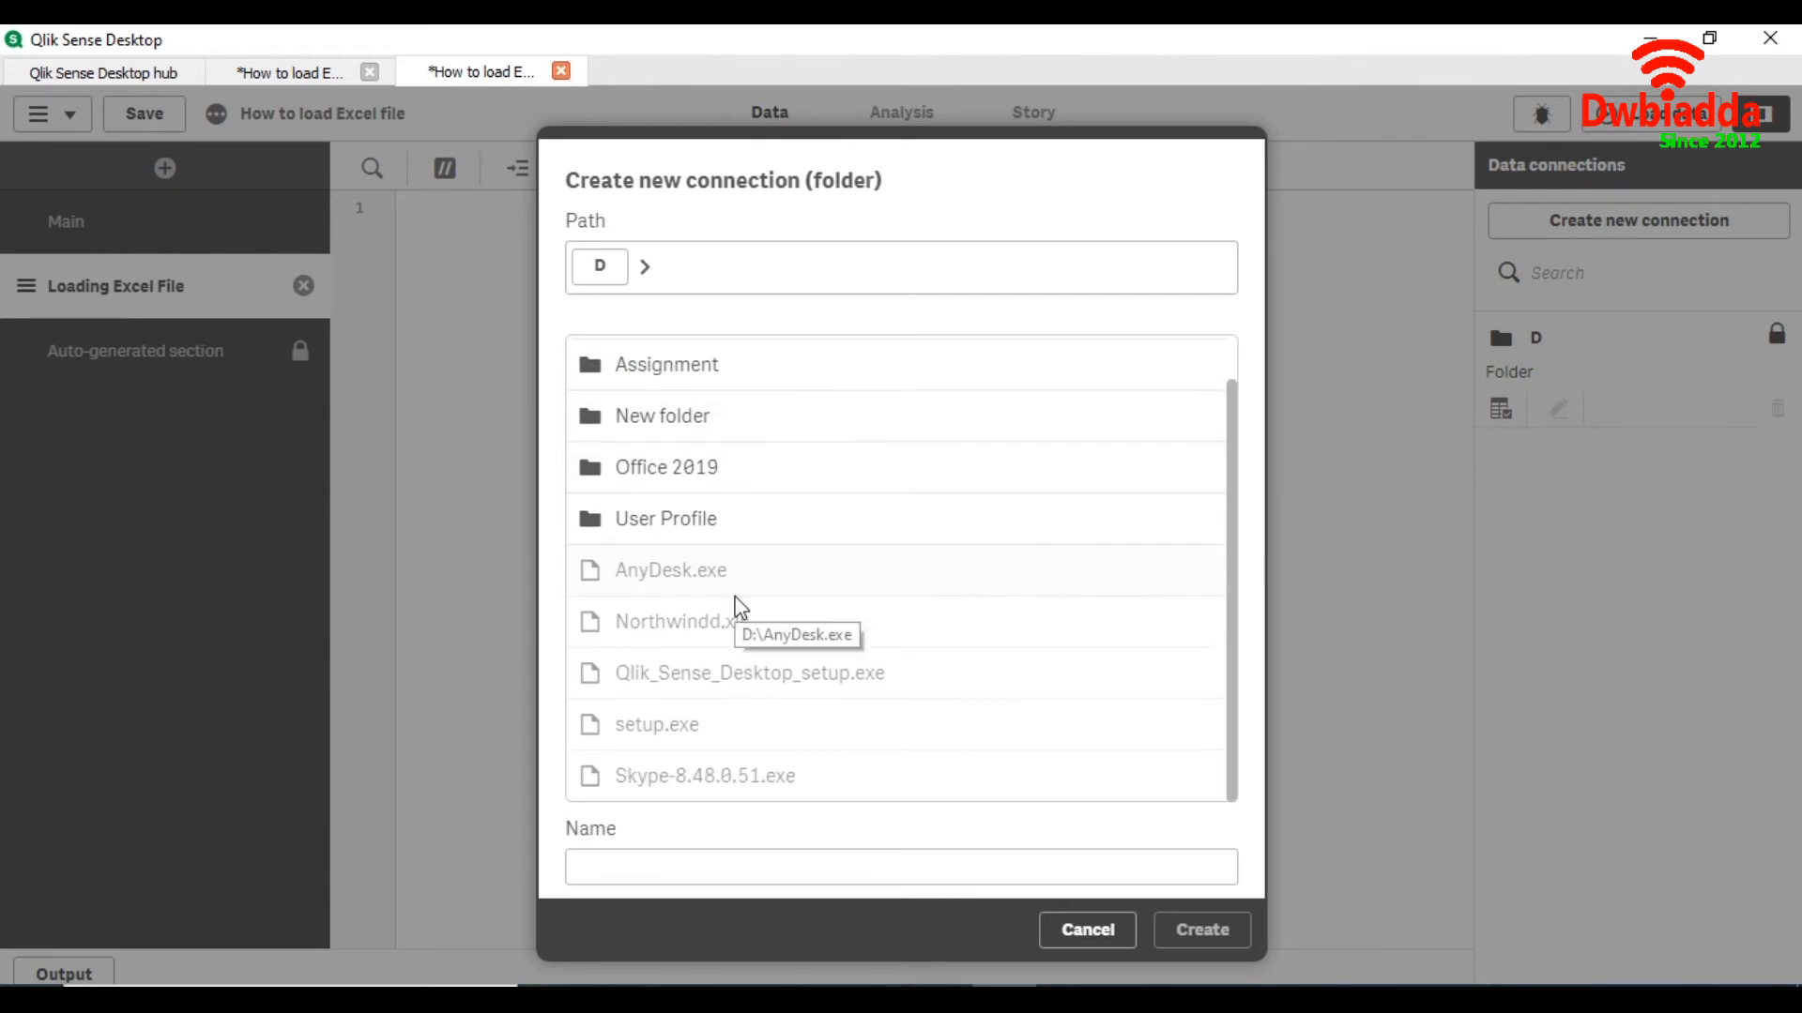
{"action": "mouse_move", "coordinate": [741, 638]}
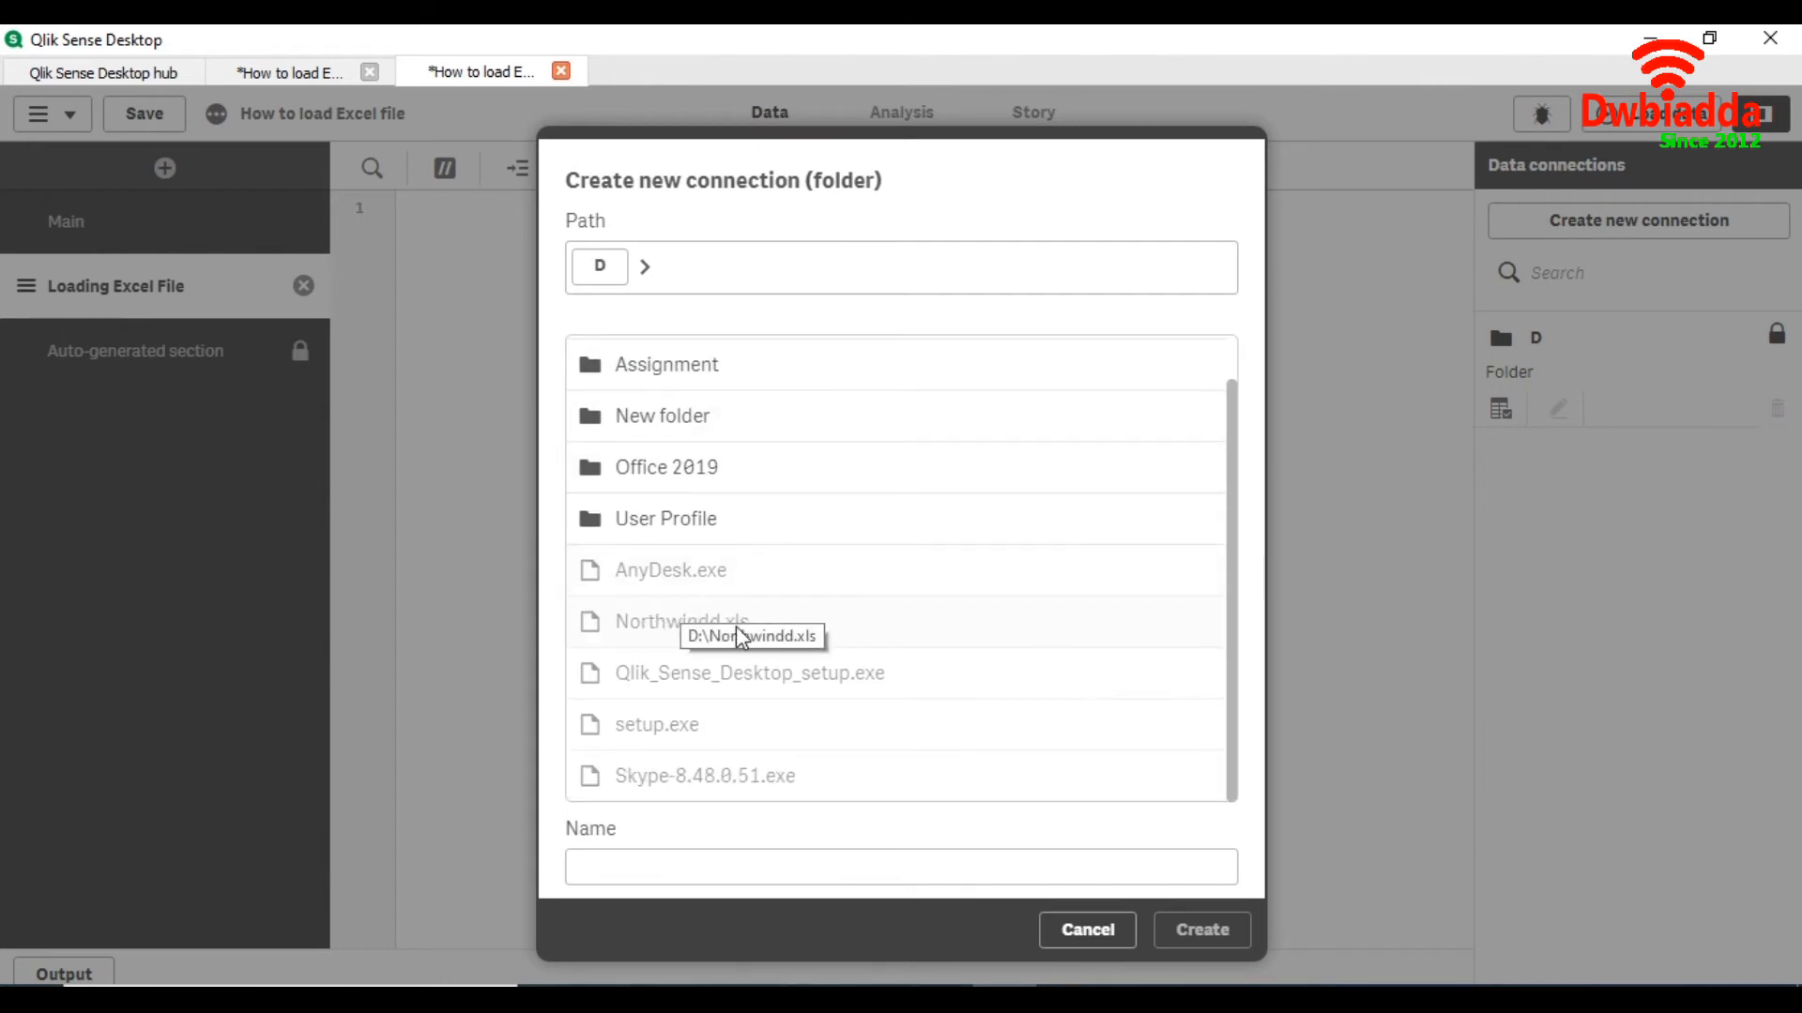
{"action": "mouse_move", "coordinate": [731, 848]}
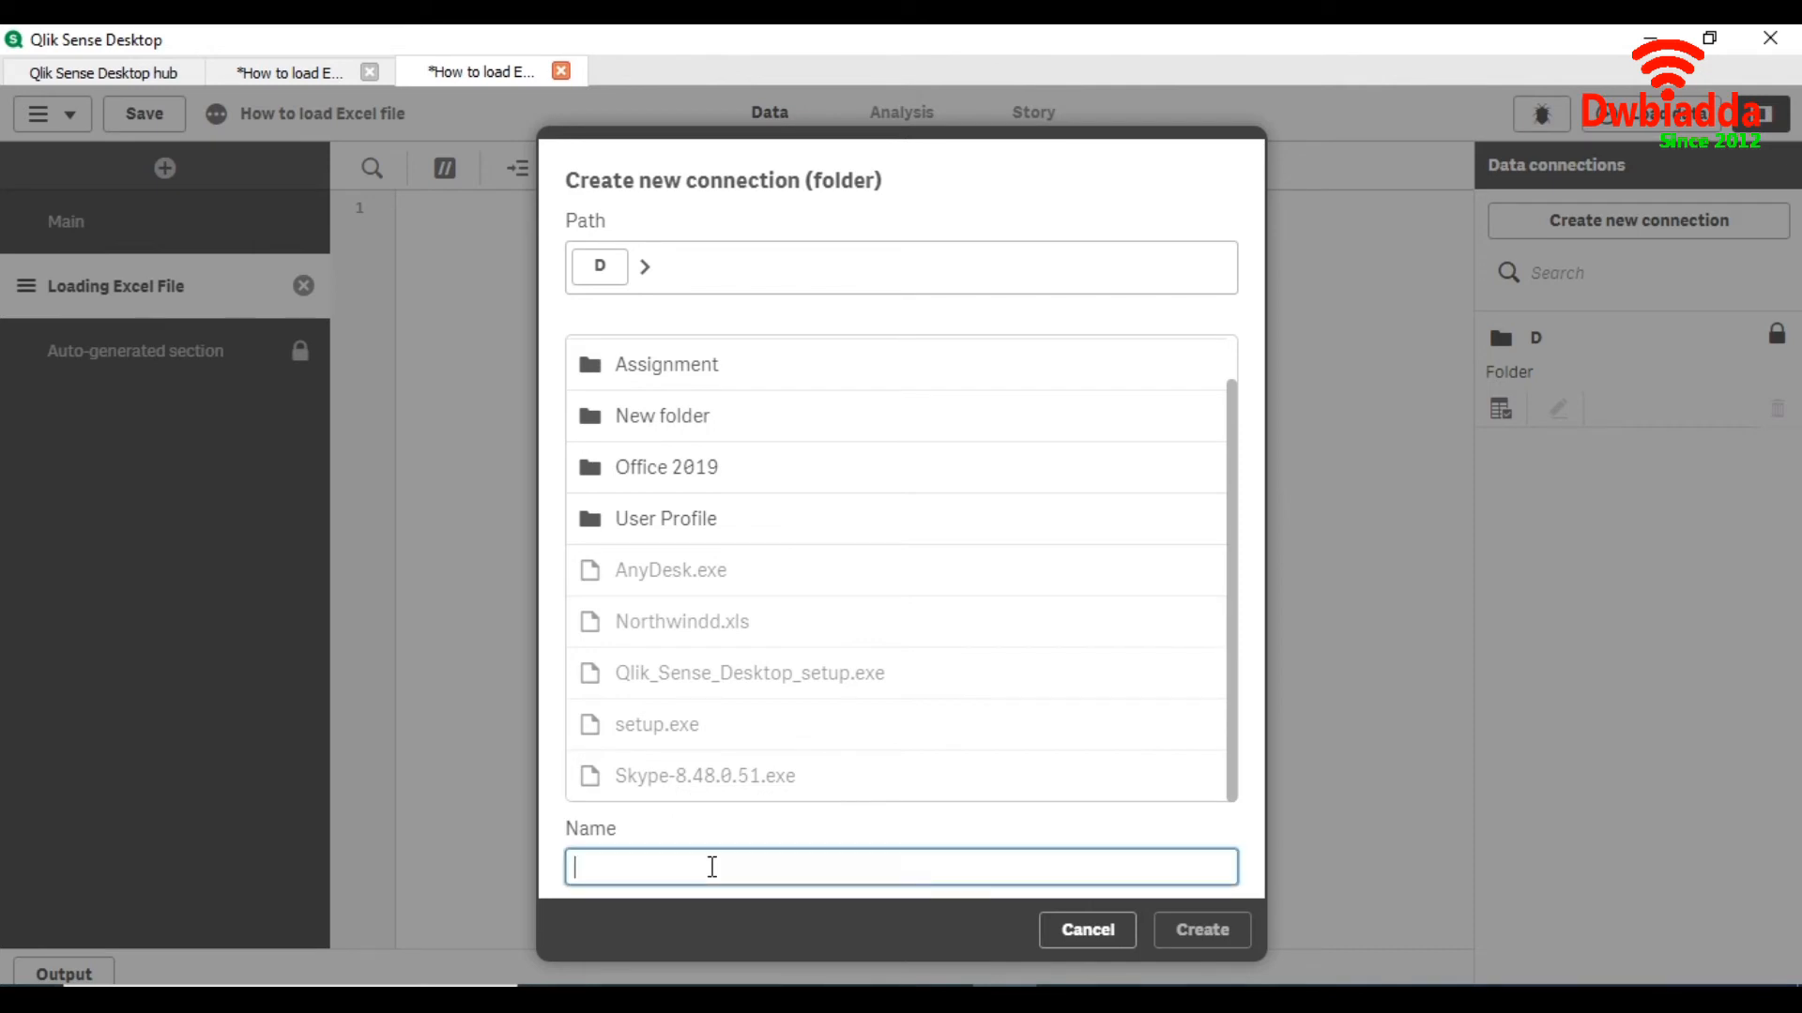
{"action": "type", "text": "L"}
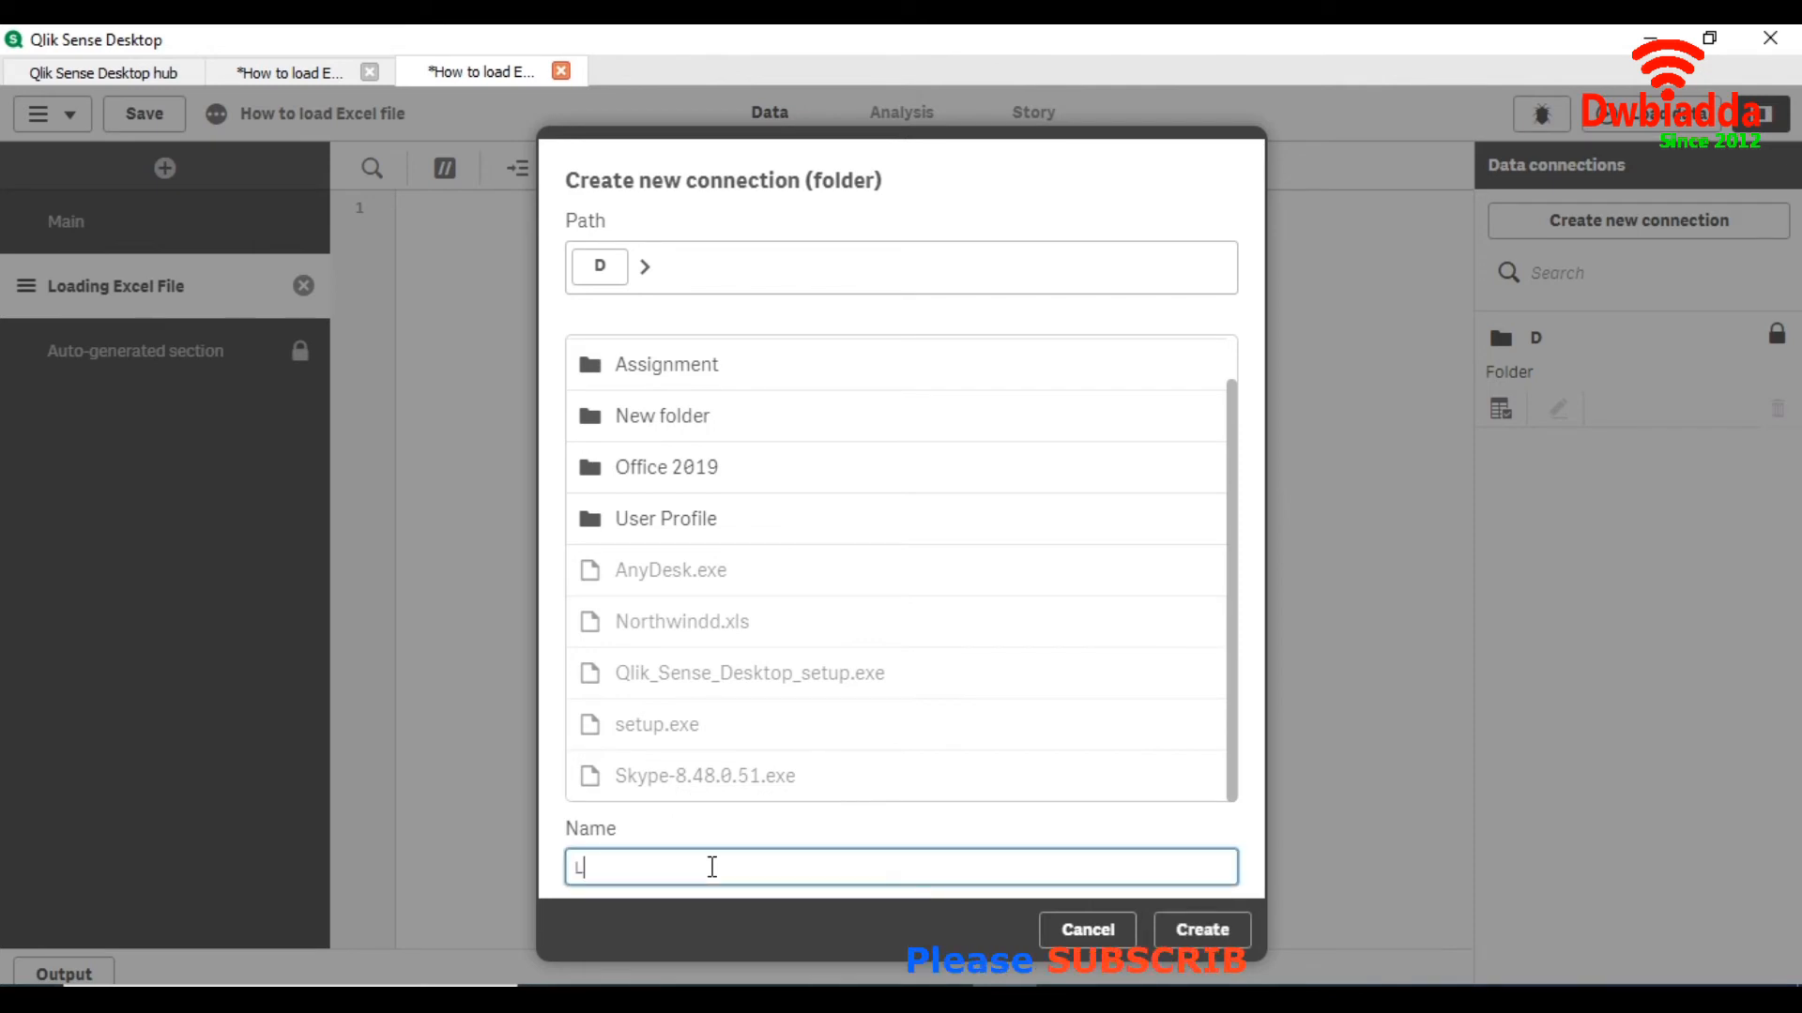
{"action": "type", "text": "oading E"}
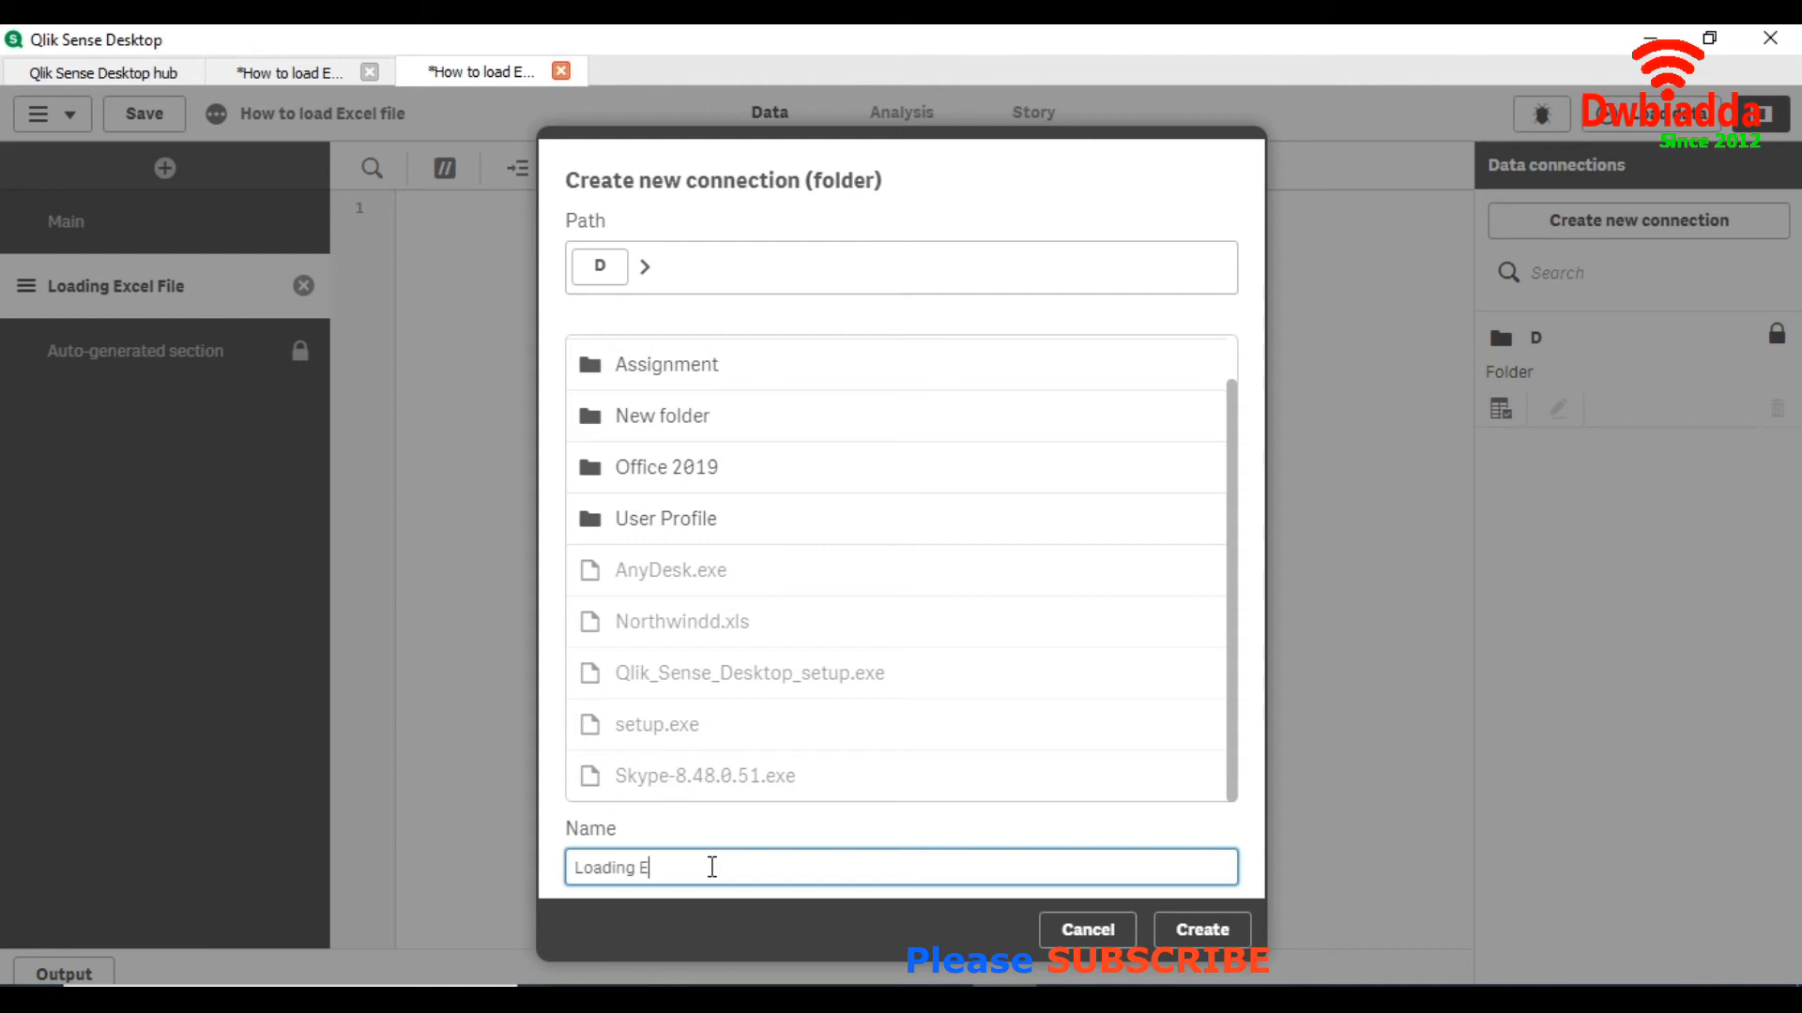
{"action": "type", "text": "xcel f"}
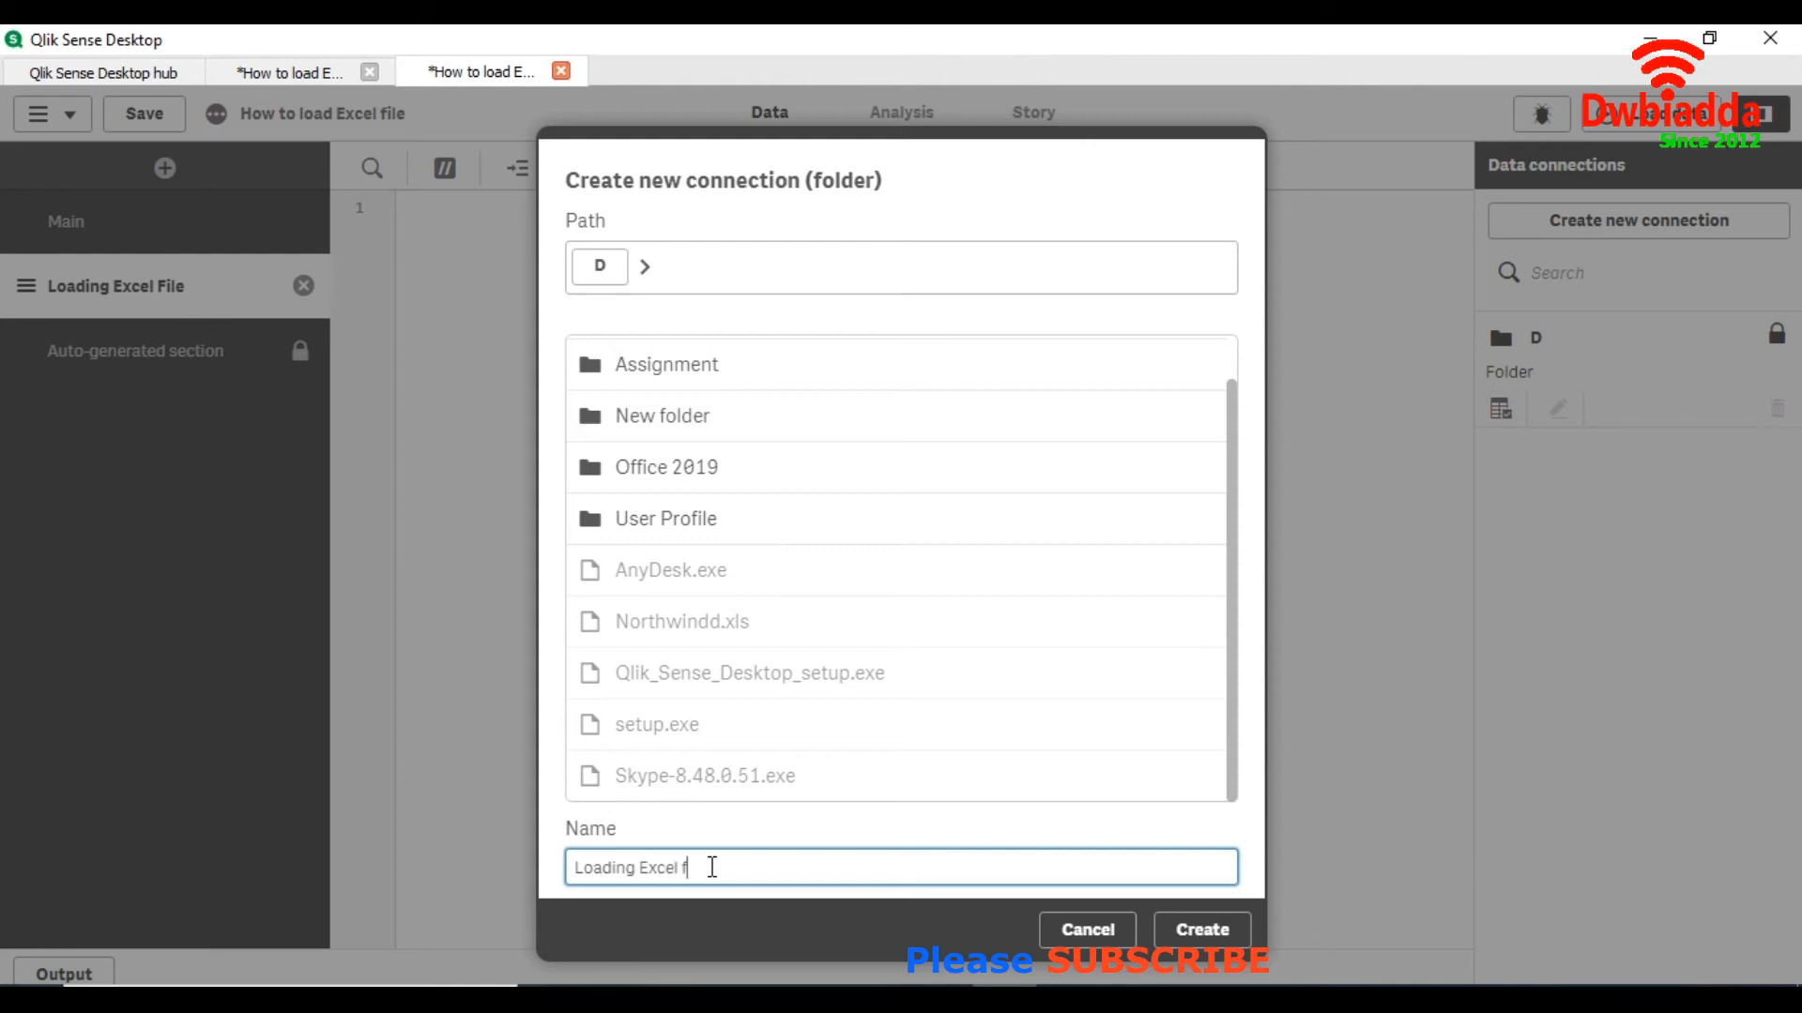
{"action": "left_click", "coordinate": [1200, 929]}
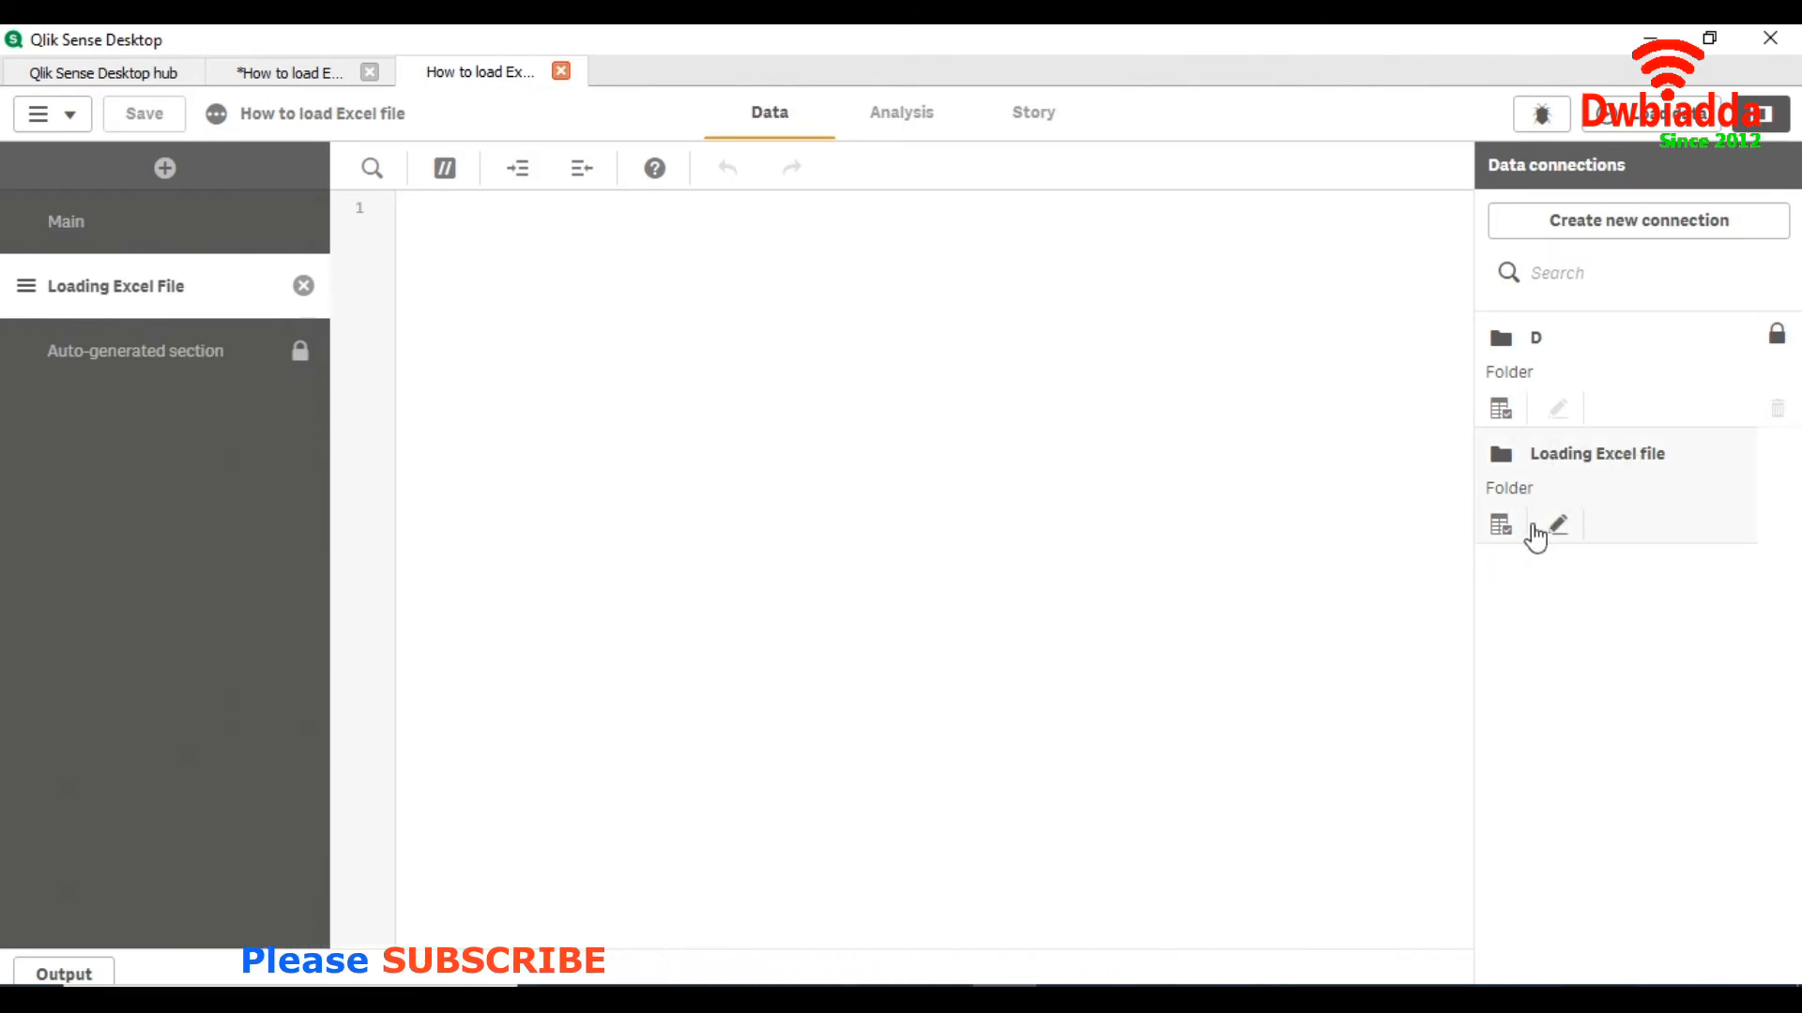
{"action": "mouse_move", "coordinate": [1502, 526]}
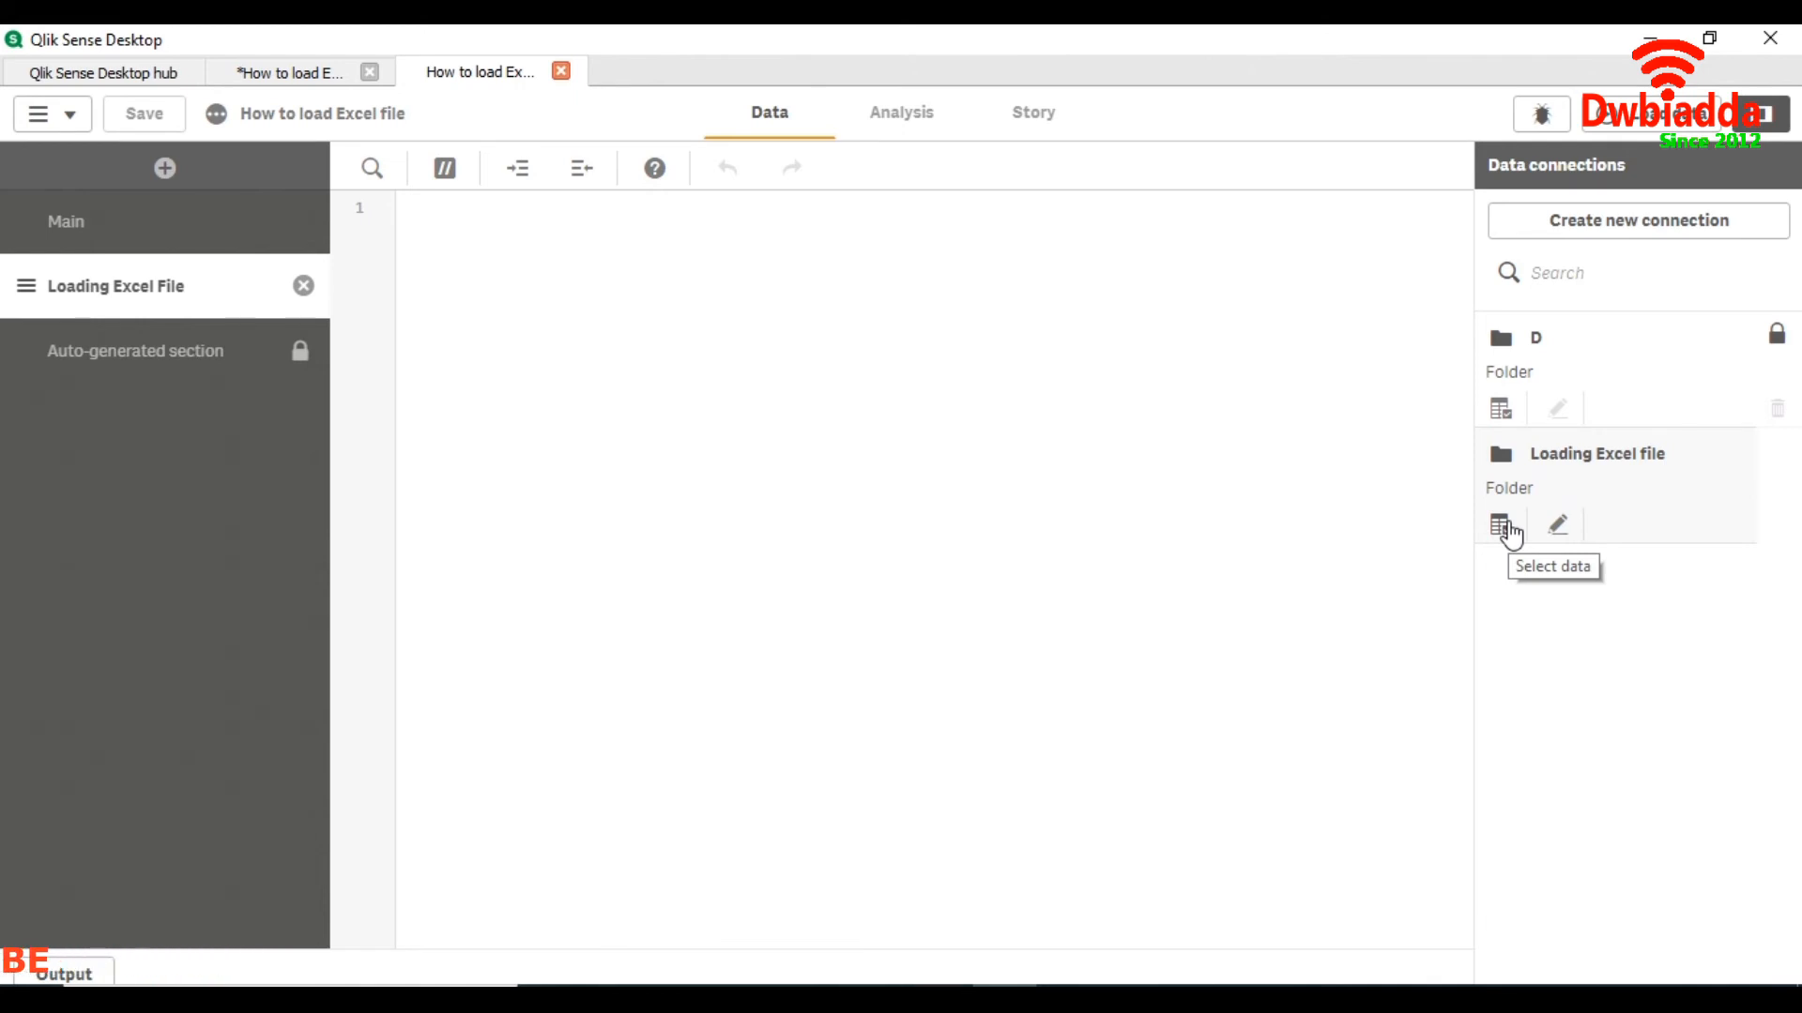
Step: Select data from the Loading Excel file connection and open Northwindd.xls to preview its sheets
{"action": "left_click", "coordinate": [1501, 524]}
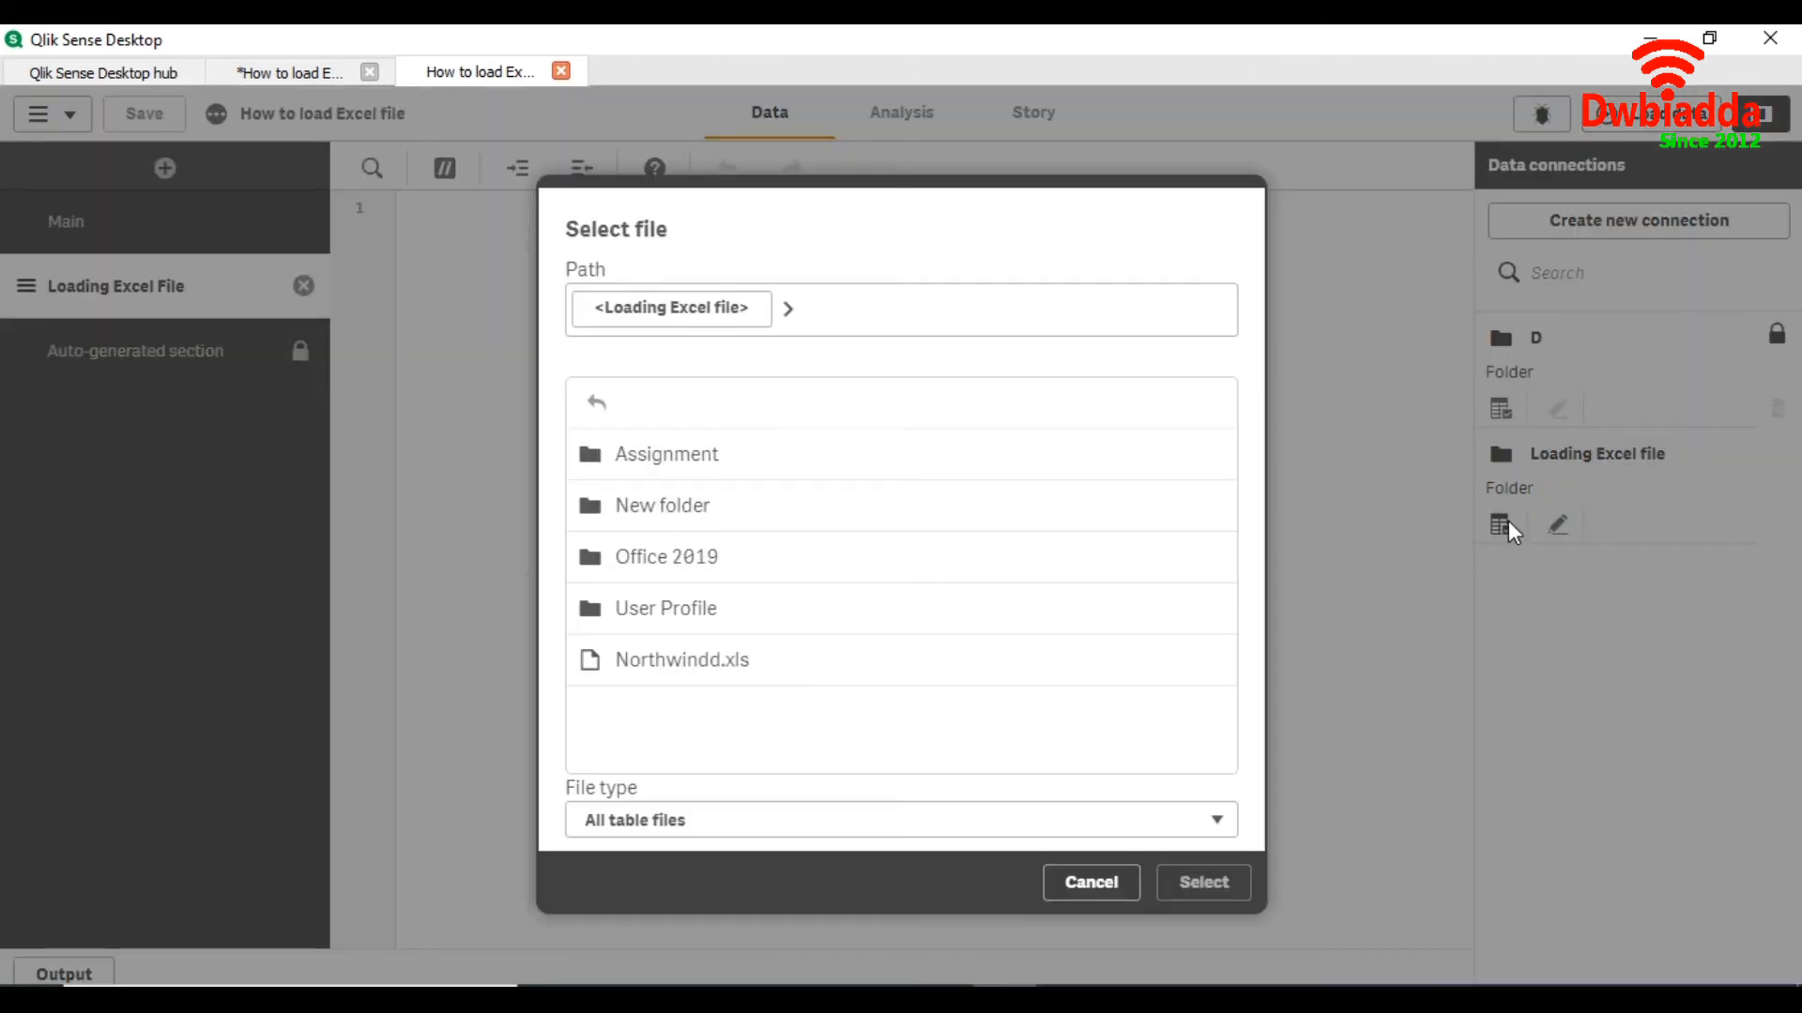
{"action": "mouse_move", "coordinate": [905, 678]}
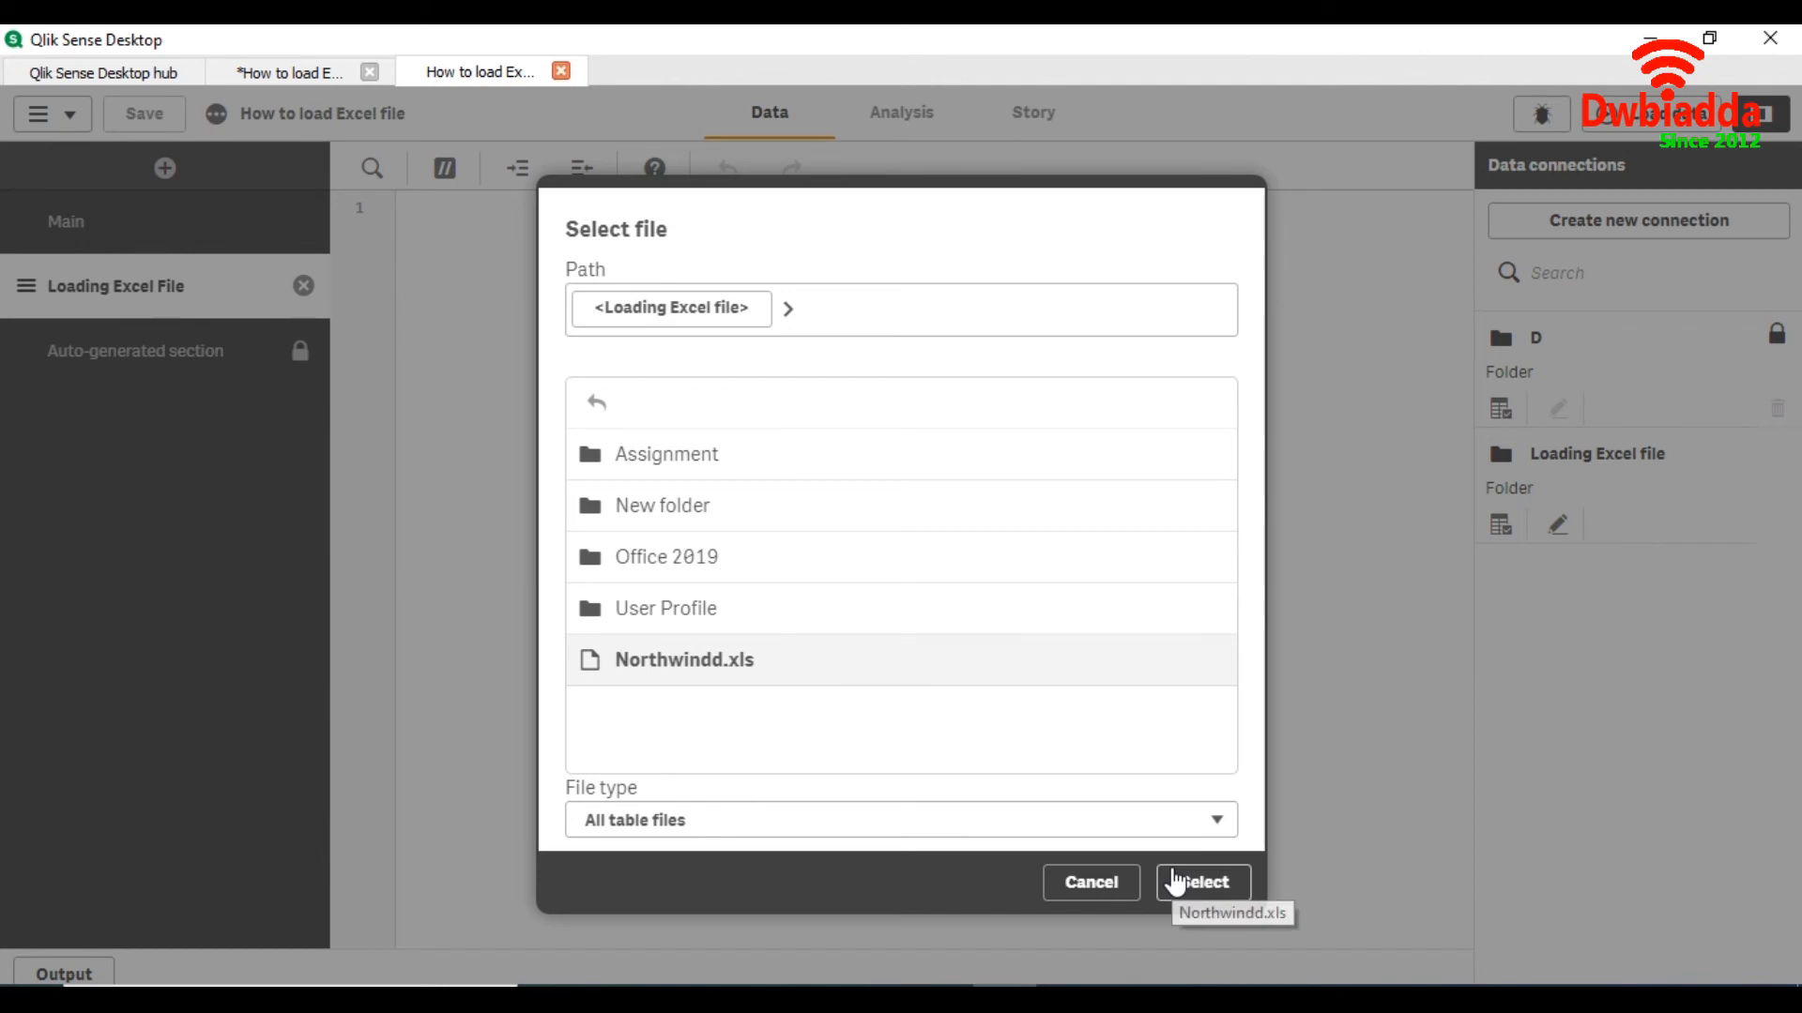
{"action": "left_click", "coordinate": [1199, 882]}
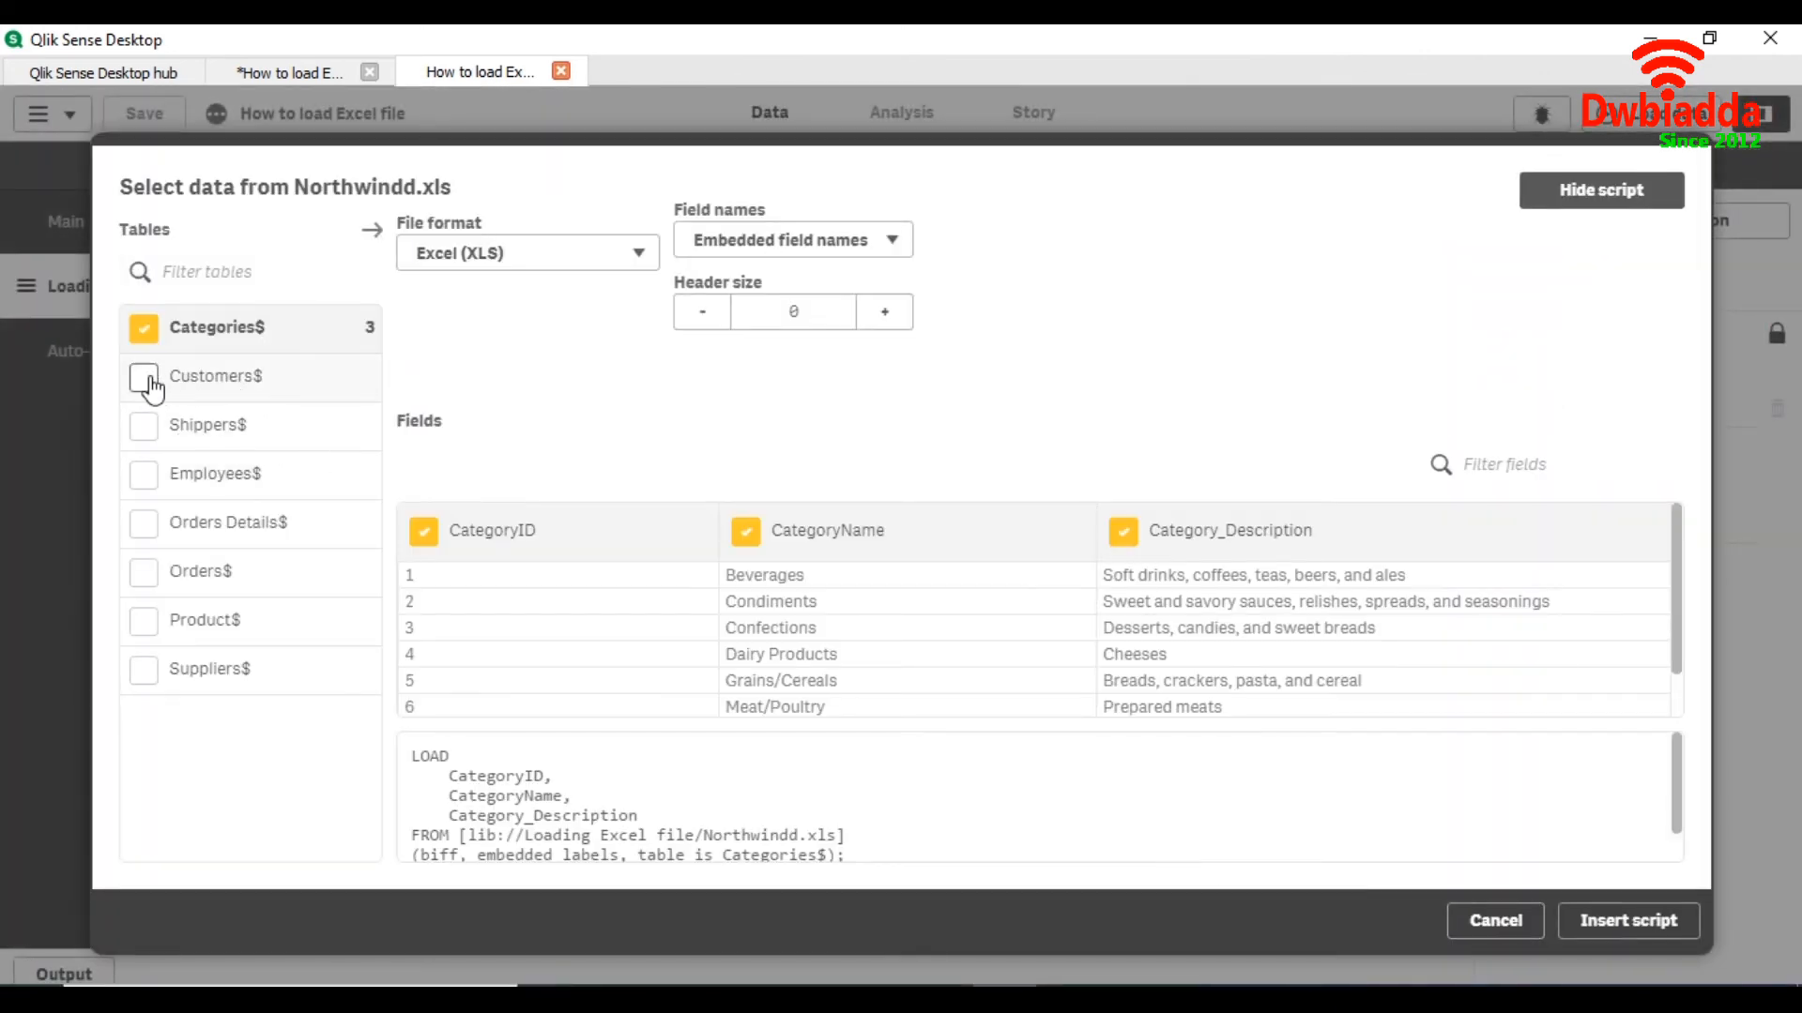
Step: Insert load statements for Categories$, Customers$, Shippers$ and Employees$ into the script
{"action": "left_click", "coordinate": [144, 375]}
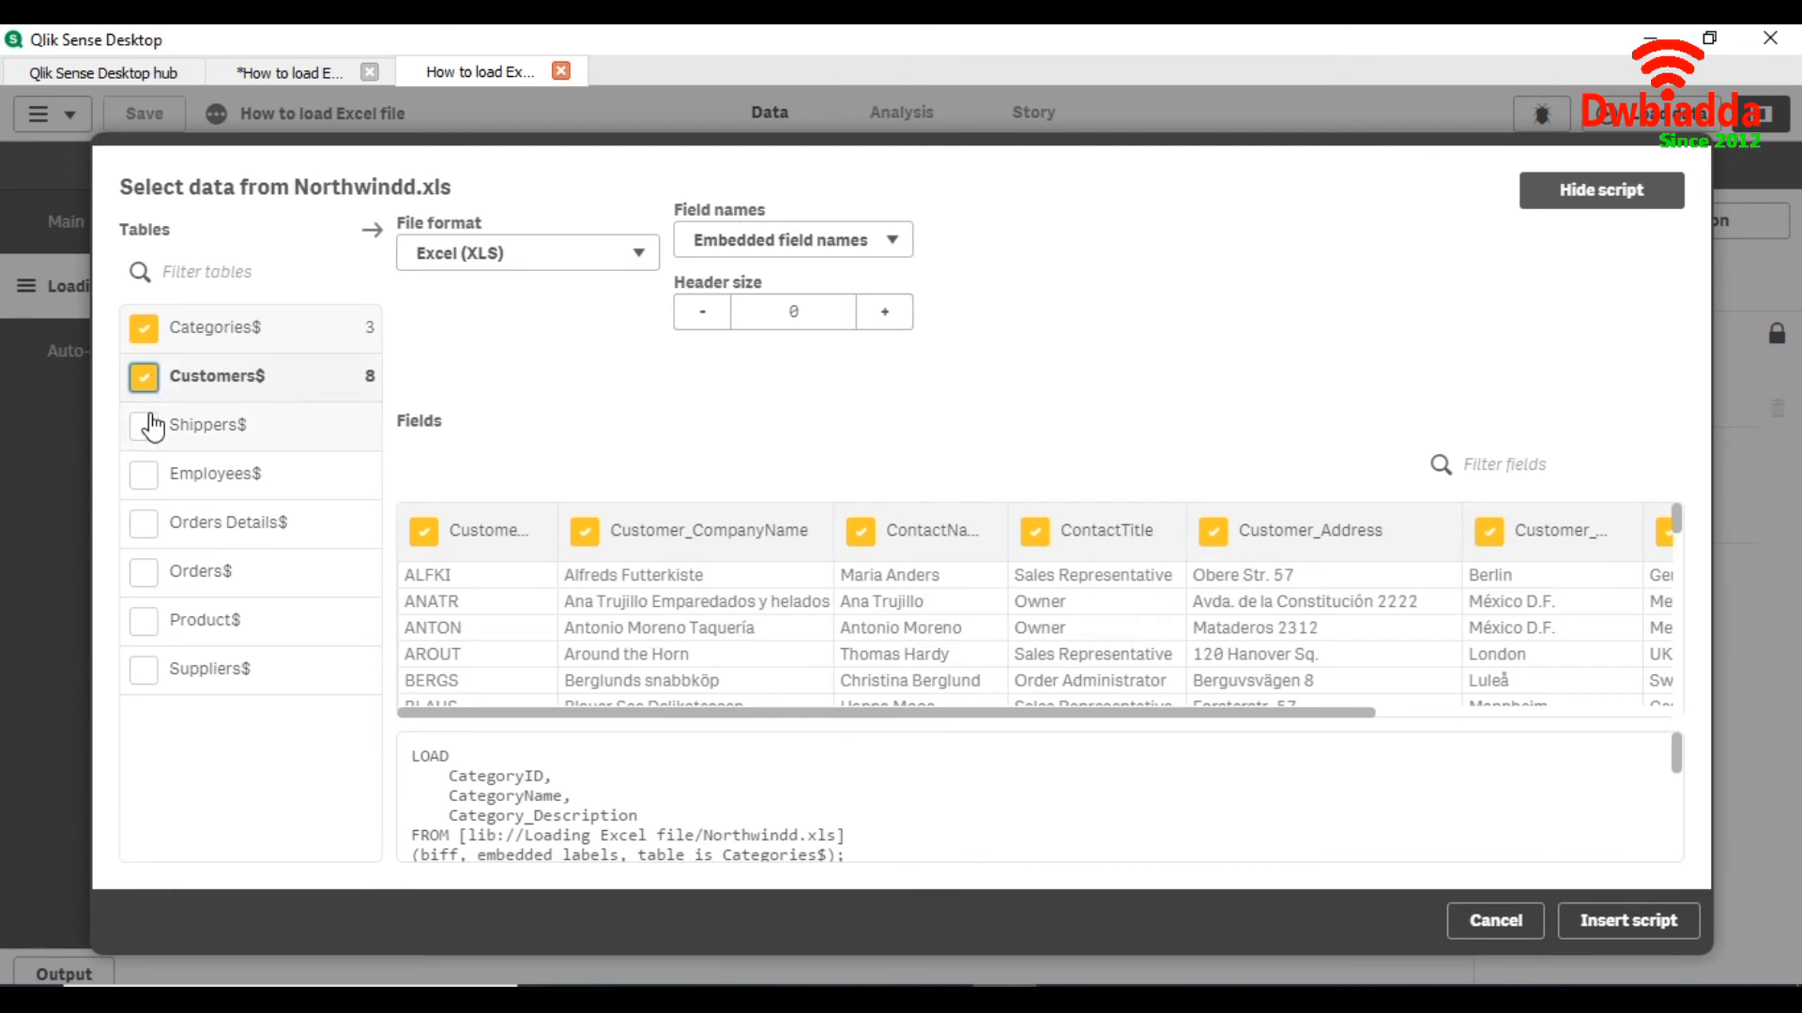
{"action": "left_click", "coordinate": [145, 424]}
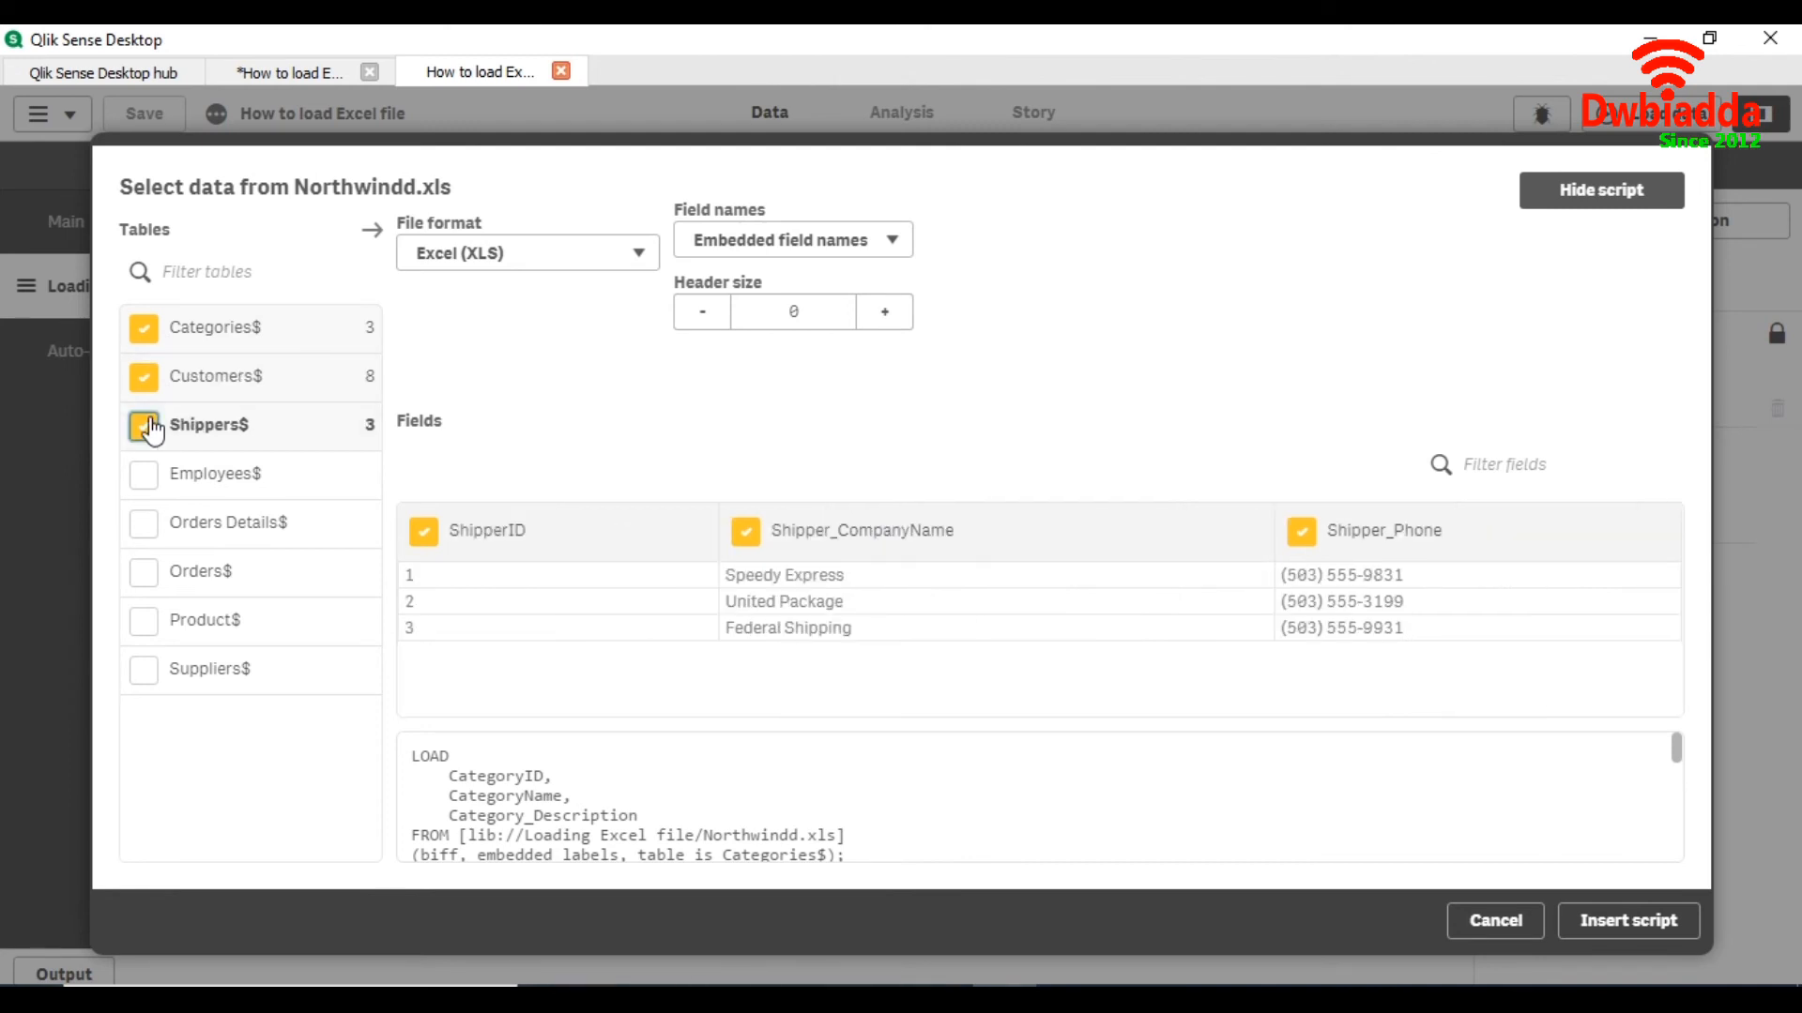
{"action": "left_click", "coordinate": [145, 427]}
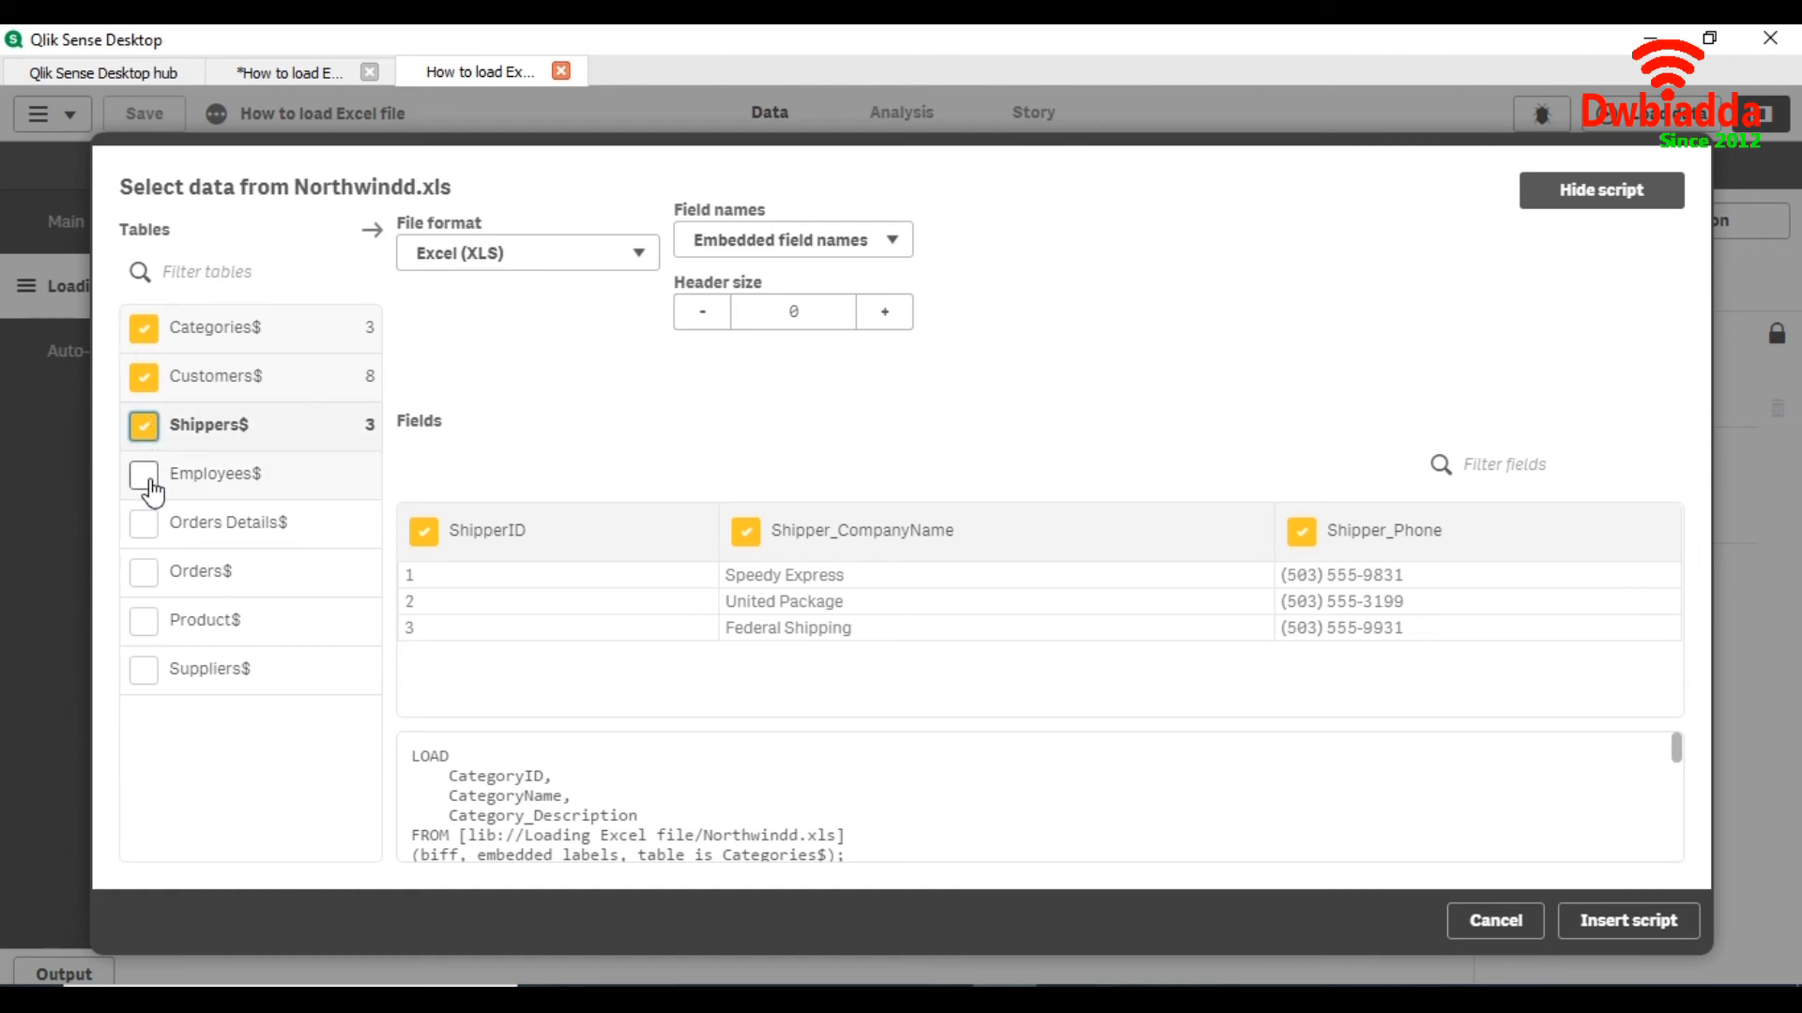
{"action": "left_click", "coordinate": [145, 473]}
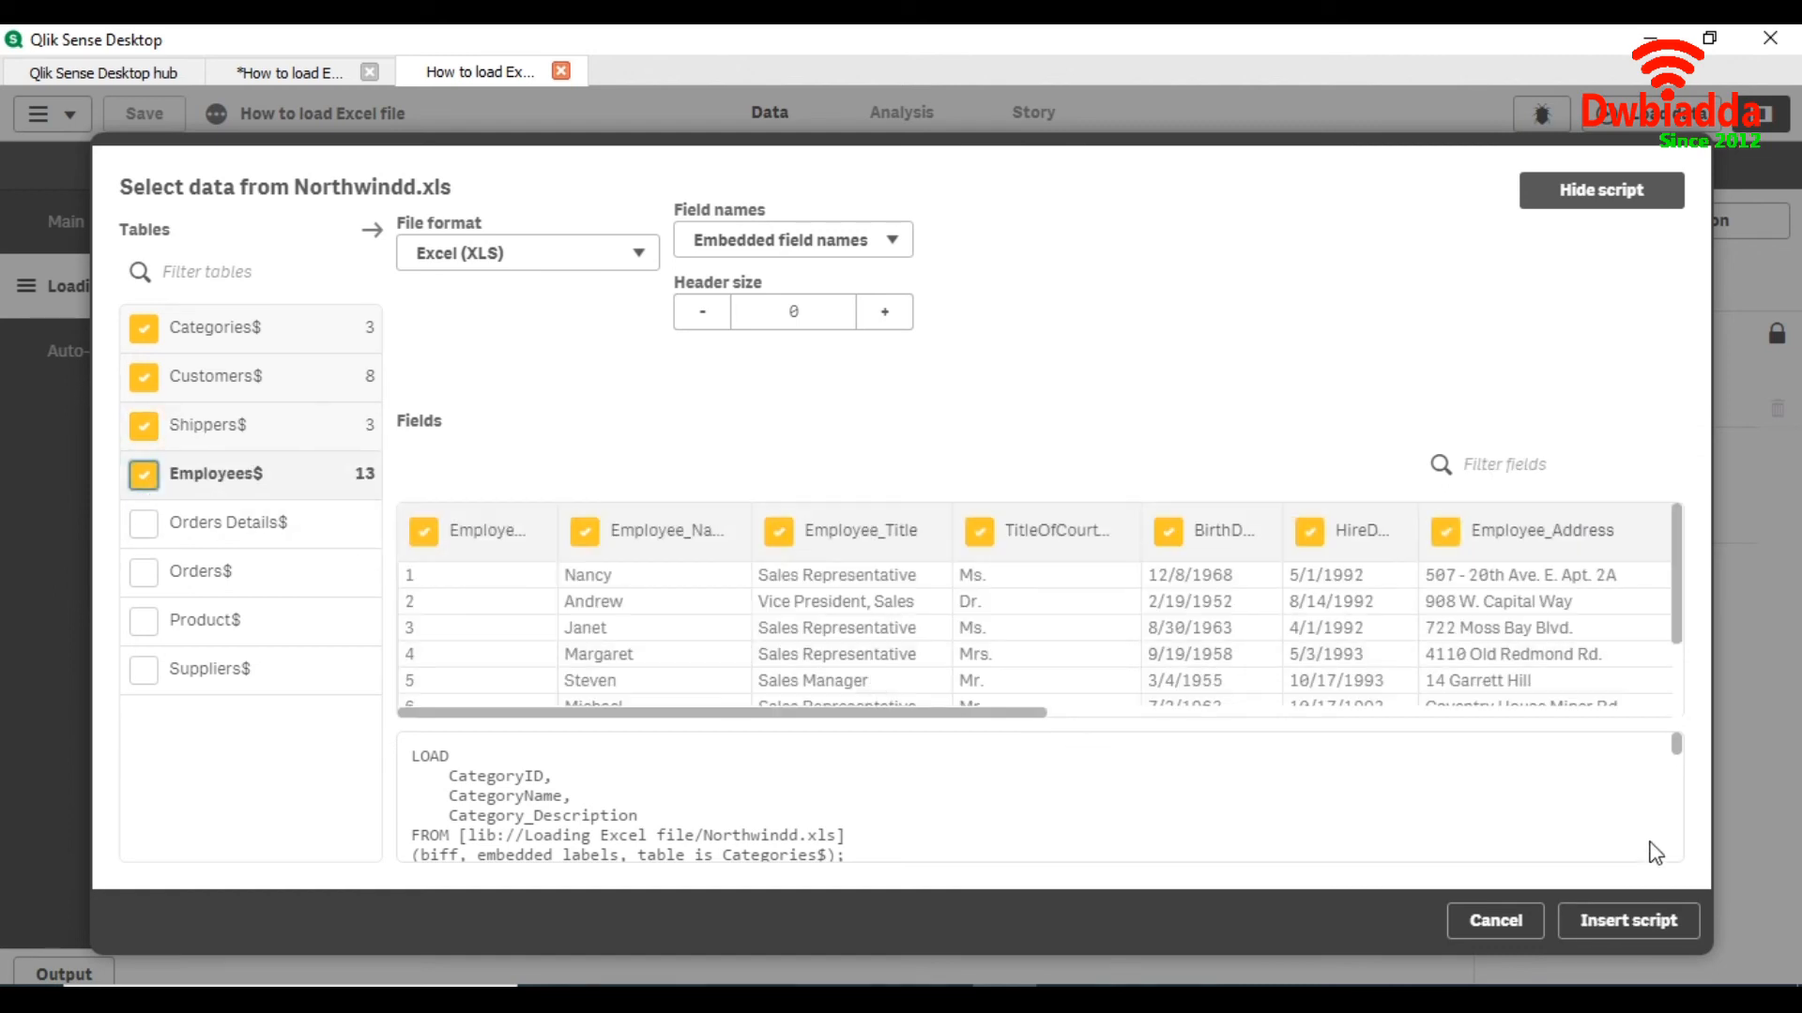
{"action": "left_click", "coordinate": [1627, 920]}
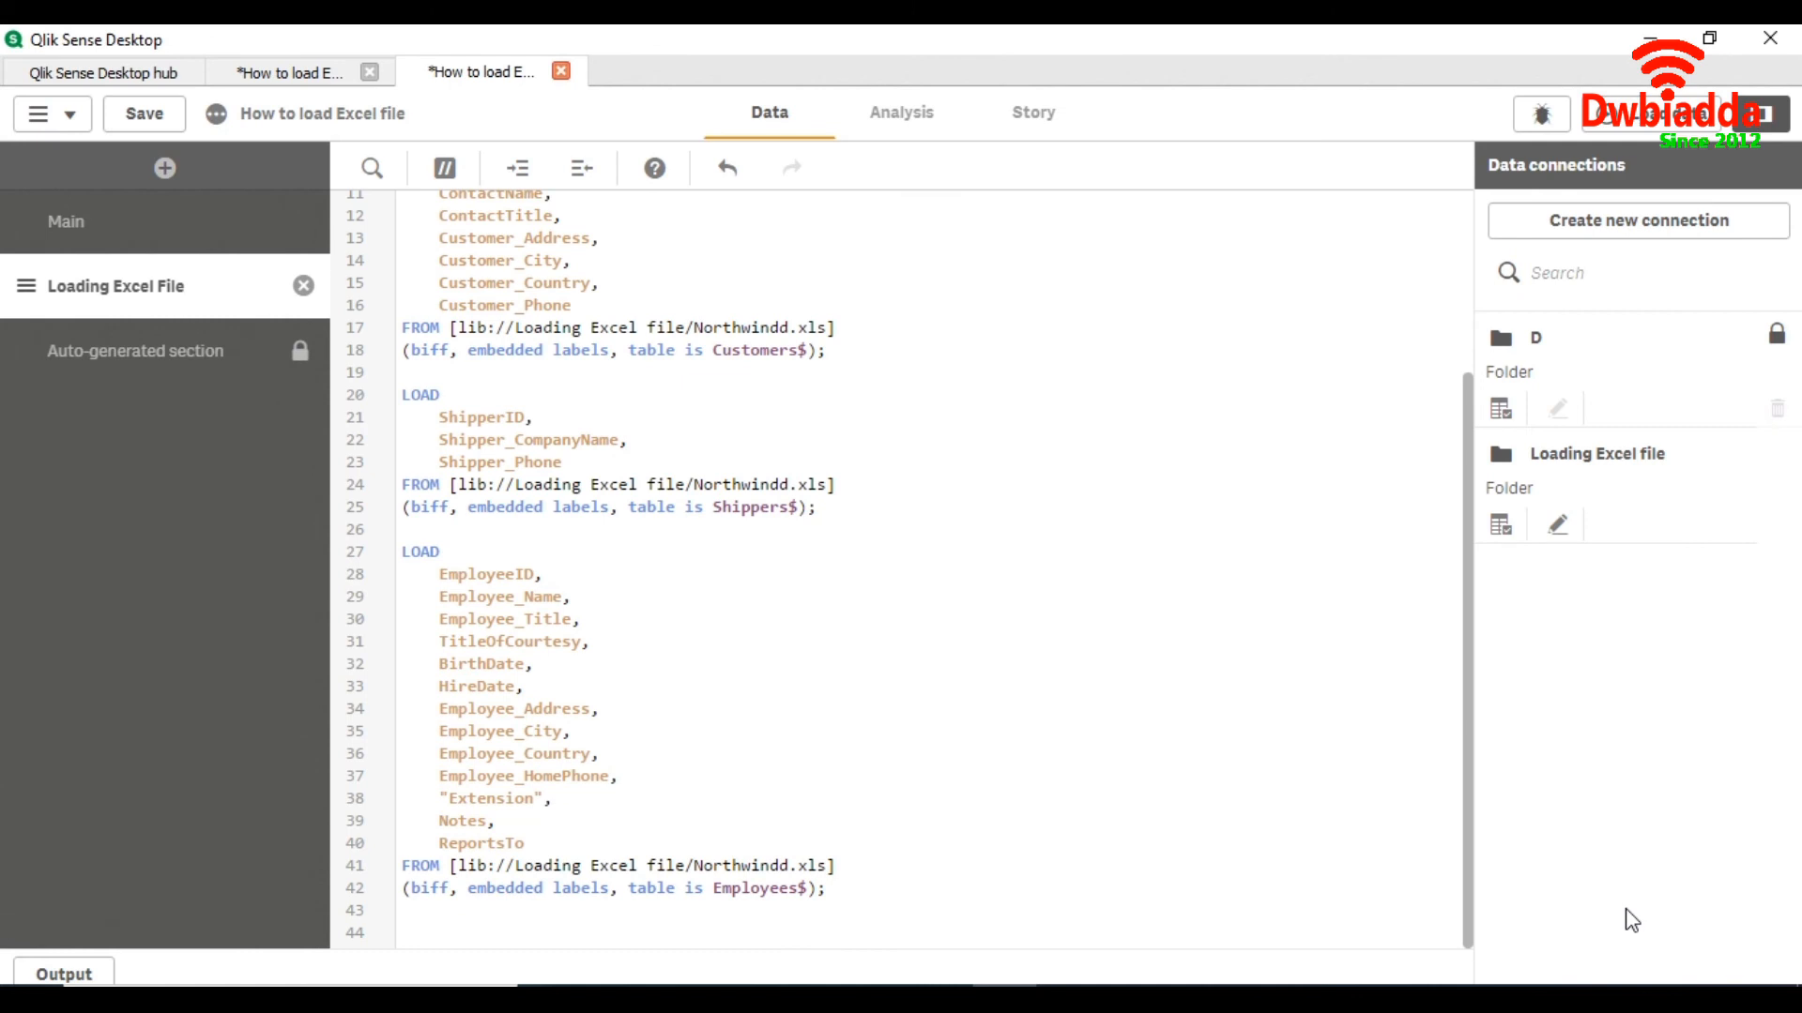
Step: Review the inserted script and run the load, fetching Categories, Customers, Shippers and Employees rows
{"action": "scroll", "scroll_direction": "up", "scroll_amount": 3}
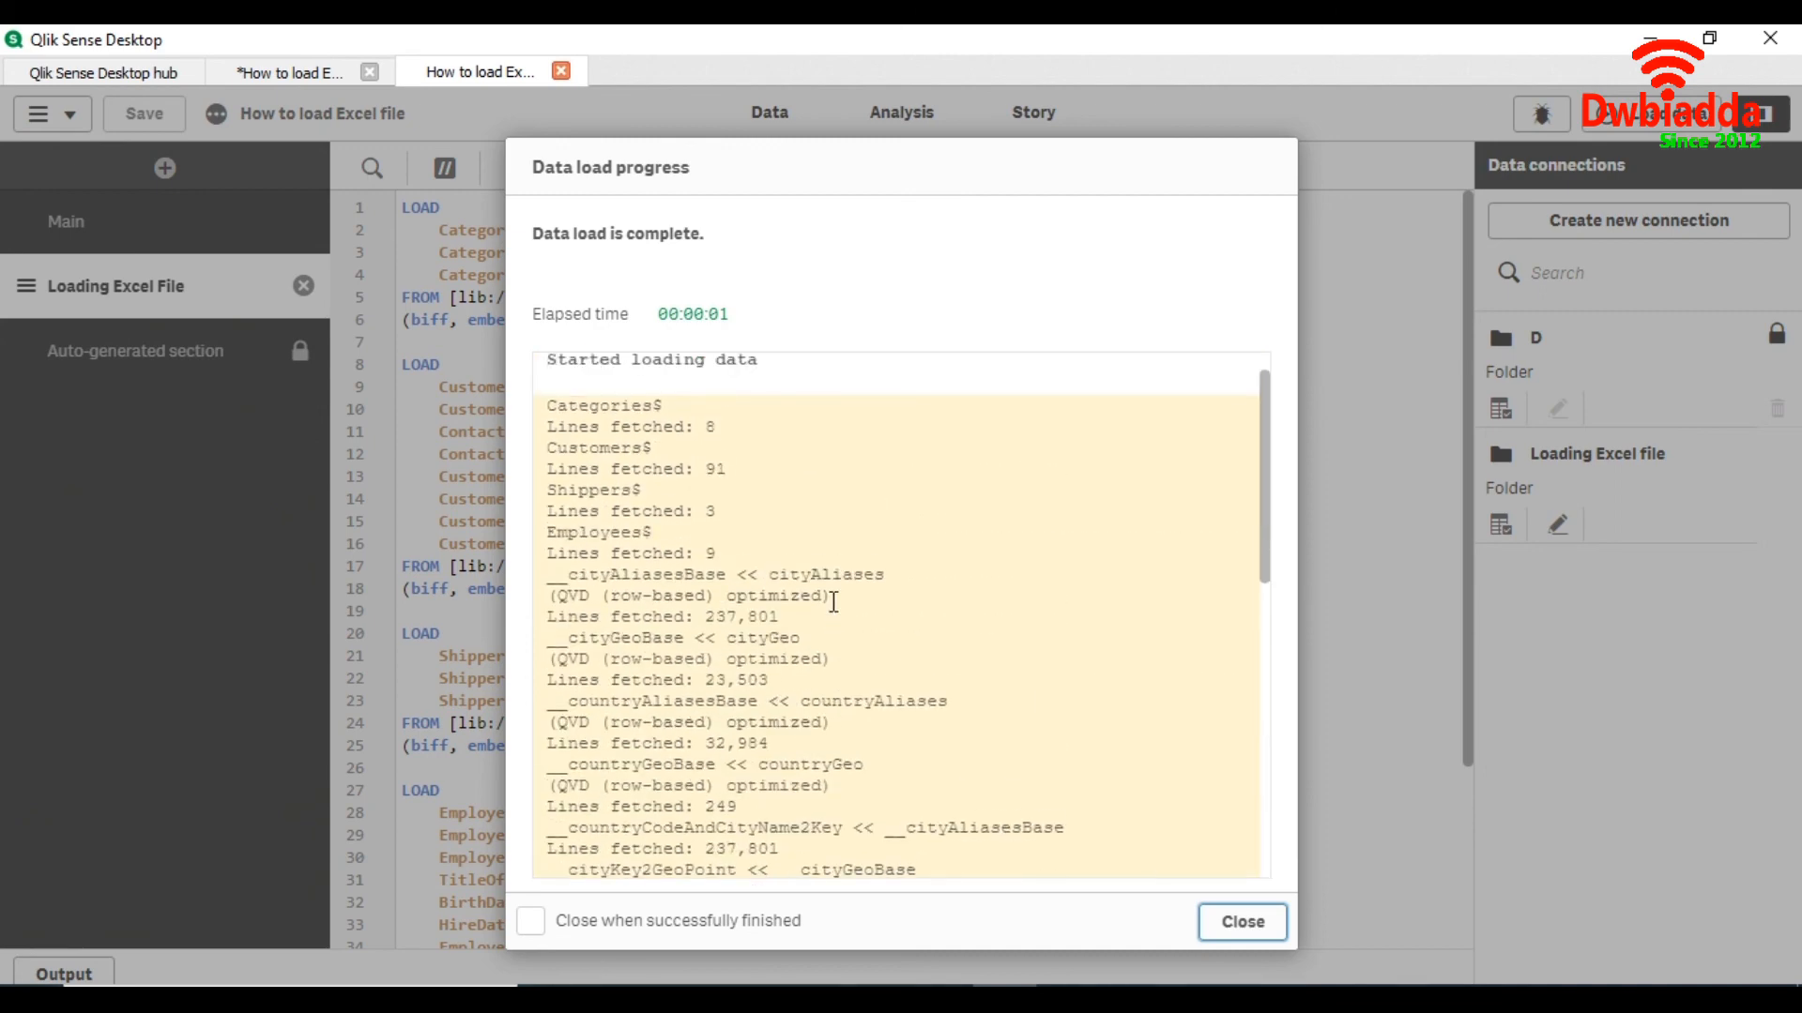
{"action": "scroll", "scroll_direction": "down", "scroll_amount": 3}
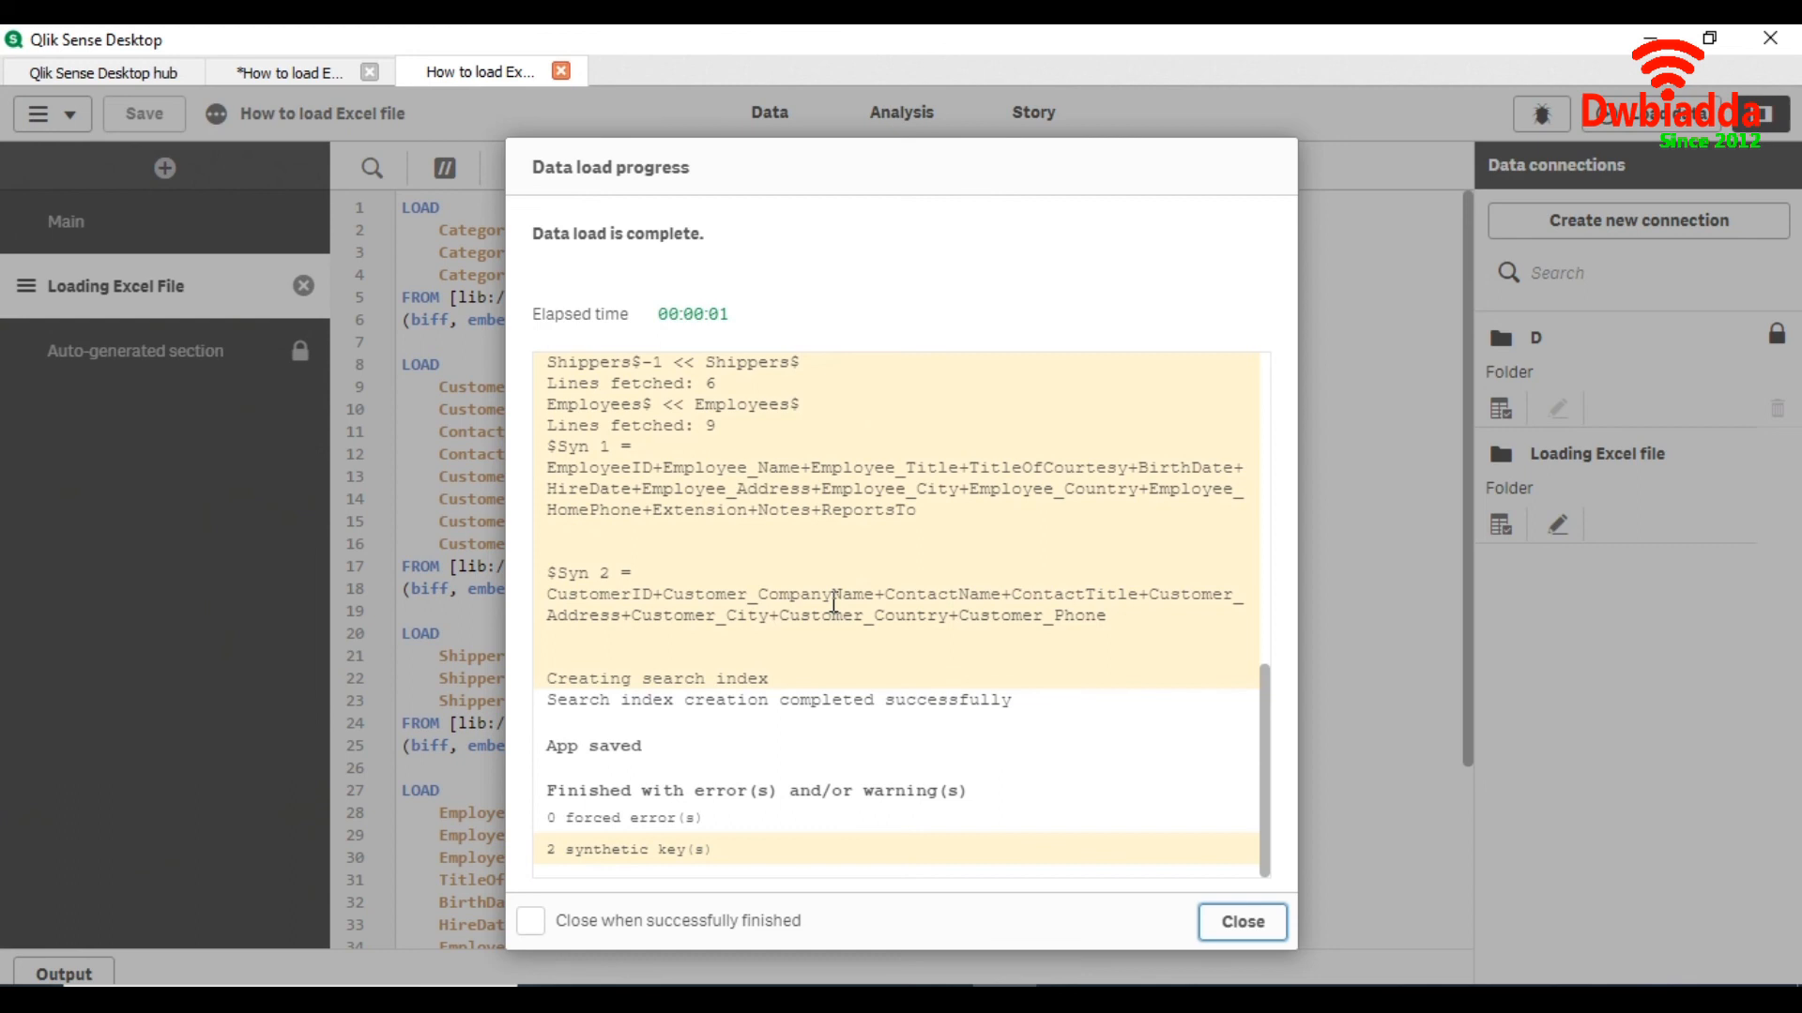
{"action": "mouse_move", "coordinate": [750, 519]}
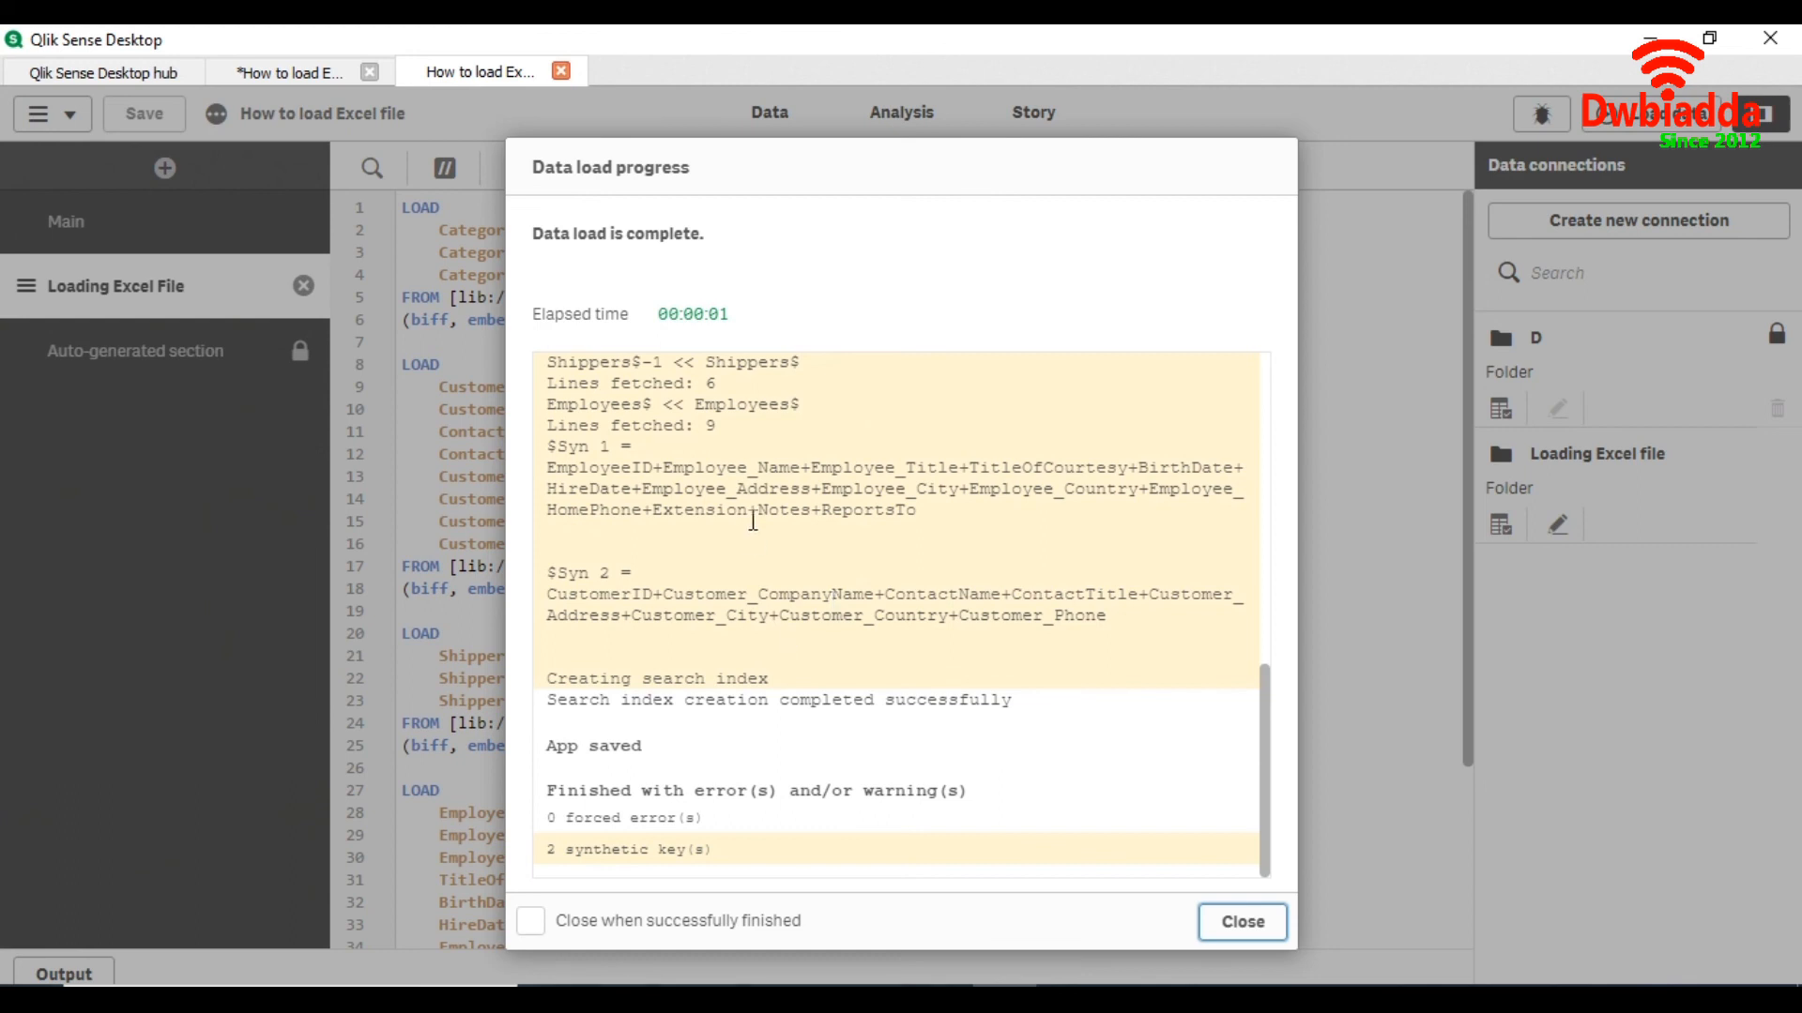
{"action": "scroll", "scroll_direction": "up", "scroll_amount": 3}
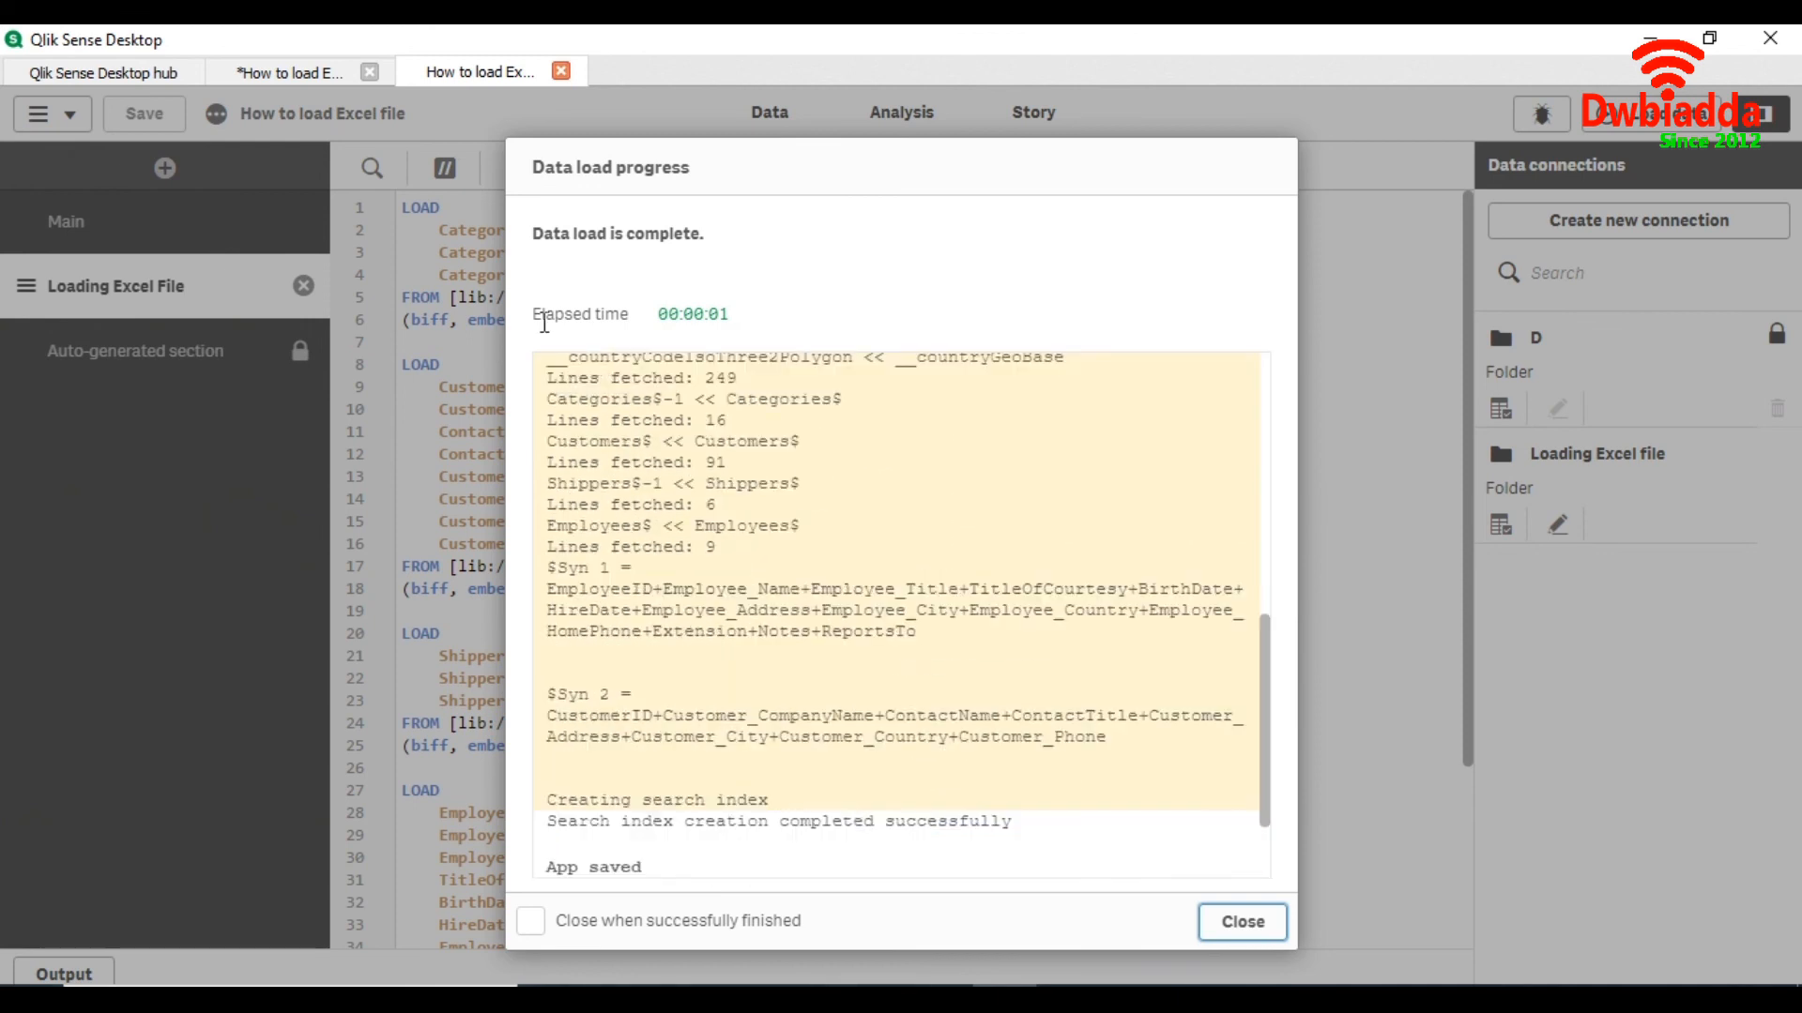
{"action": "mouse_move", "coordinate": [742, 321]}
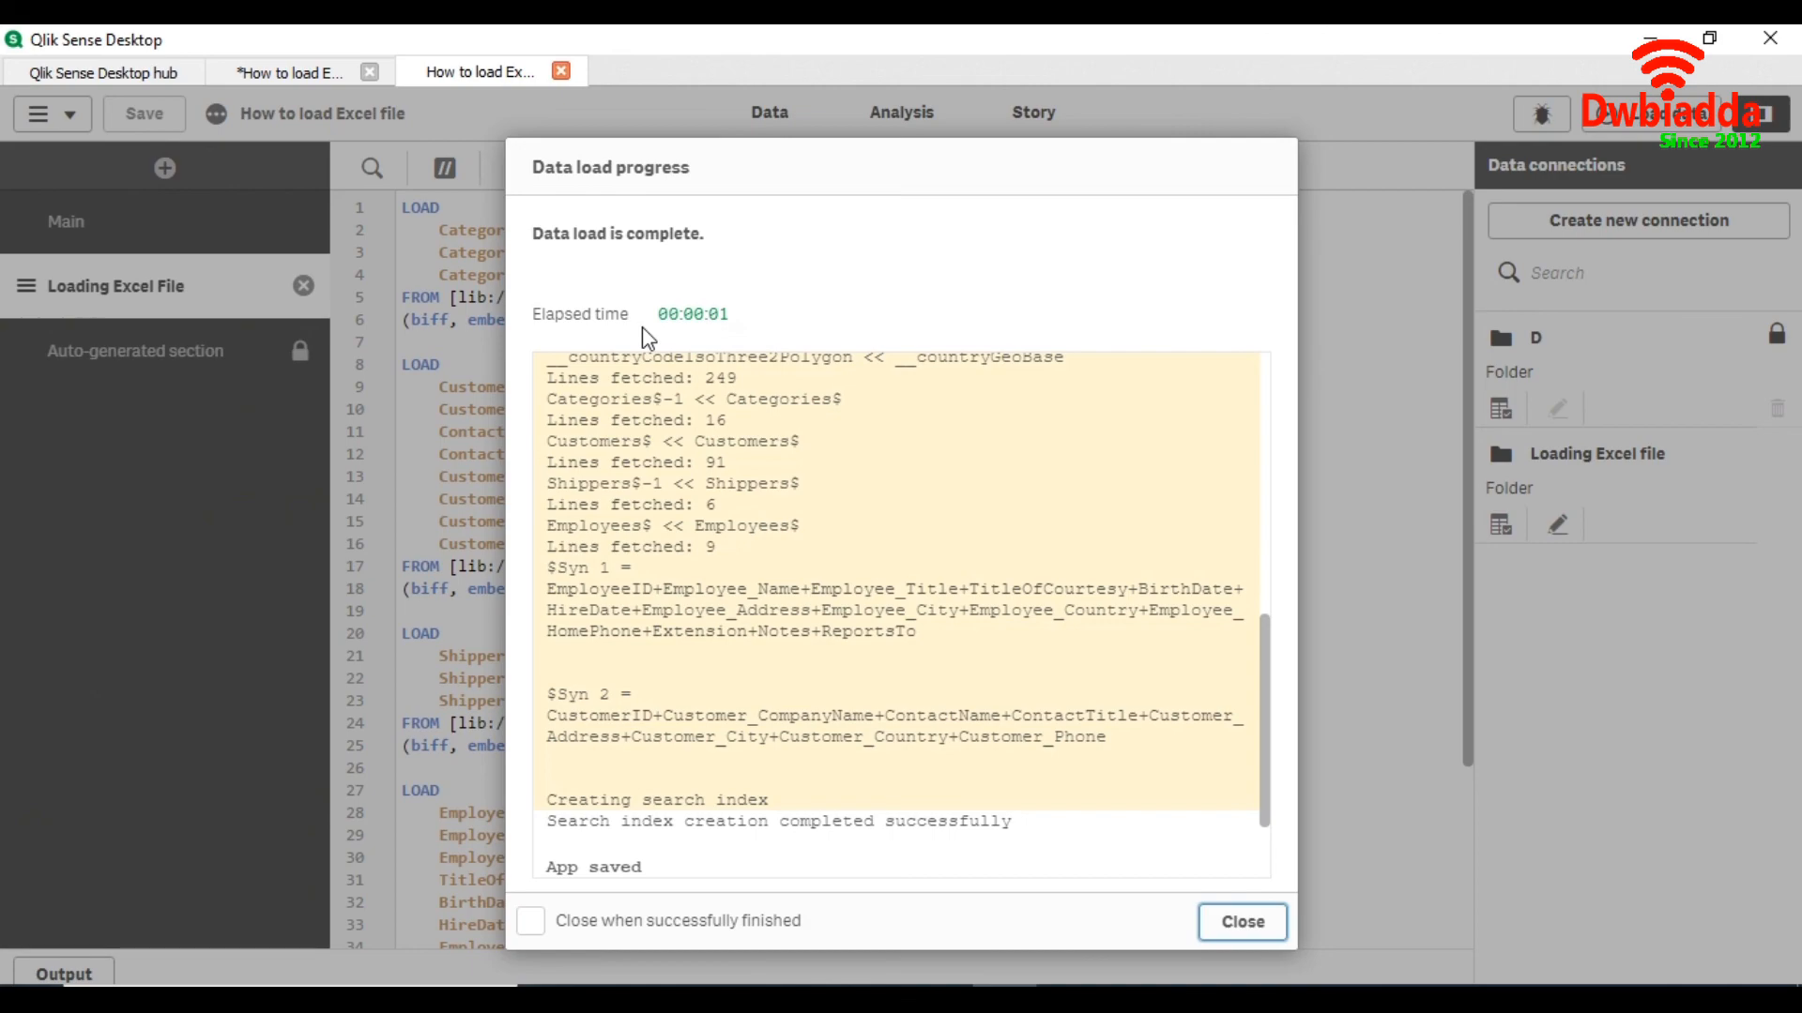
{"action": "mouse_move", "coordinate": [963, 462]}
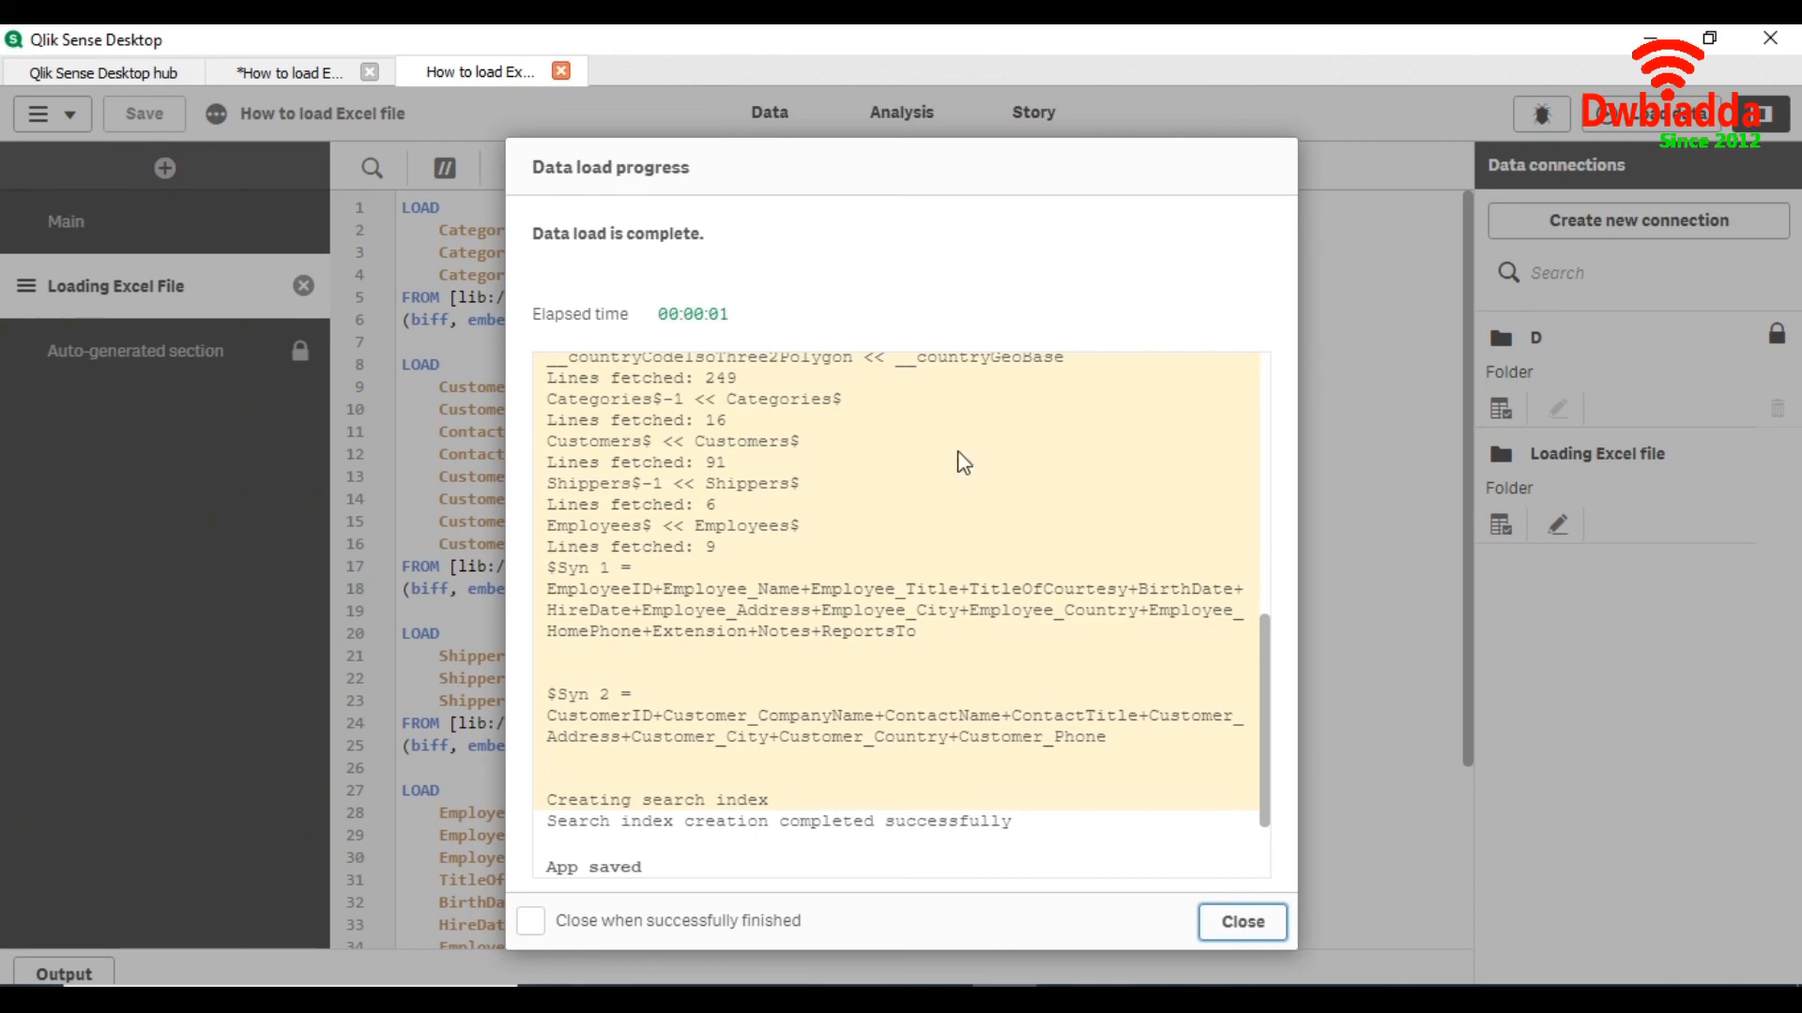